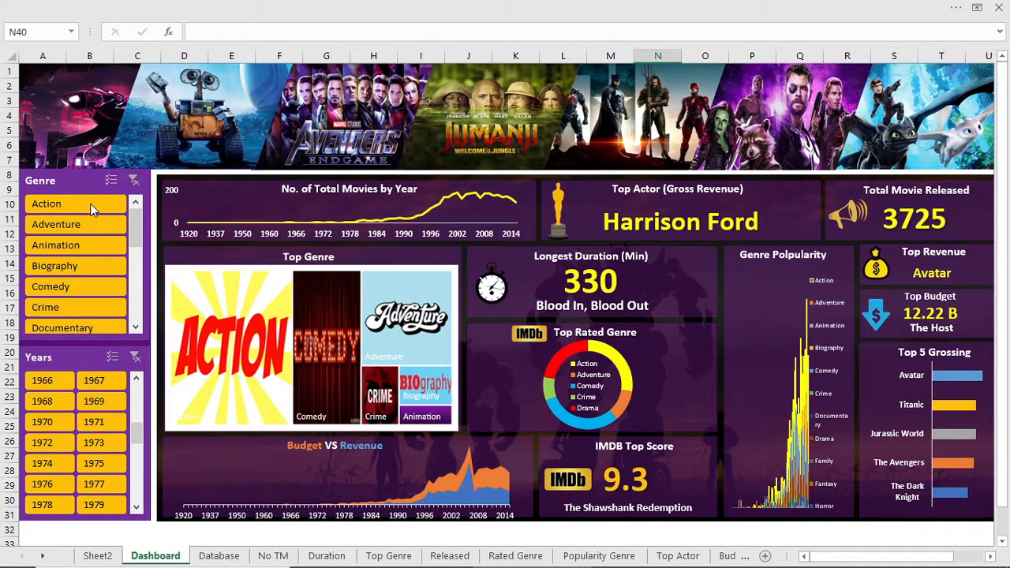
Step: Filter the dashboard to Adventure, clear it, then to 2013 releases
left_click(57, 224)
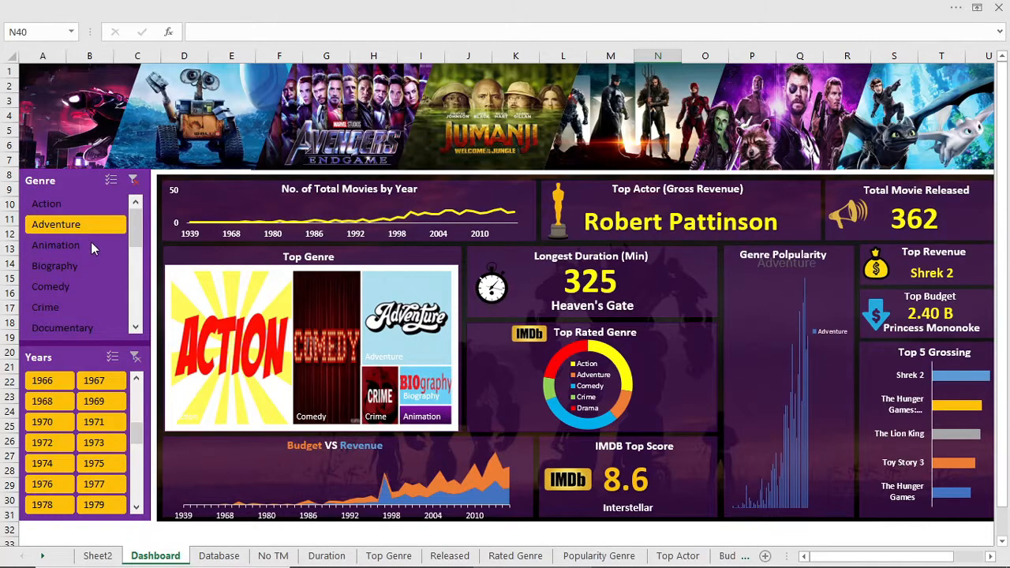
left_click(53, 265)
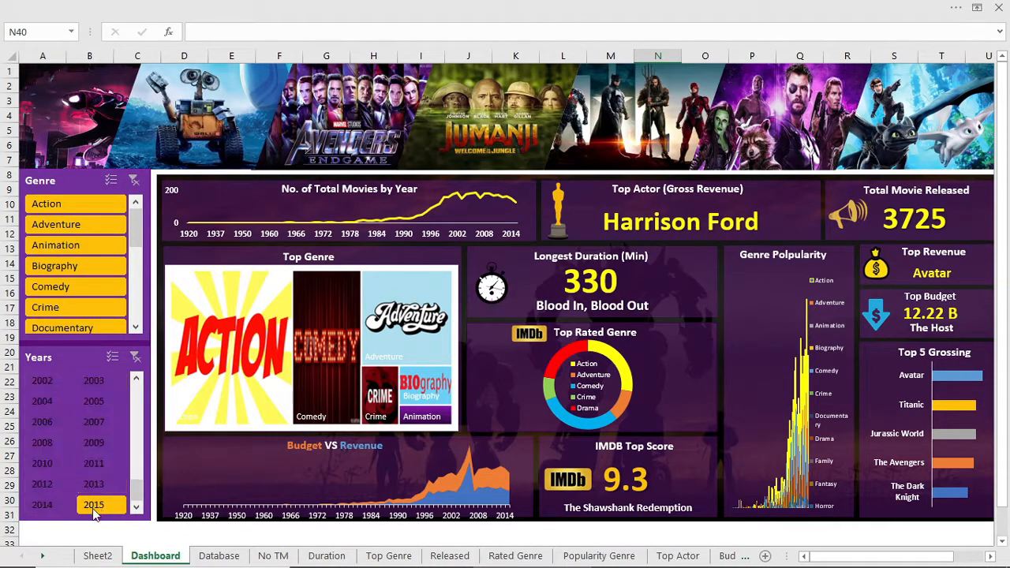
left_click(93, 483)
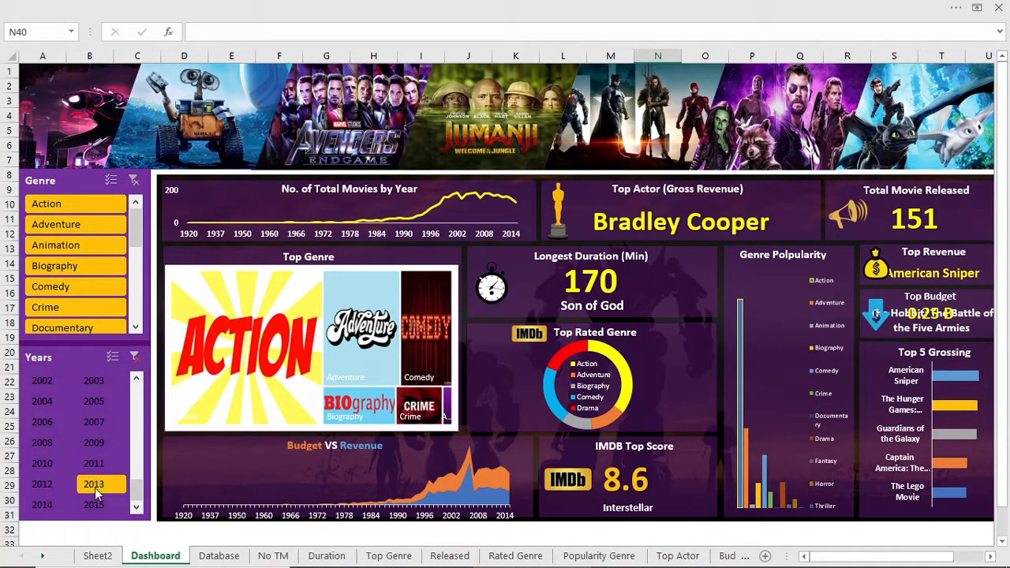
Step: Filter to 2015, then Action through Biography together, and by release year
left_click(94, 506)
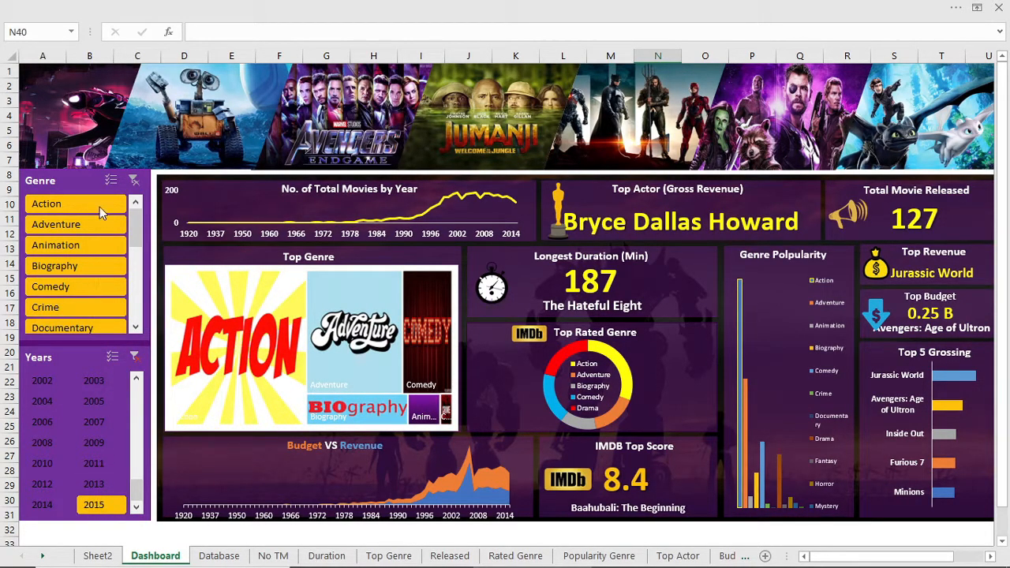
left_click(45, 204)
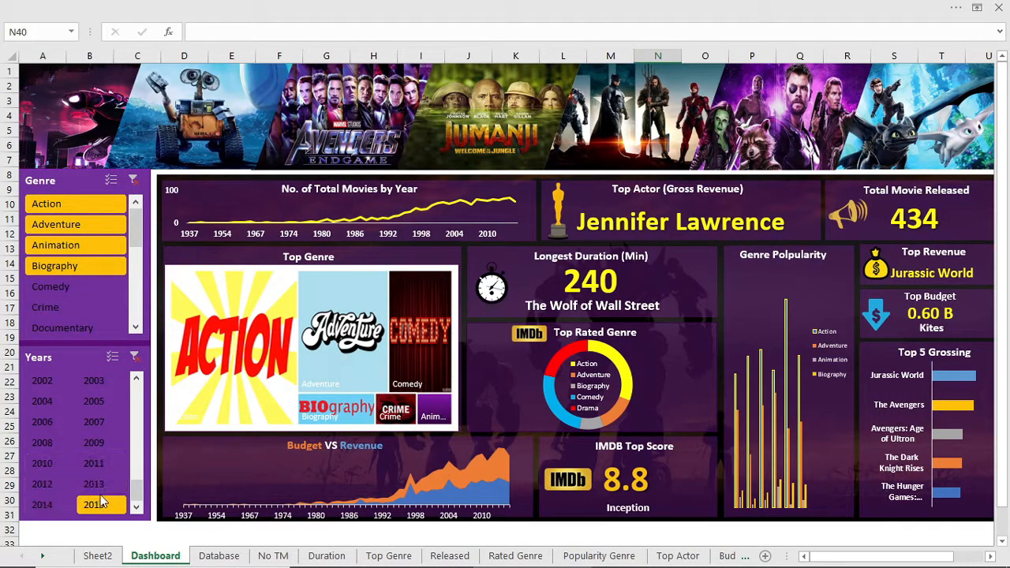
left_click(133, 180)
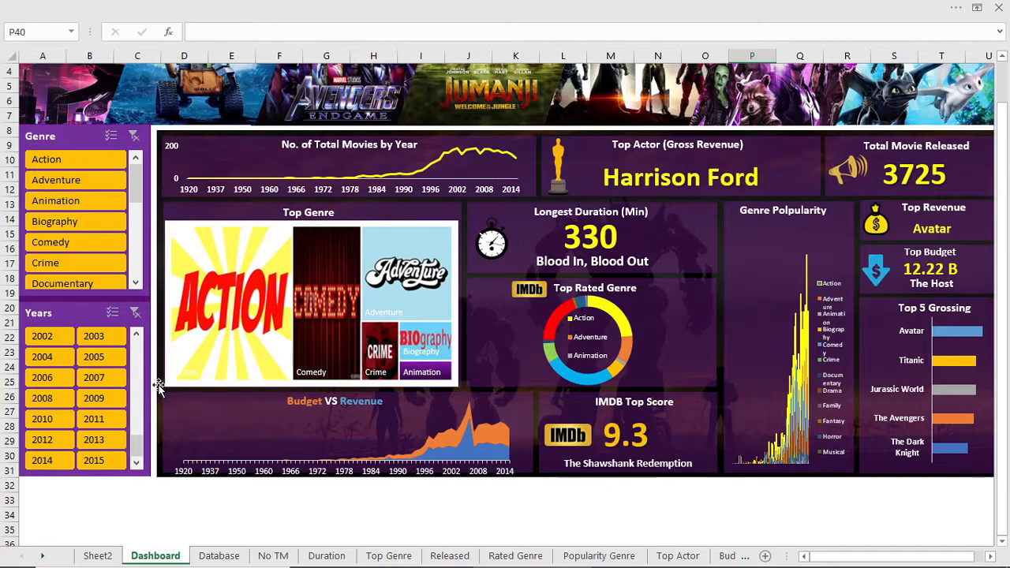
mouse_move(271, 167)
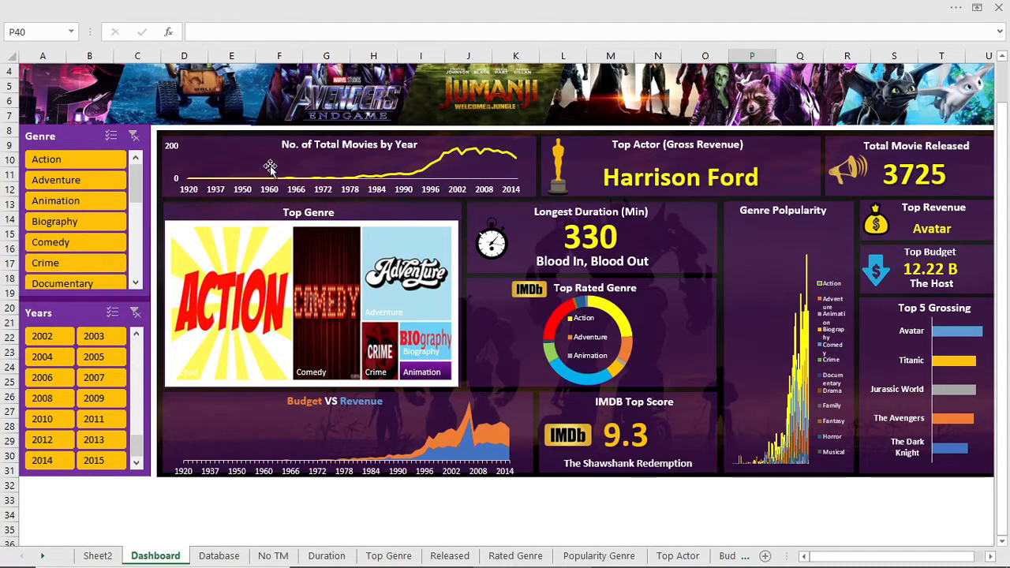
mouse_move(452, 188)
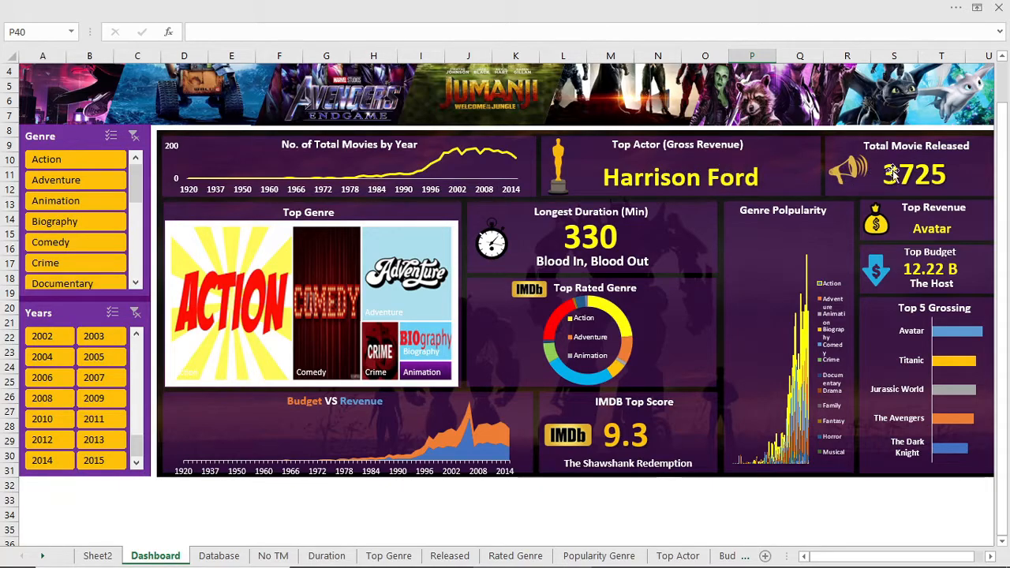
mouse_move(913, 167)
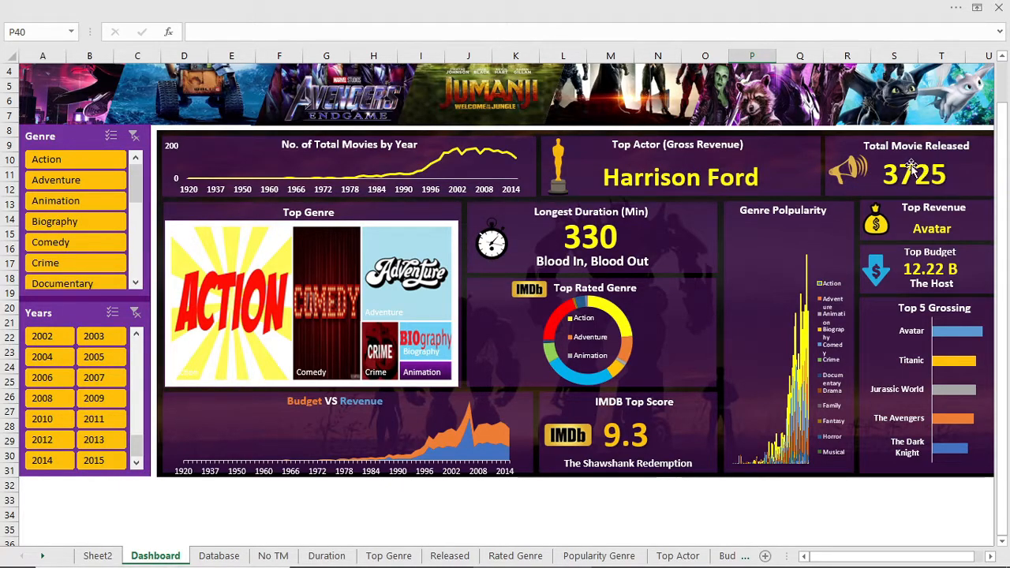
mouse_move(543, 196)
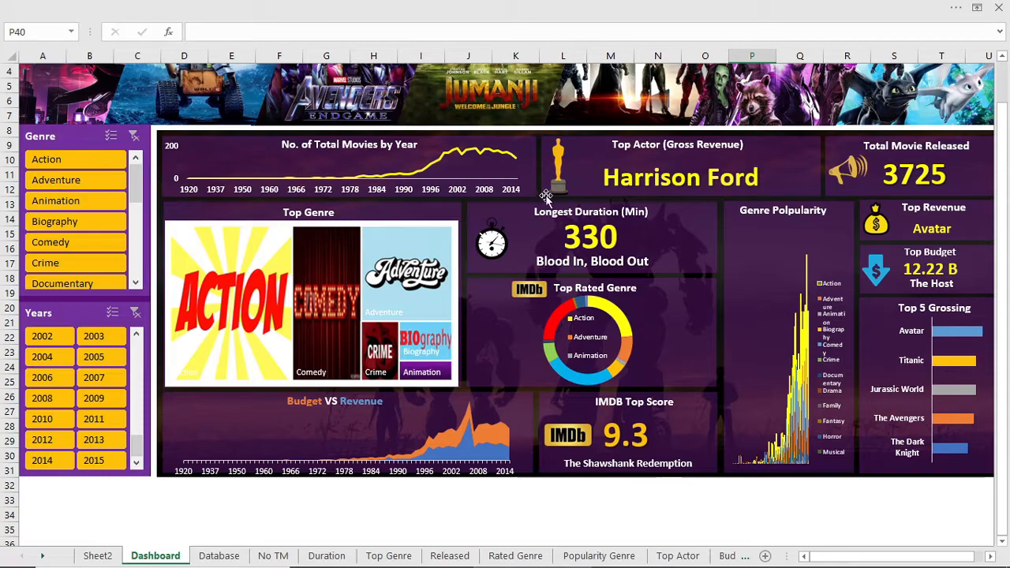
mouse_move(903, 426)
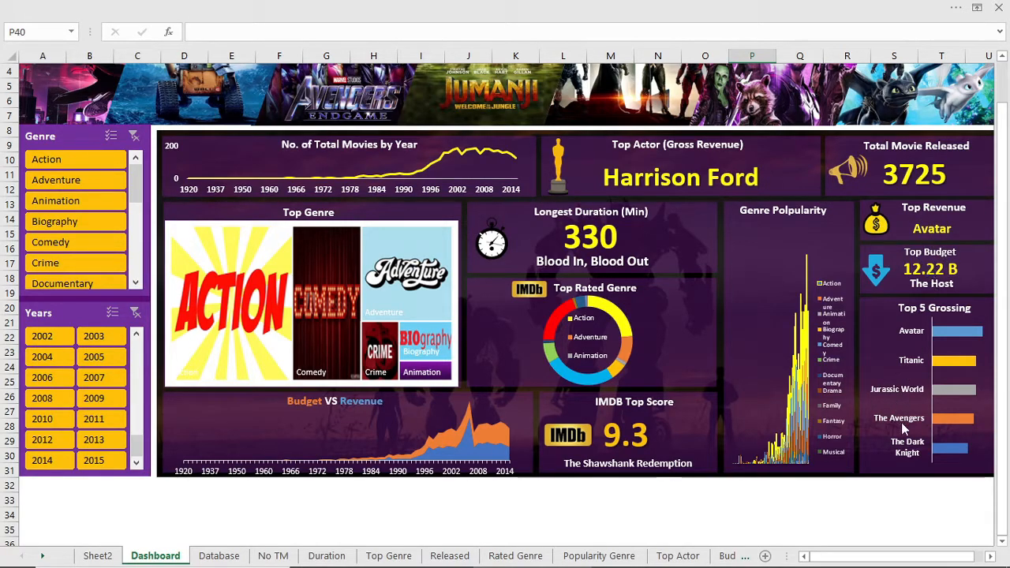
mouse_move(208, 290)
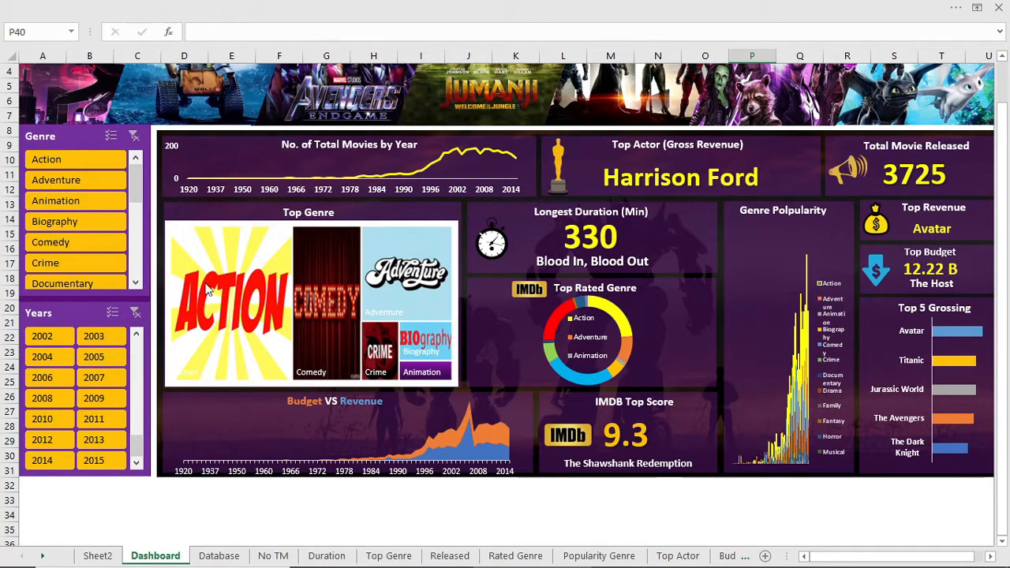
Step: Filter the dashboard to Action movies, clear it, then to 2015 releases and clear again
left_click(45, 158)
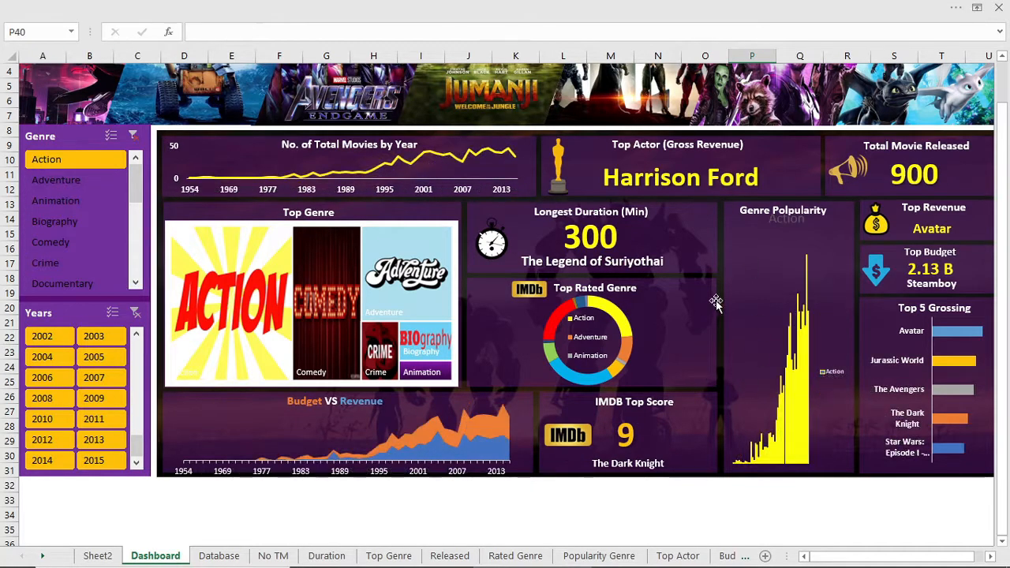
left_click(55, 200)
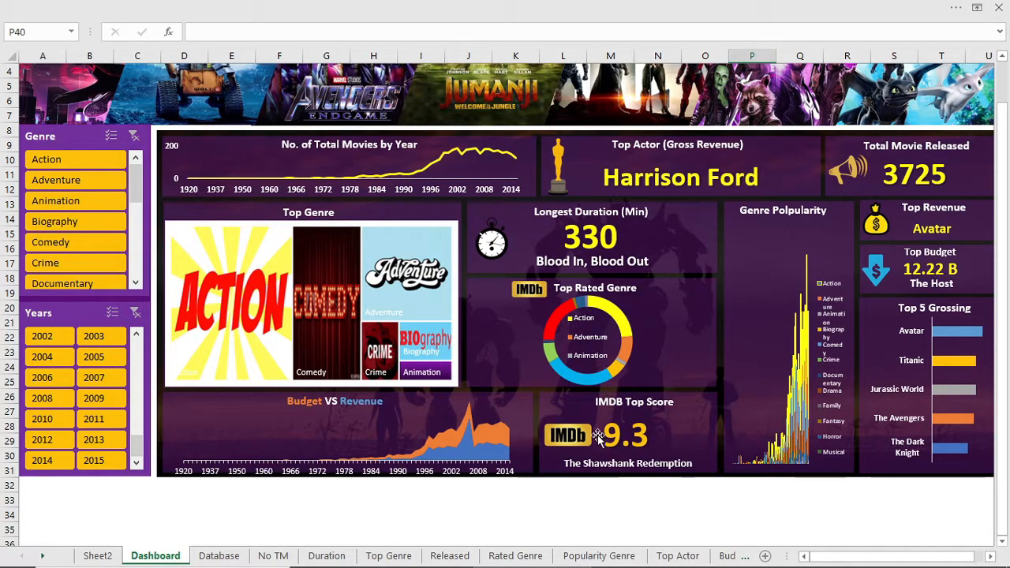
mouse_move(620, 449)
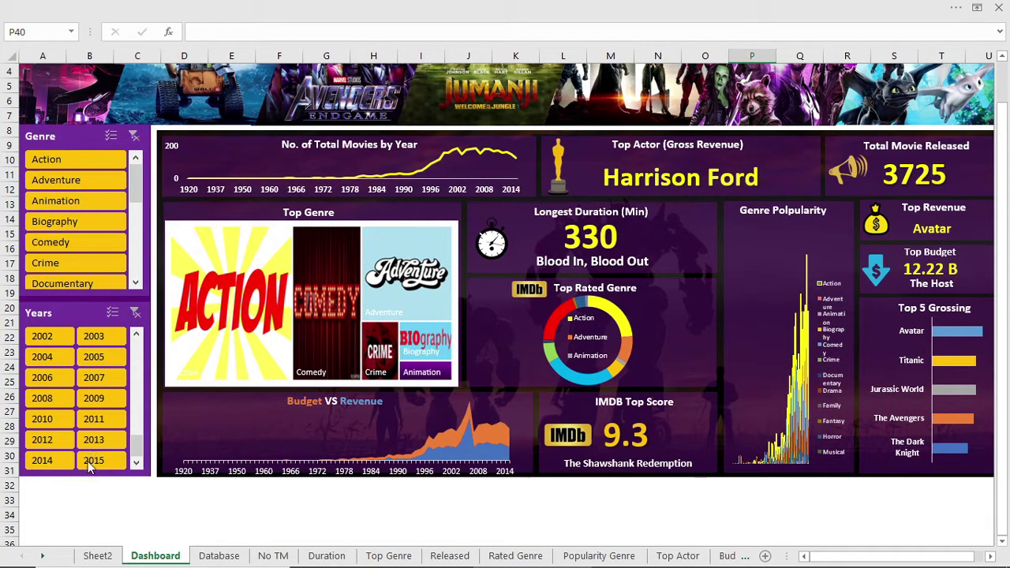
left_click(93, 461)
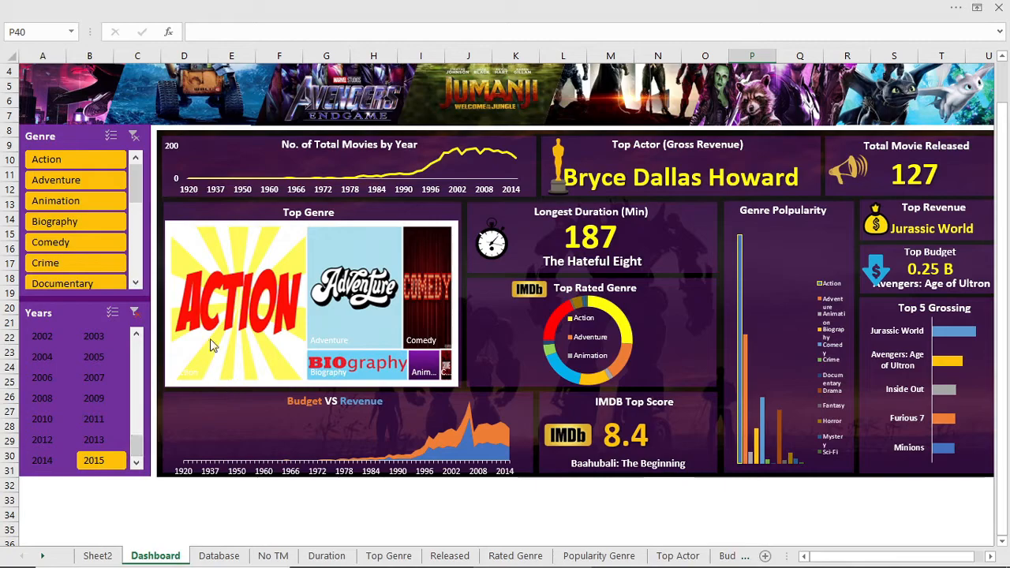
mouse_move(237, 303)
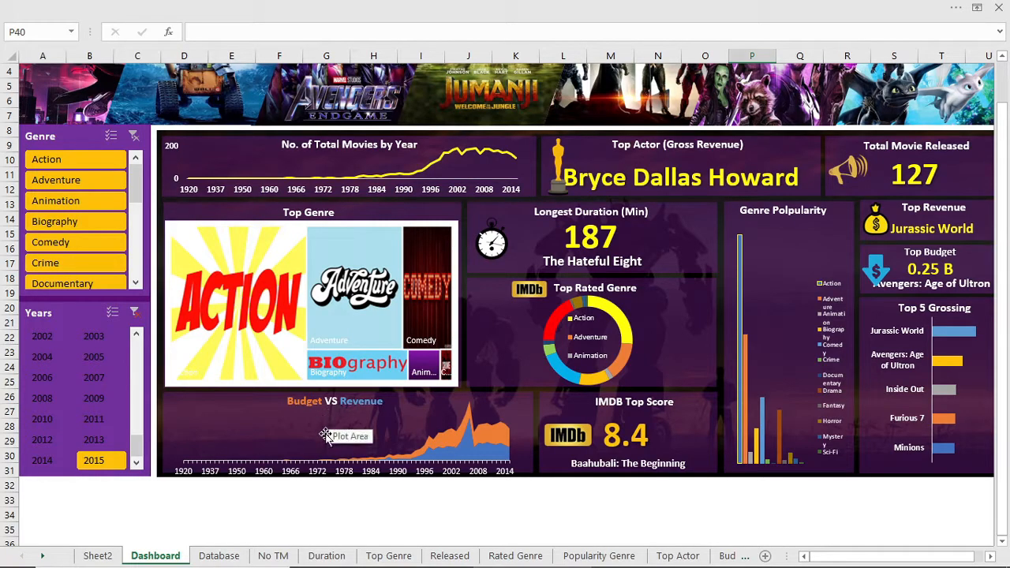
mouse_move(518, 342)
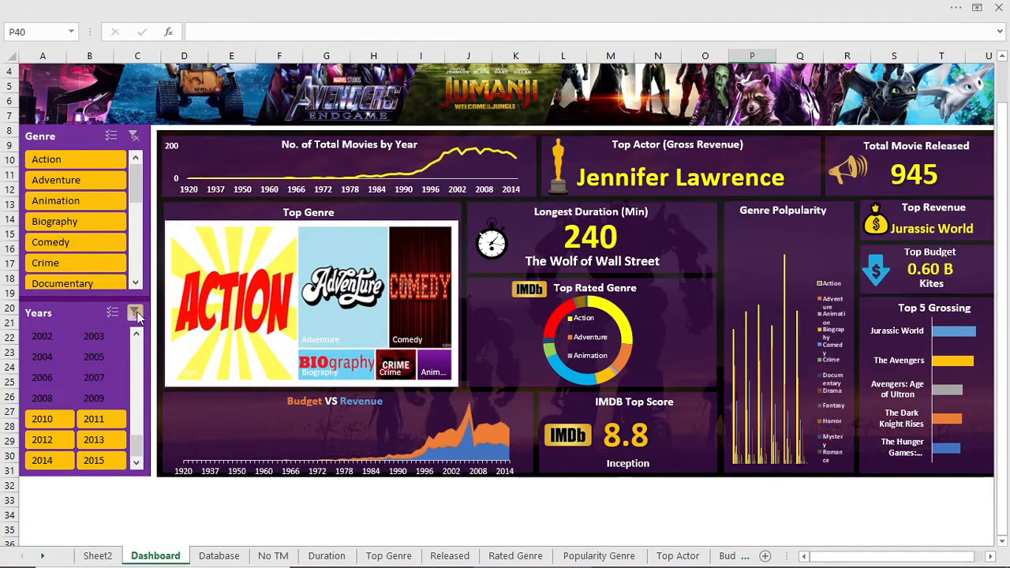
left_click(93, 461)
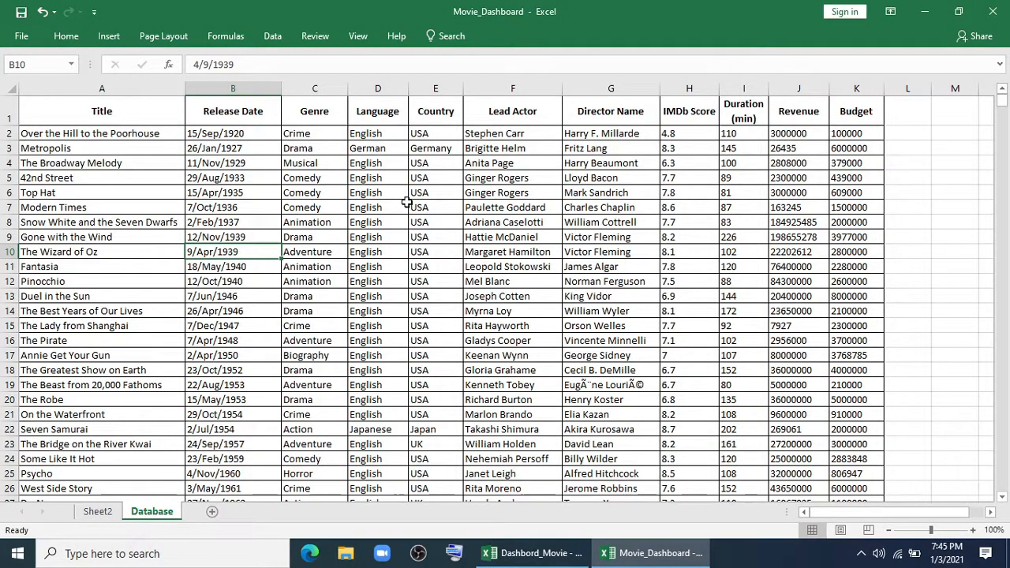
mouse_move(276, 262)
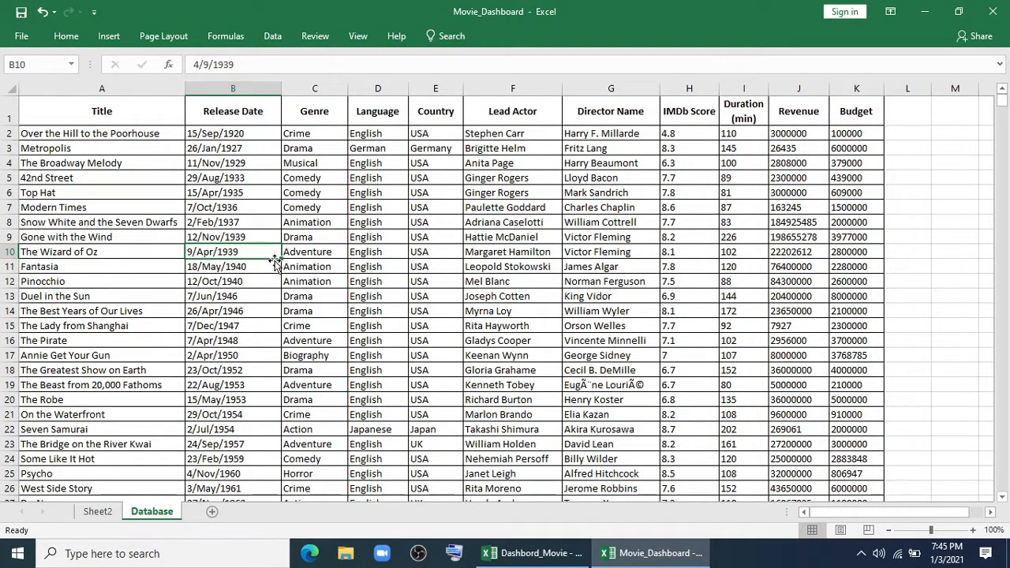
Step: Scroll the Database rows and select Language values and the Country column heading
scroll("down", 3)
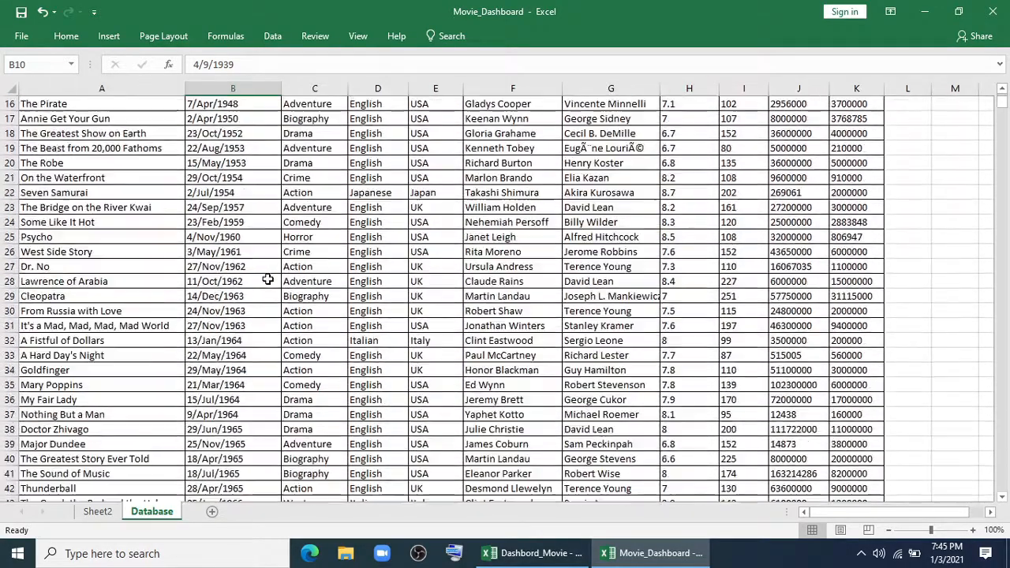
scroll("down", 3)
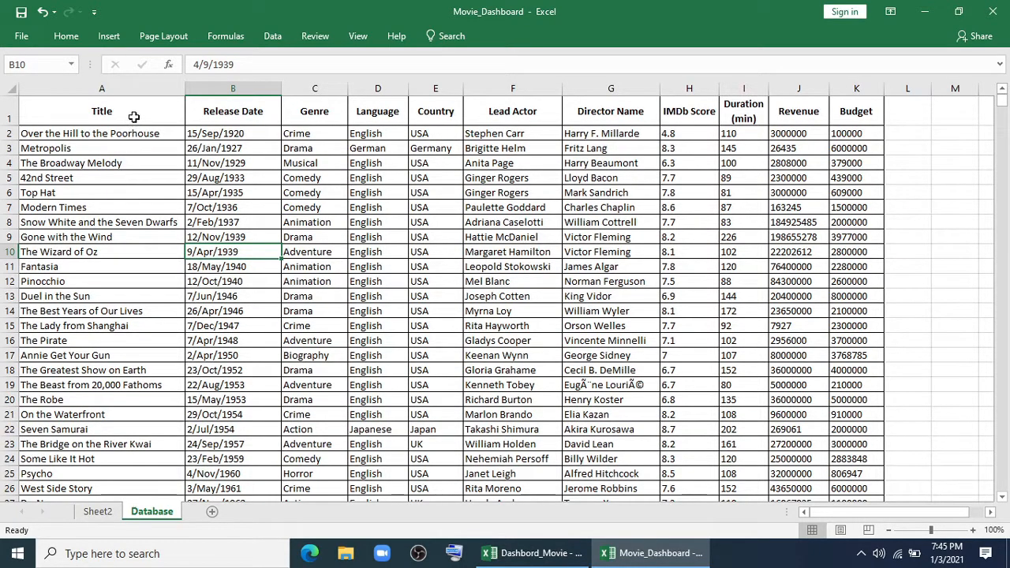
left_click_drag(234, 133, 234, 253)
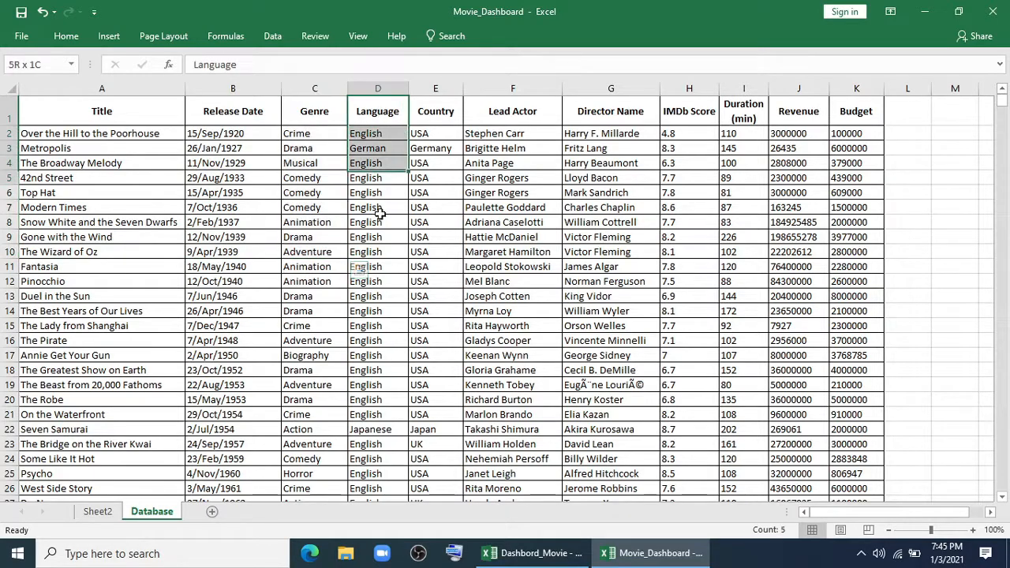
left_click(436, 110)
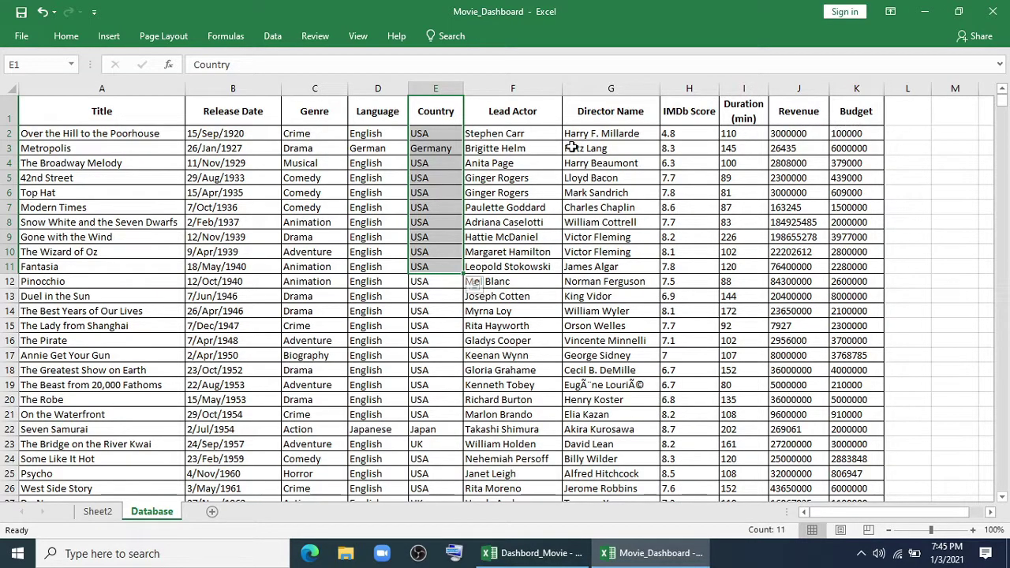
mouse_move(229, 240)
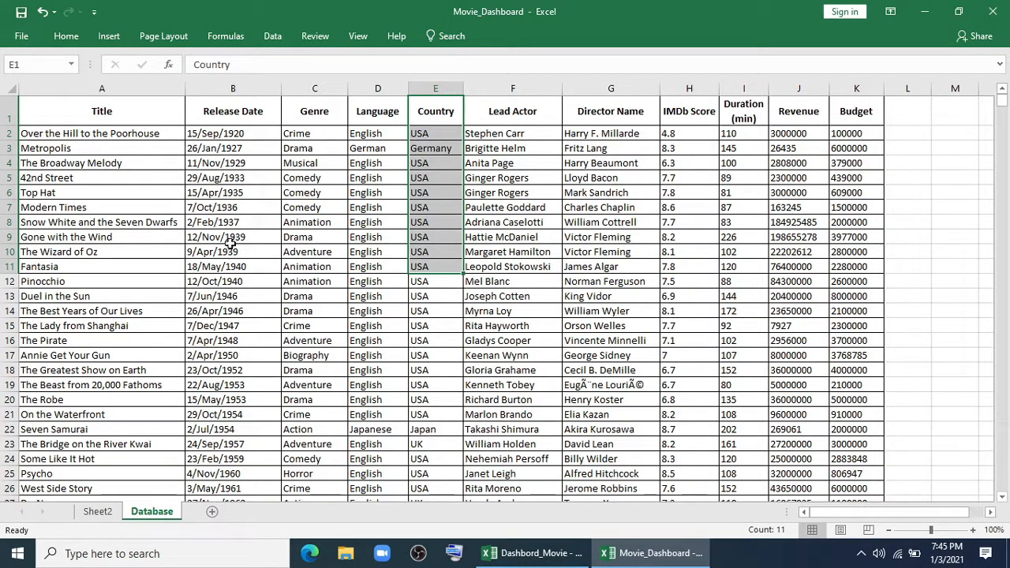
mouse_move(224, 297)
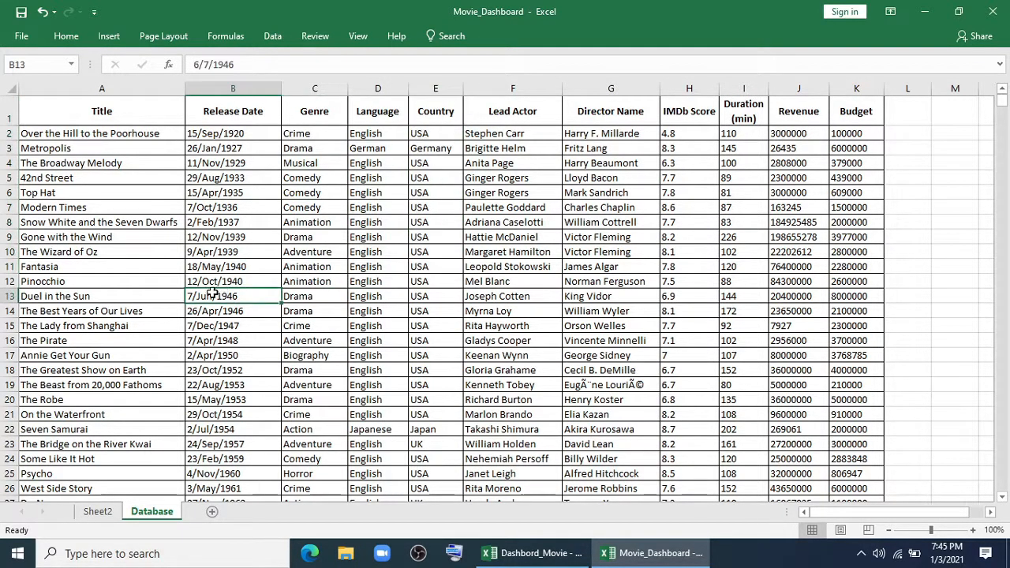
scroll("down", 3)
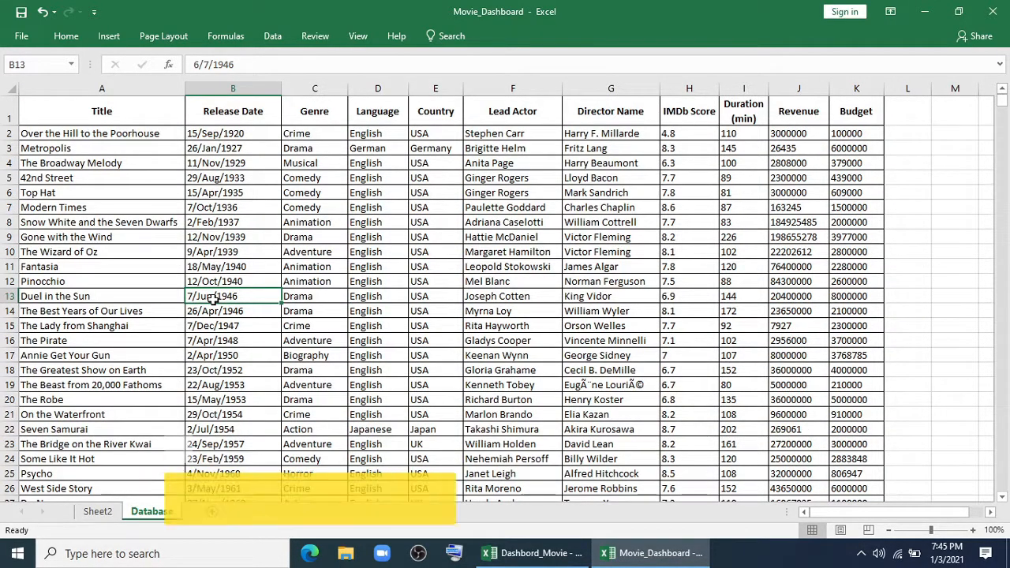
key("ctrl+t")
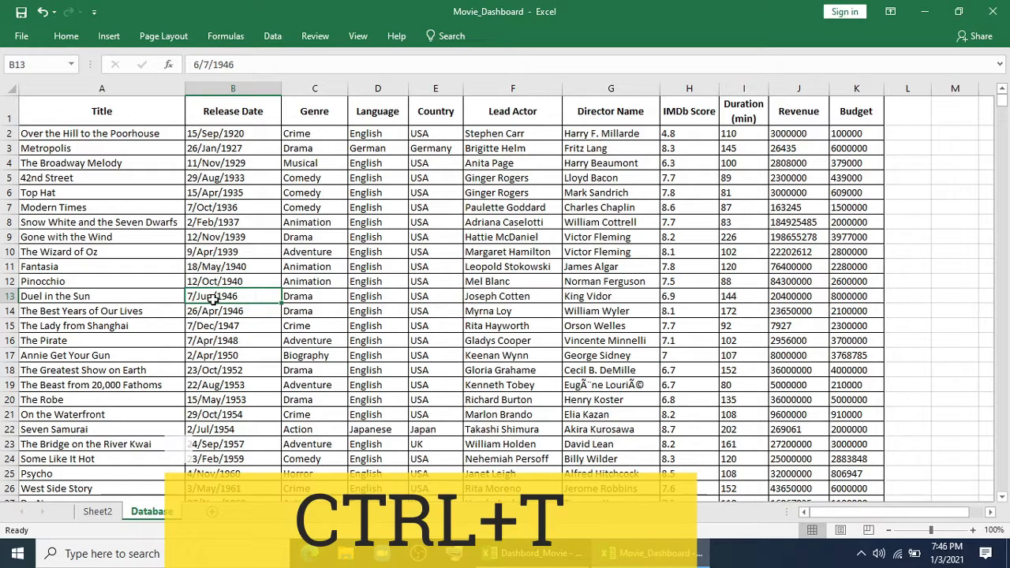
key("ctrl+t")
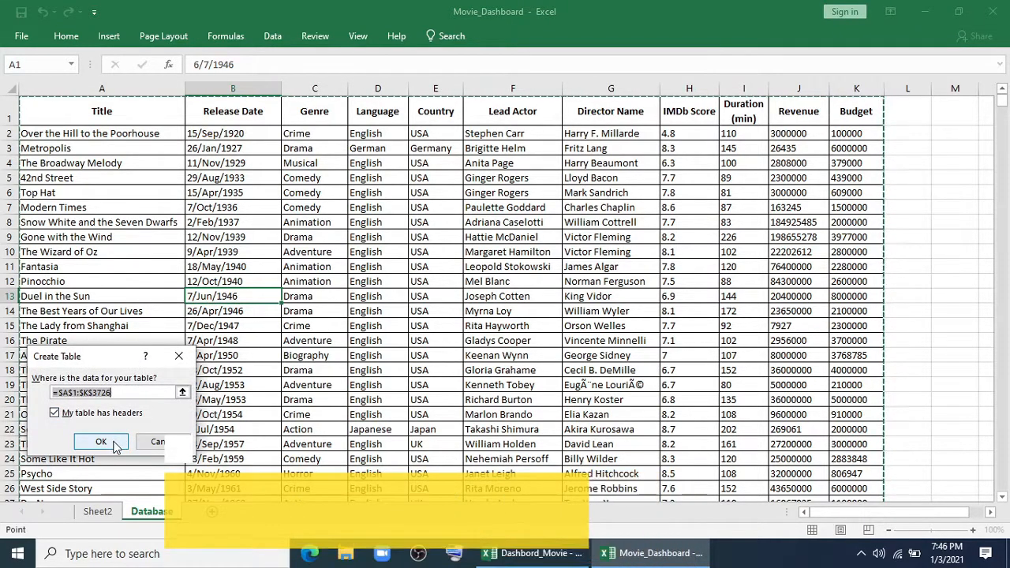
left_click(101, 442)
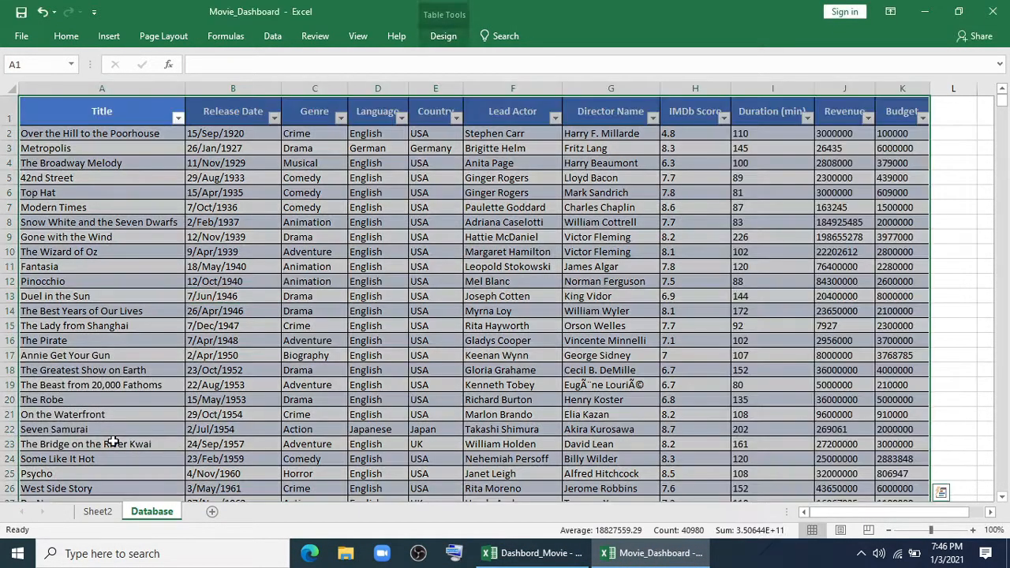
scroll("down", 3)
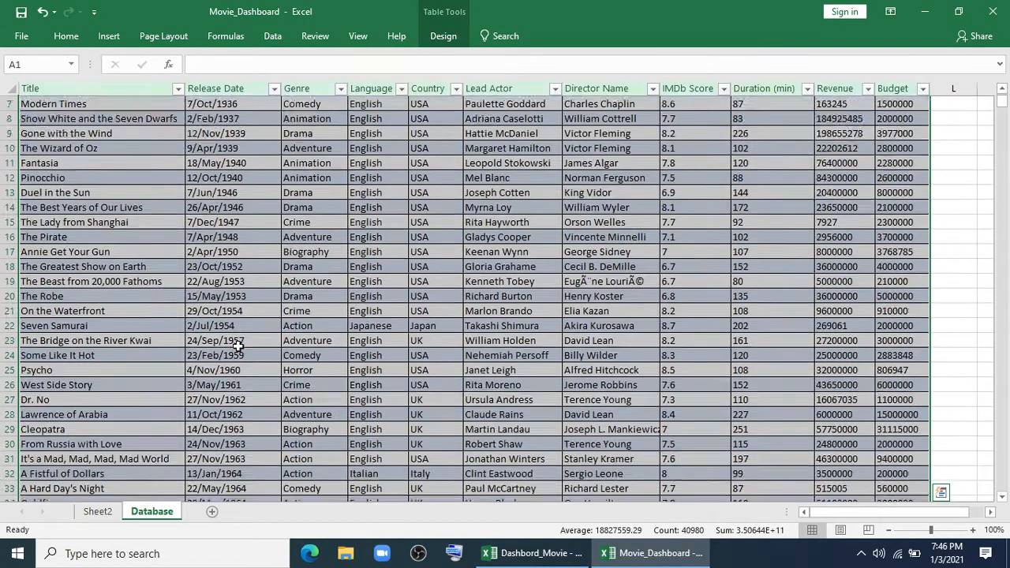
scroll("down", 3)
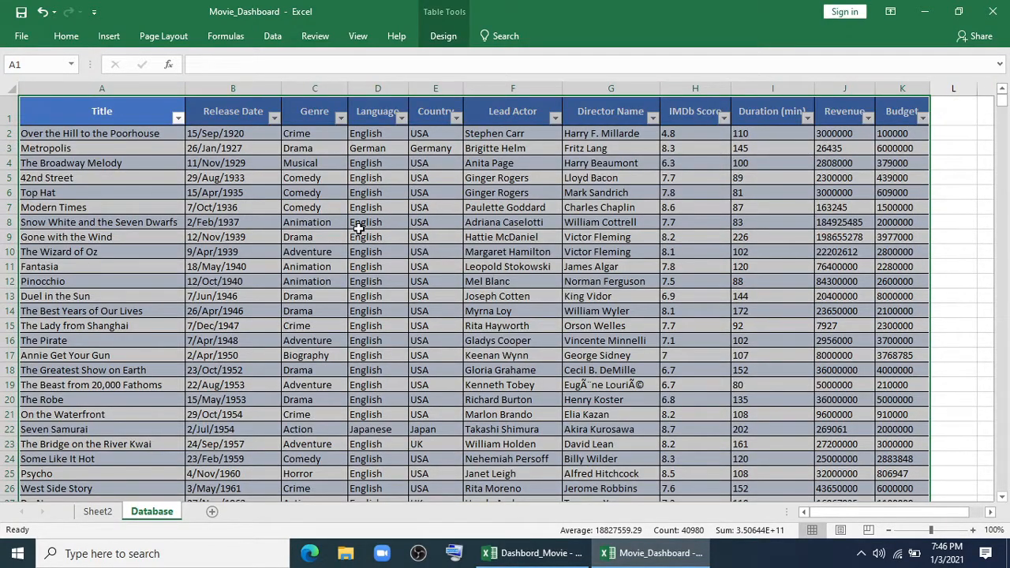
left_click(377, 221)
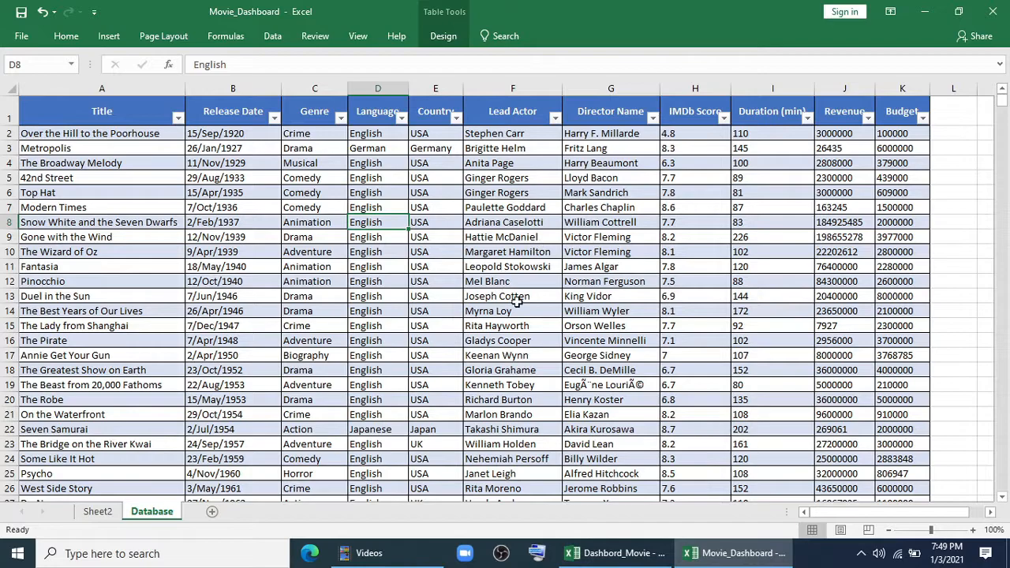
mouse_move(714, 391)
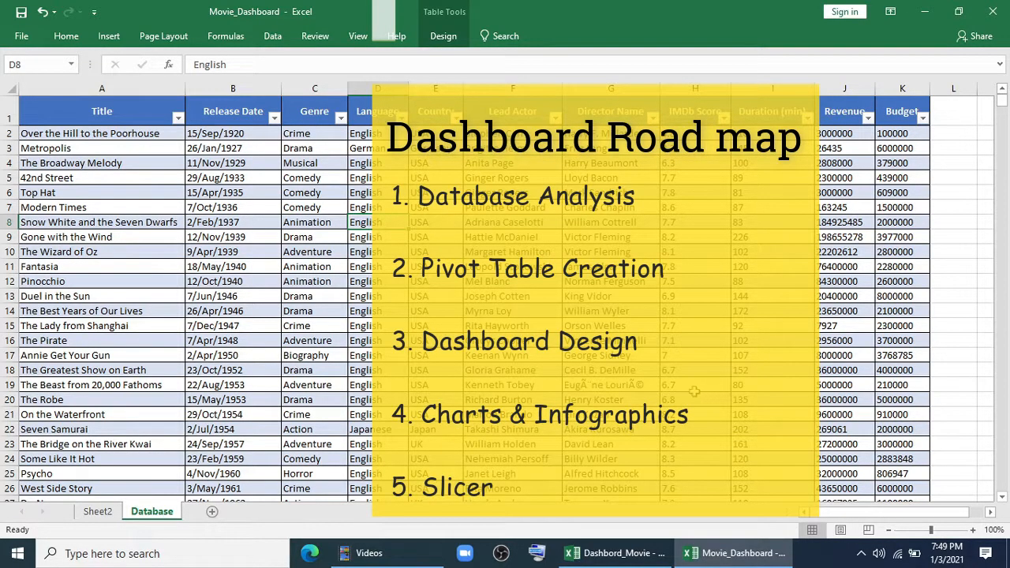
scroll("down", 3)
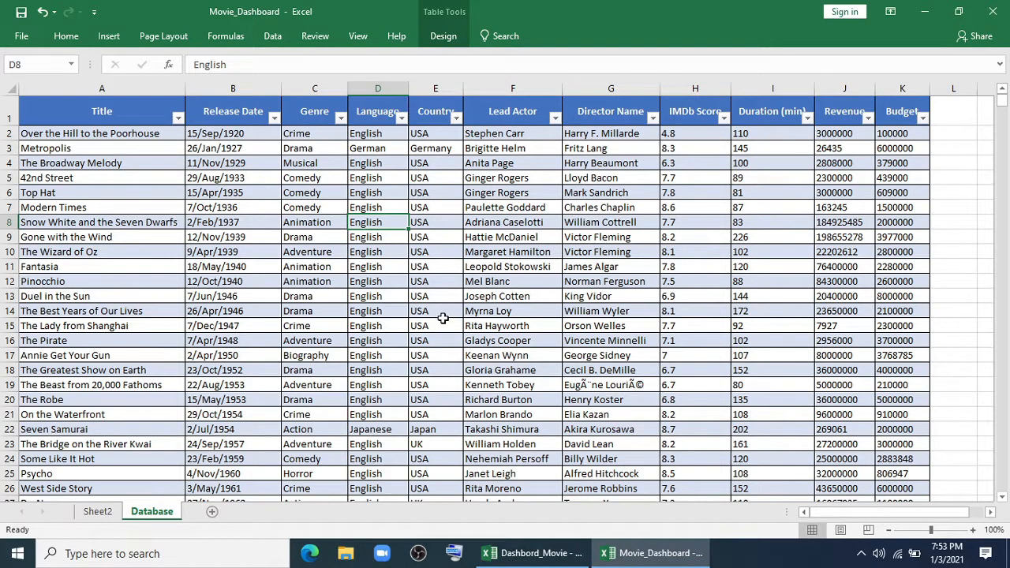
mouse_move(452, 319)
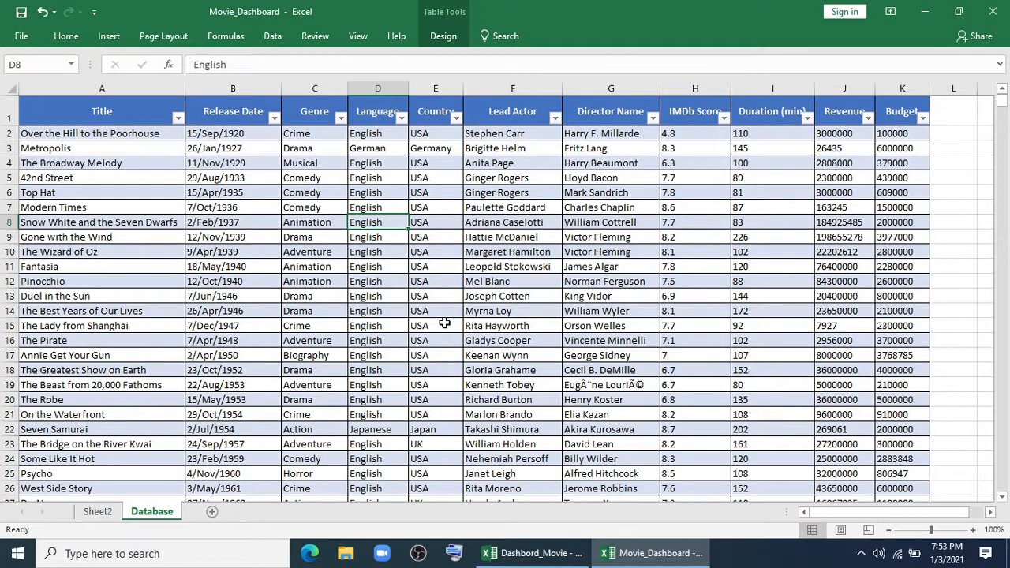
mouse_move(344, 393)
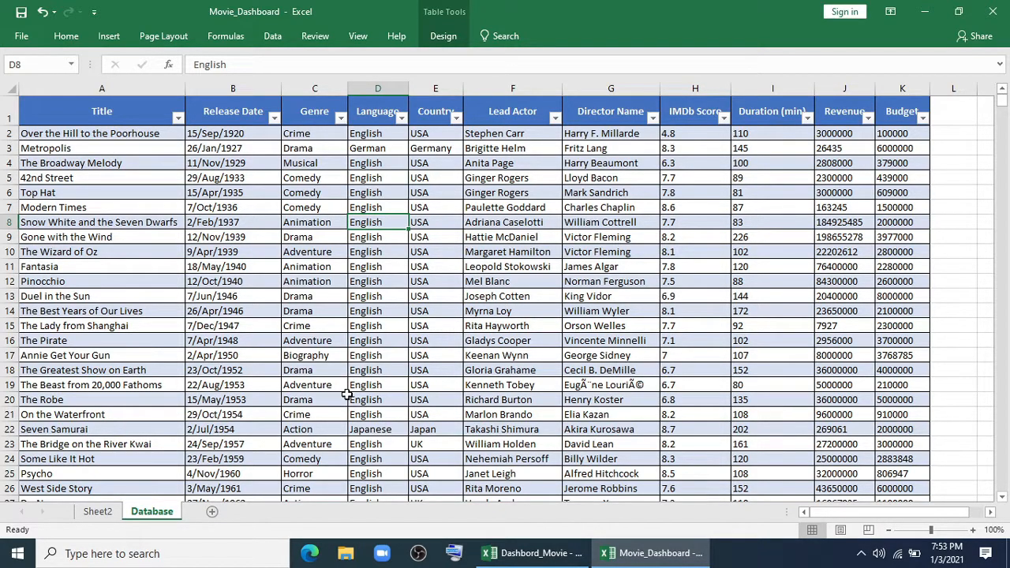
mouse_move(260, 454)
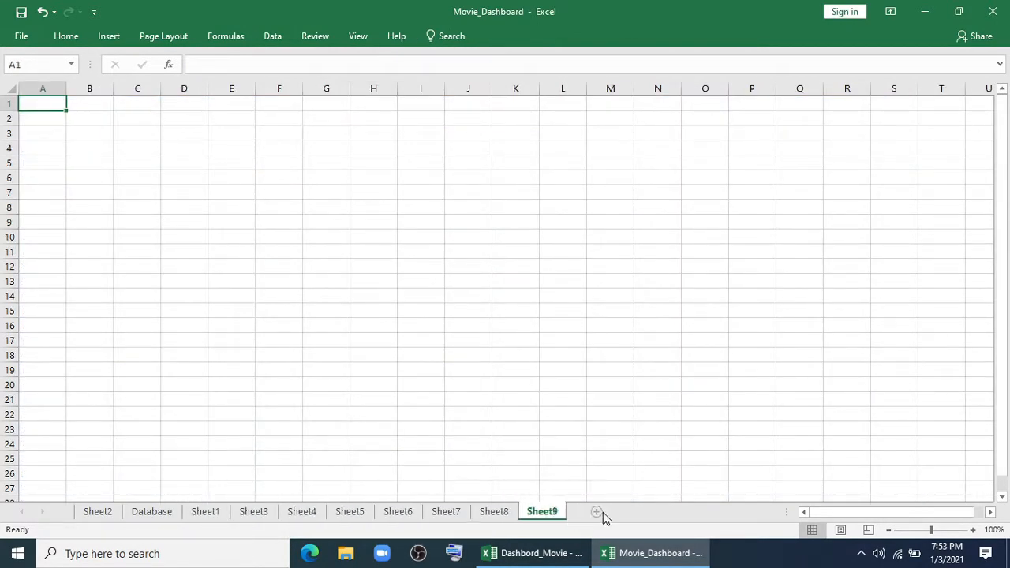
Step: Copy the empty pivot table area from Sheet14
left_click(597, 511)
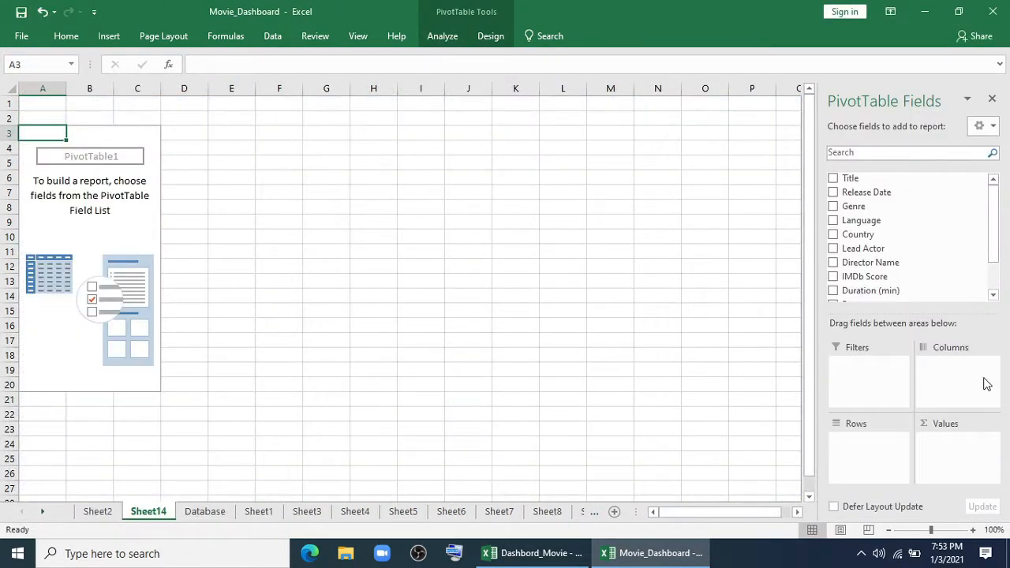
left_click_drag(43, 133, 88, 223)
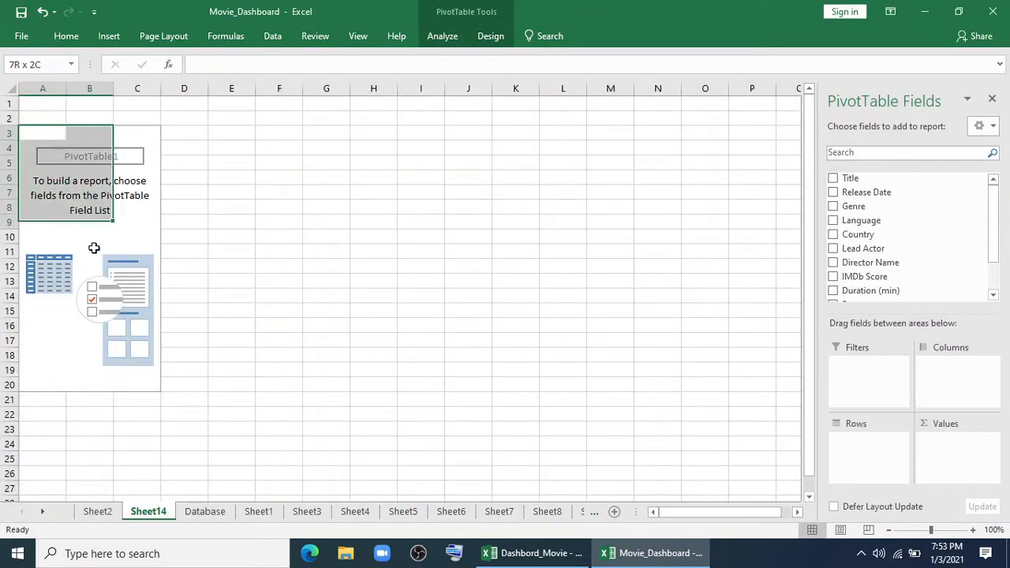
key("ctrl+c")
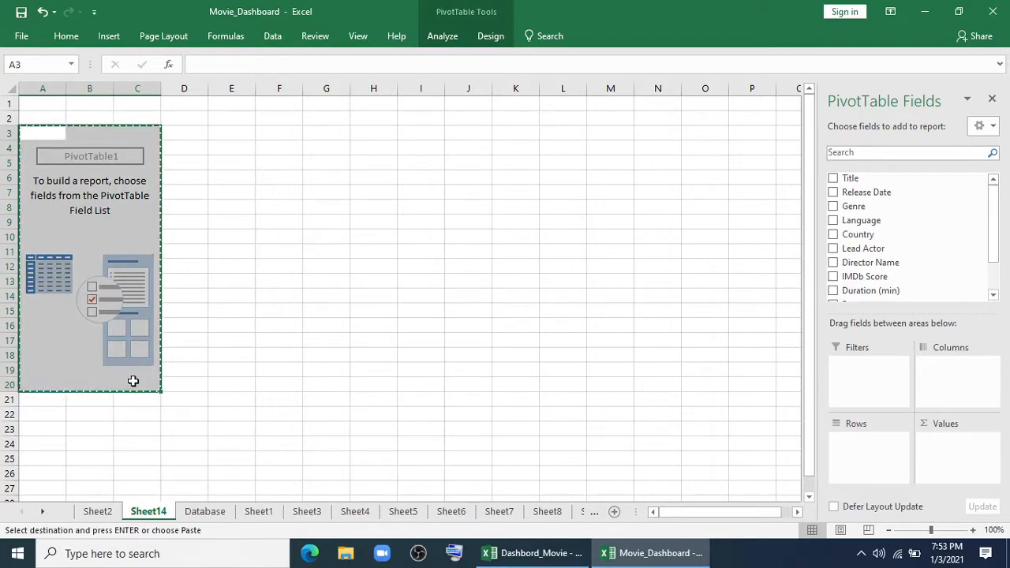
Step: Group the blank sheets Sheet1 through Sheet13 and paste the pivot table onto them
left_click(259, 512)
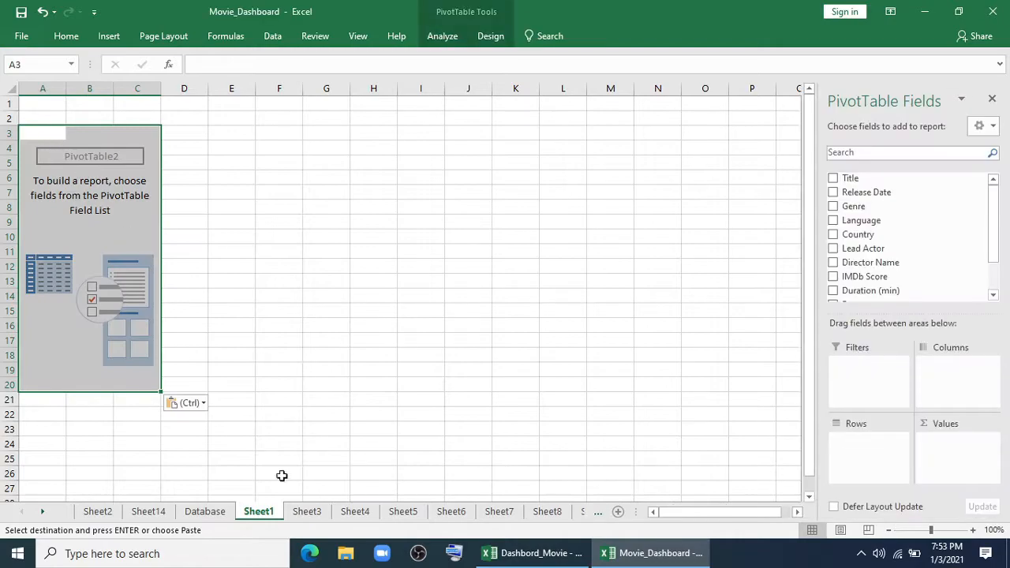
left_click(307, 511)
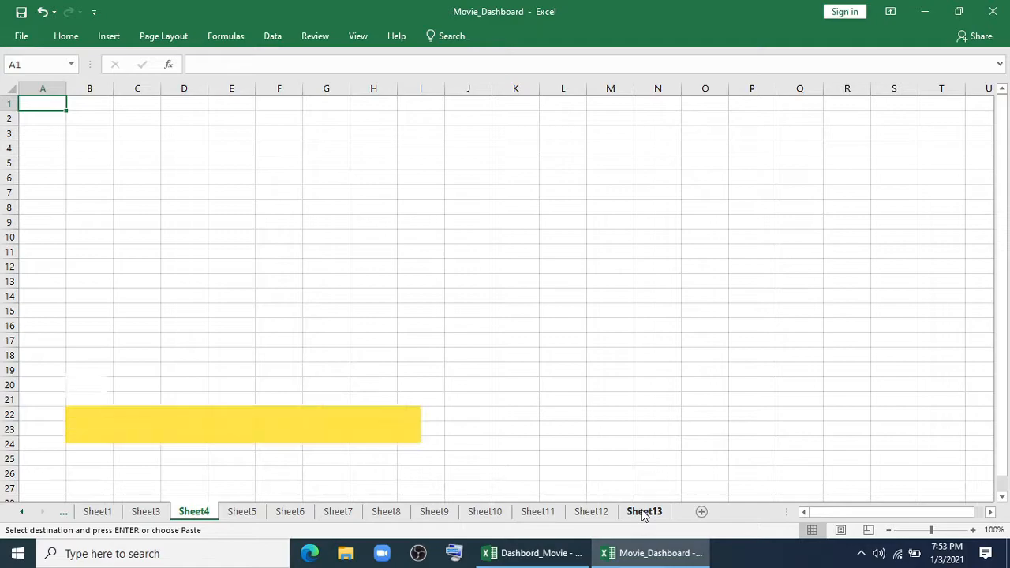
left_click(644, 512)
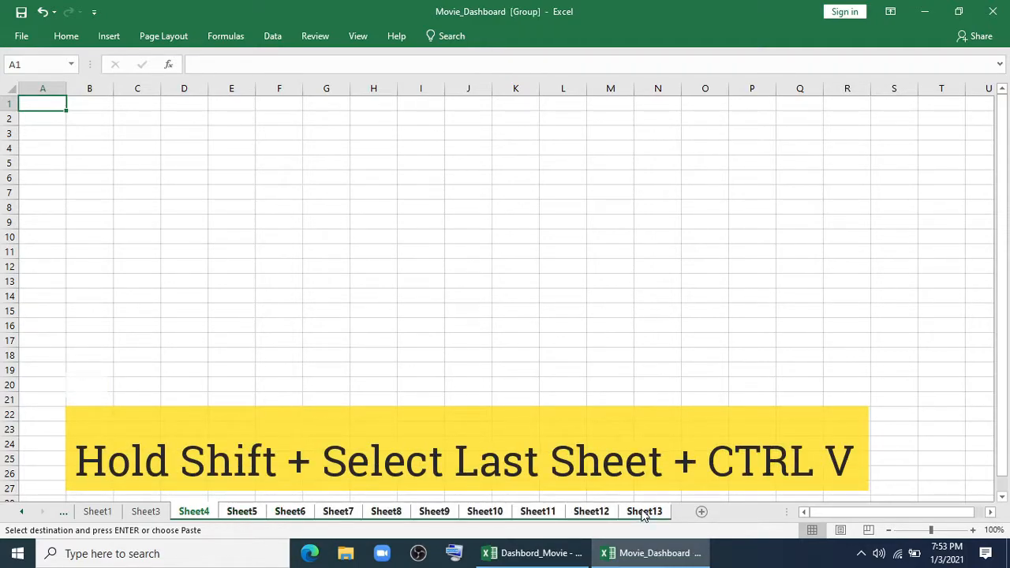
key("ctrl+v")
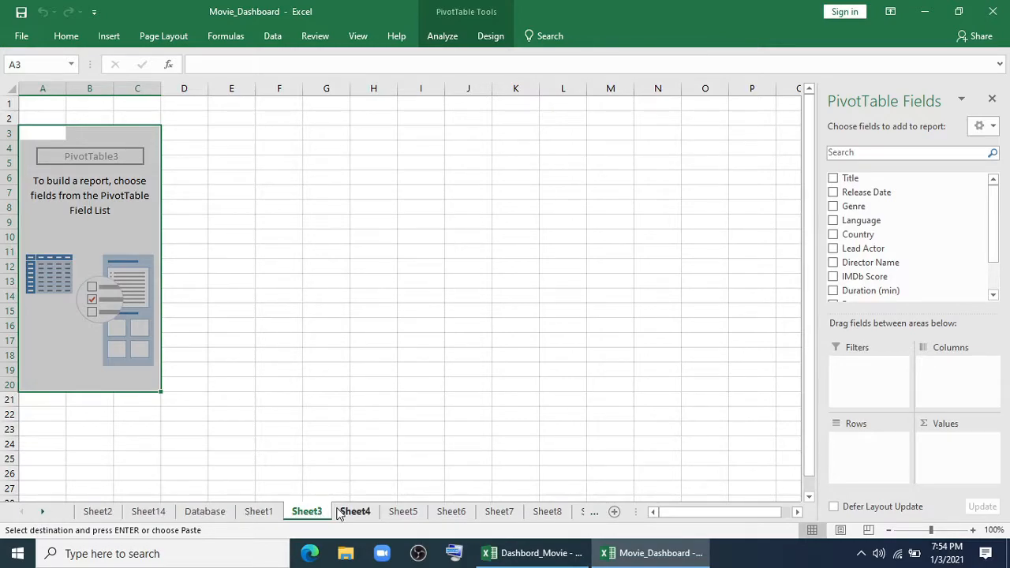
Step: Rename Sheet1, Sheet3 and Sheet4 to No TM, Duration and TOp Genre
left_click(205, 512)
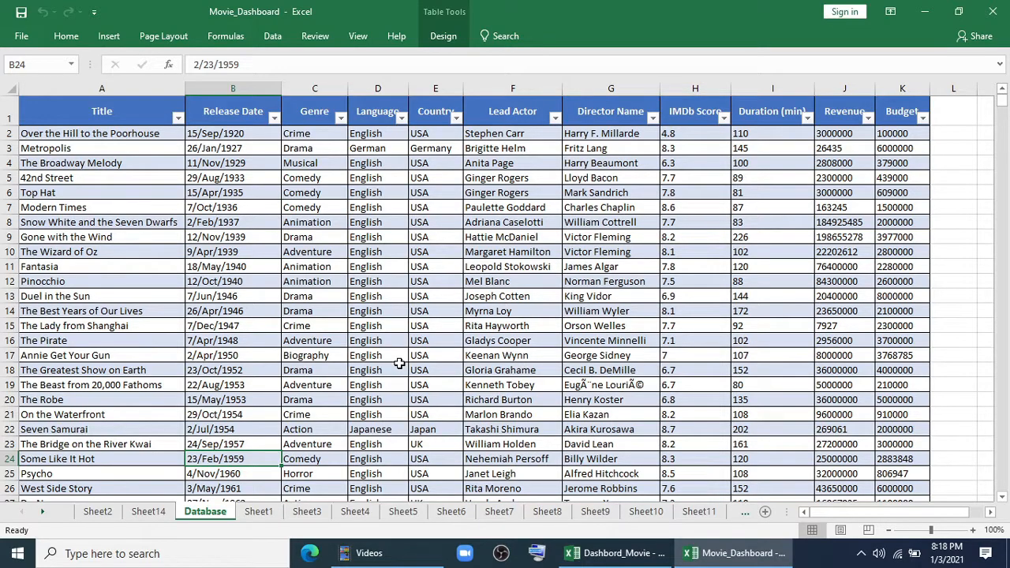
mouse_move(366, 371)
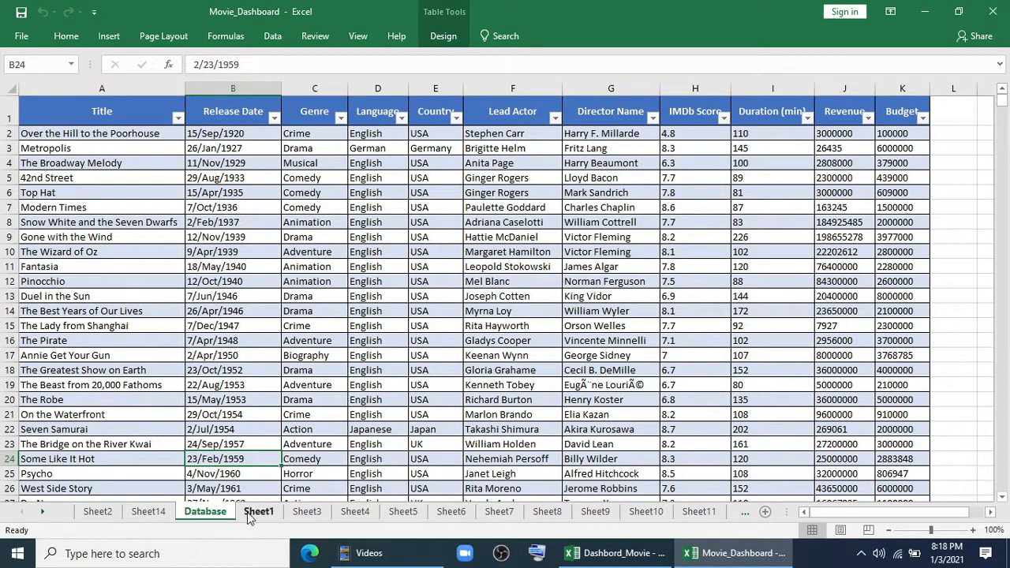
left_click(259, 511)
type("No T")
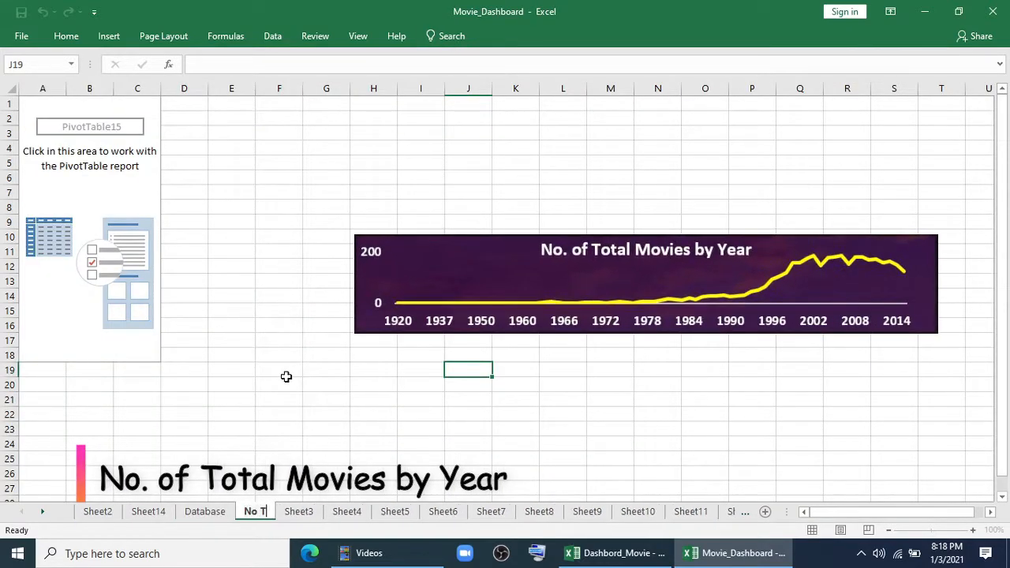
right_click(306, 511)
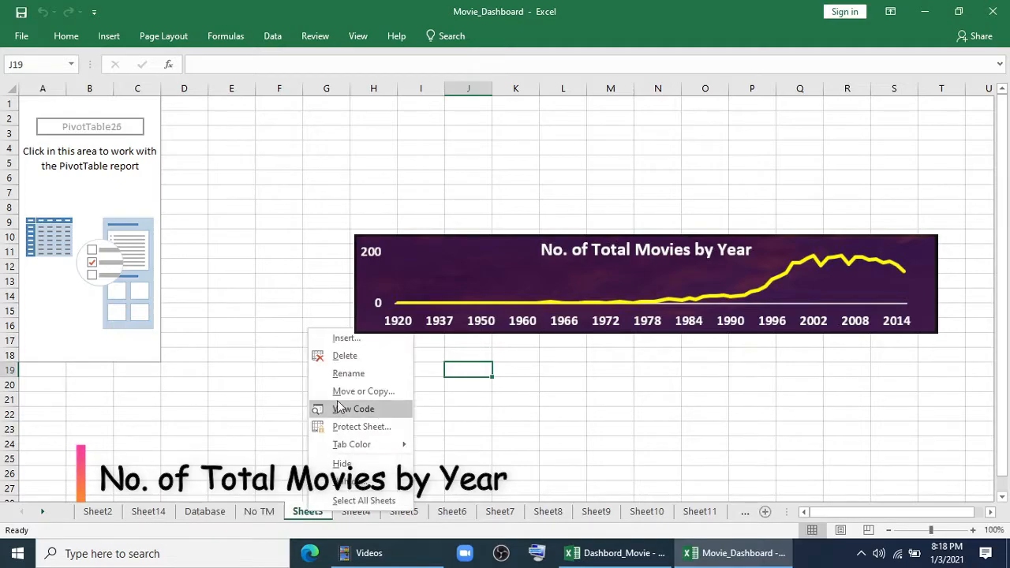
left_click(347, 372)
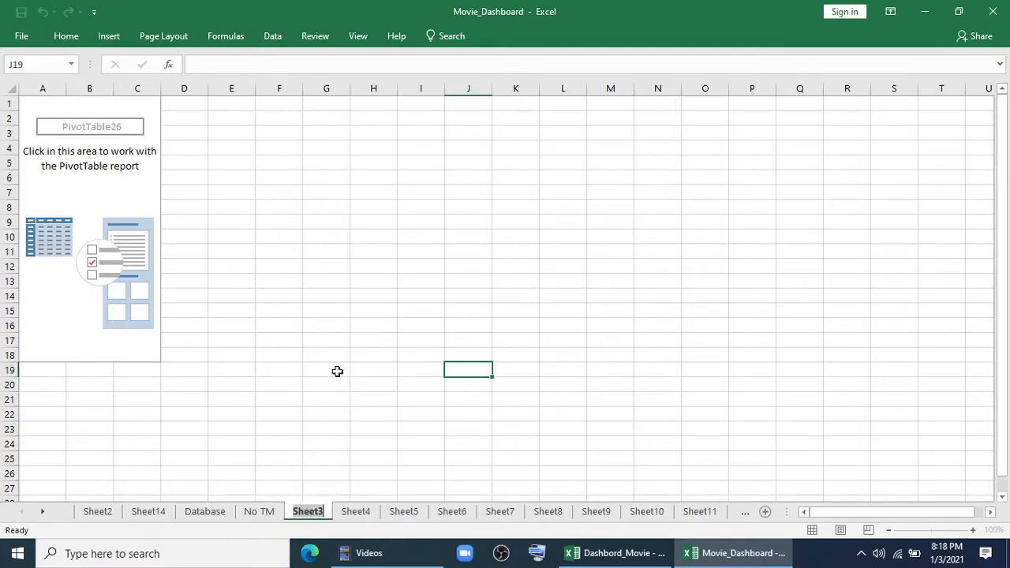
double_click(308, 512)
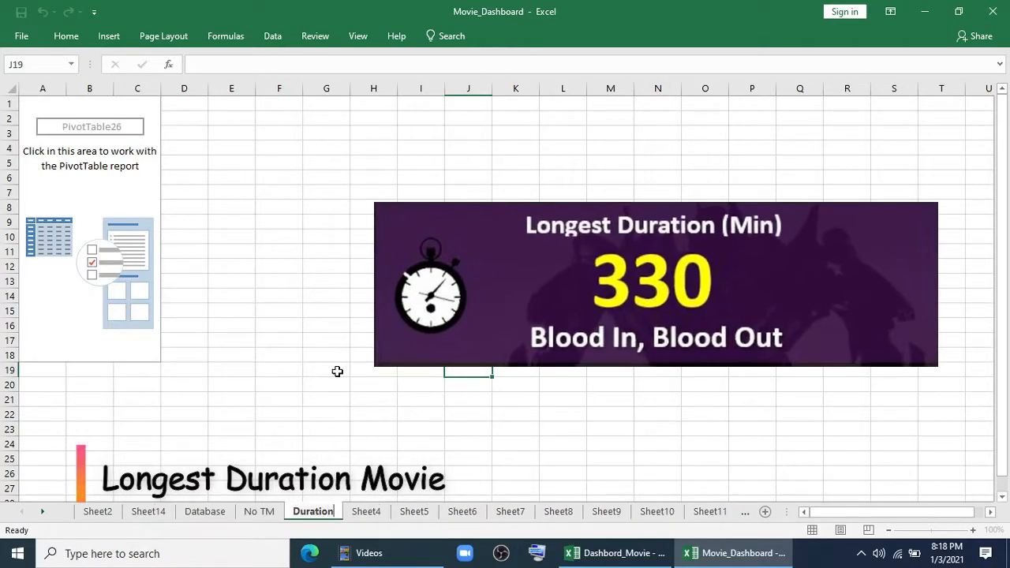
right_click(355, 512)
type("TOp Genre")
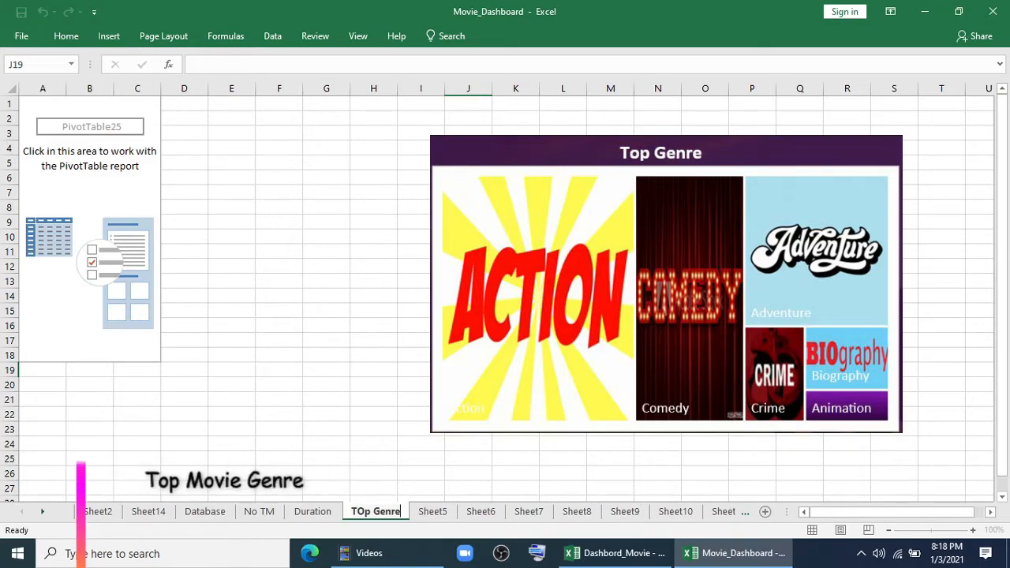
Step: Rename Sheet5 and Sheet6 to Released and Rated Genre
right_click(431, 512)
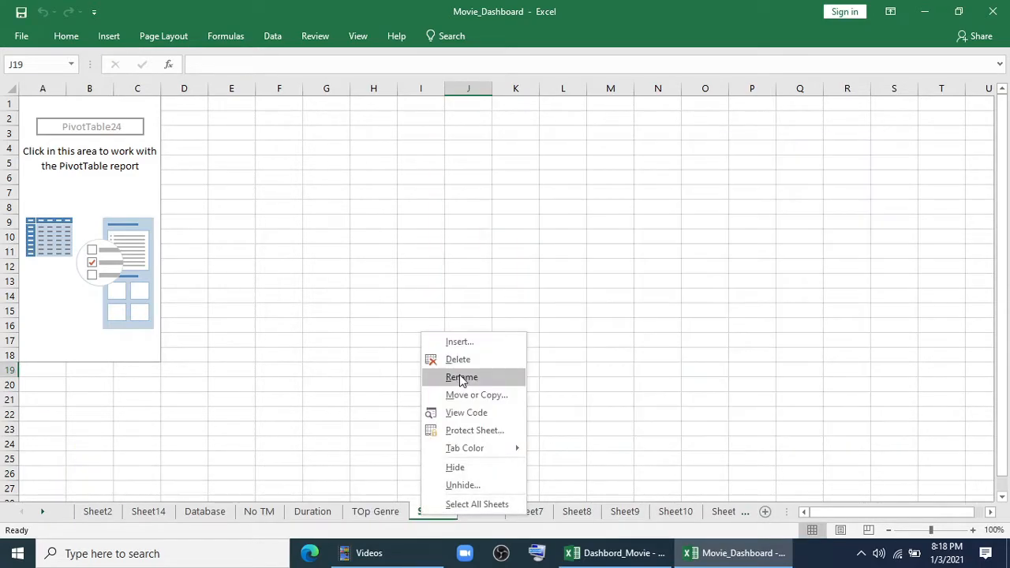
left_click(461, 378)
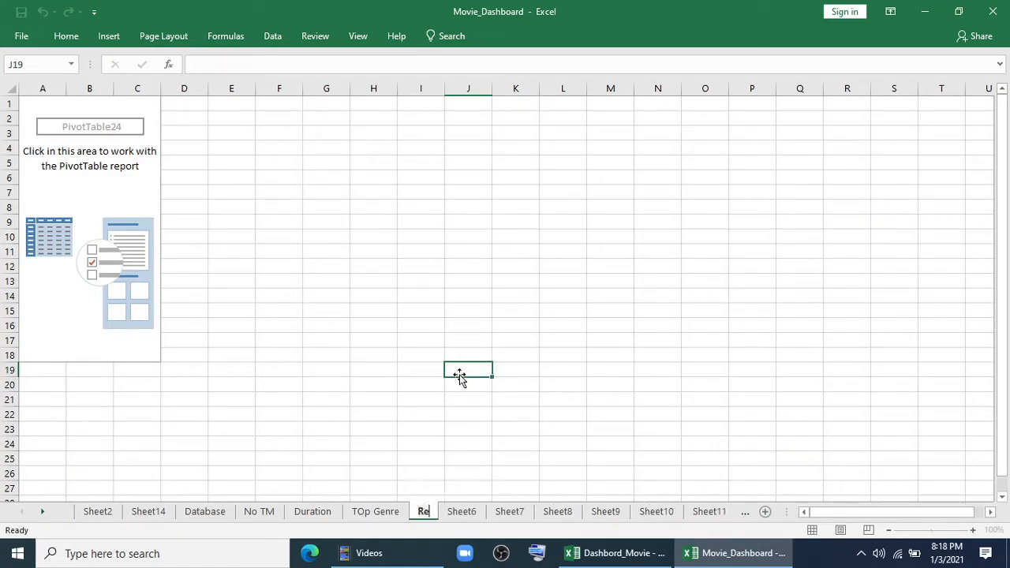
left_click(423, 511)
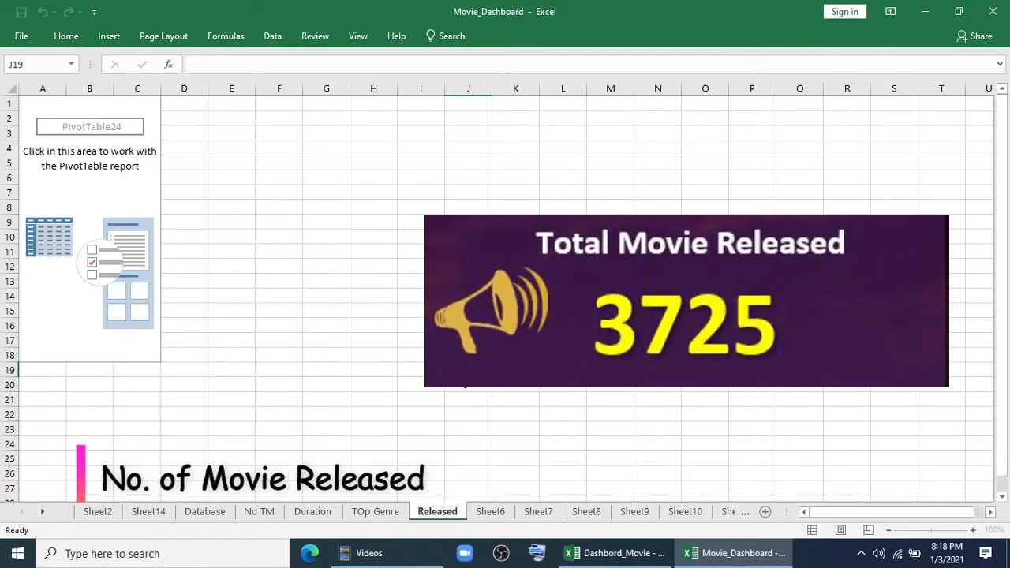
right_click(490, 511)
type("Ra")
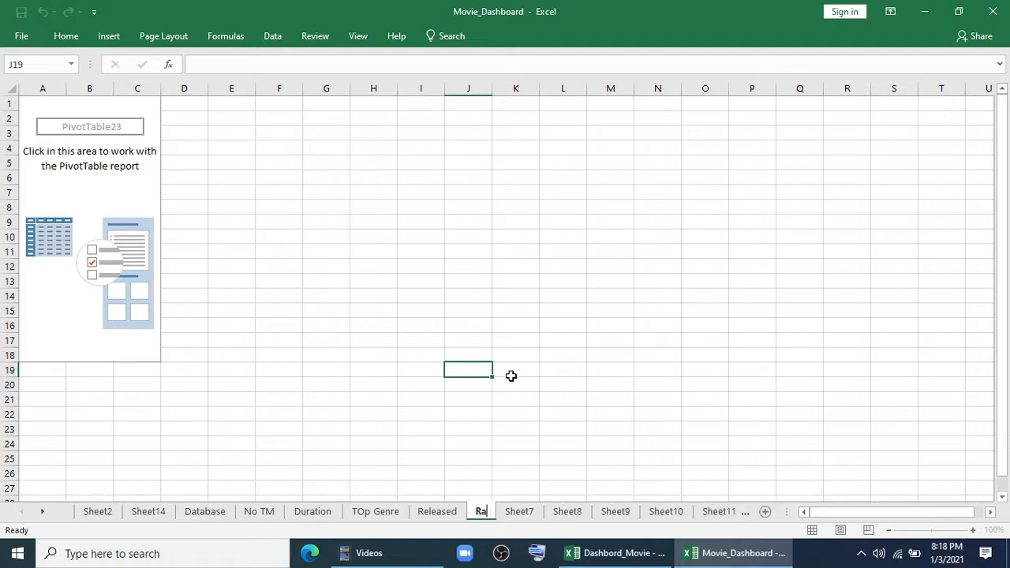
left_click(480, 511)
type("ted Genre")
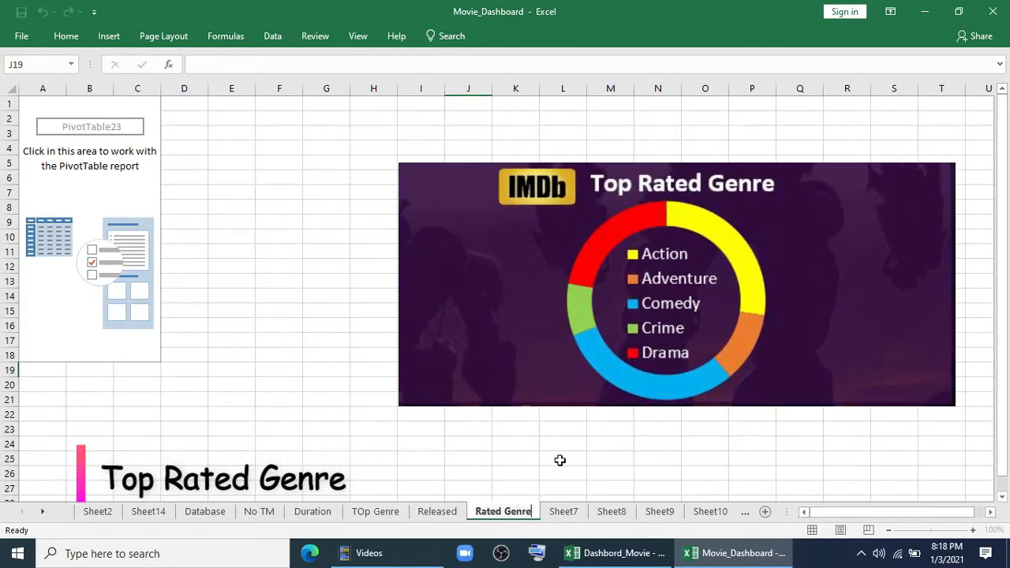
Step: Finish naming the Popularity Genre sheet and rename Sheet8 to Budget
left_click(562, 512)
type("Popularity Genre")
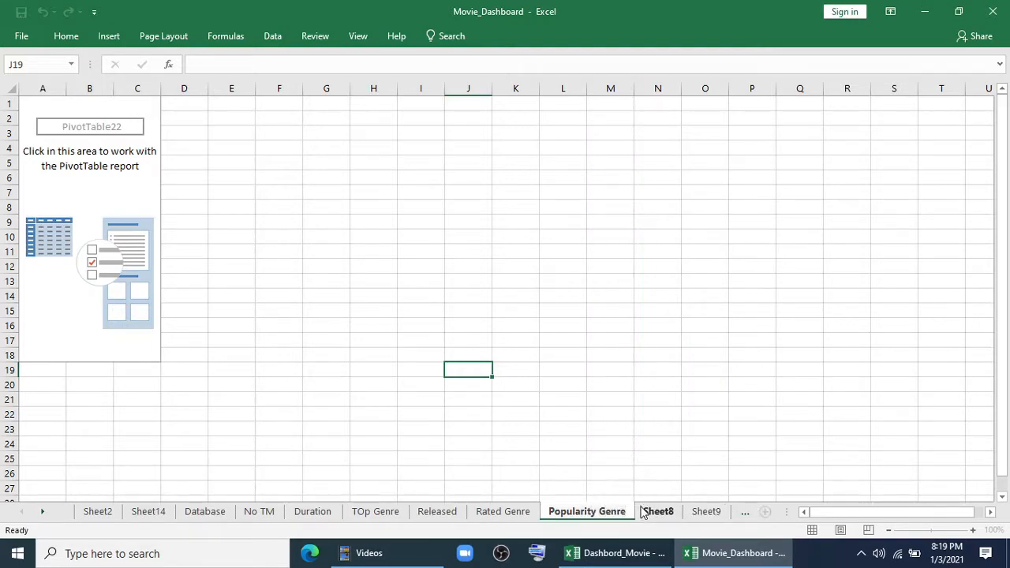
left_click(648, 511)
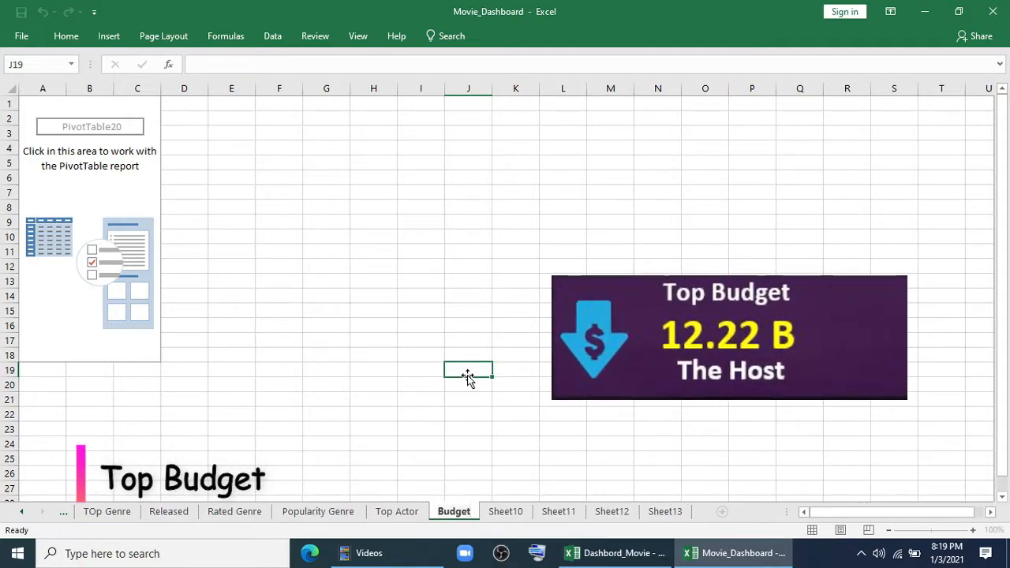
left_click(505, 511)
type("Revenue")
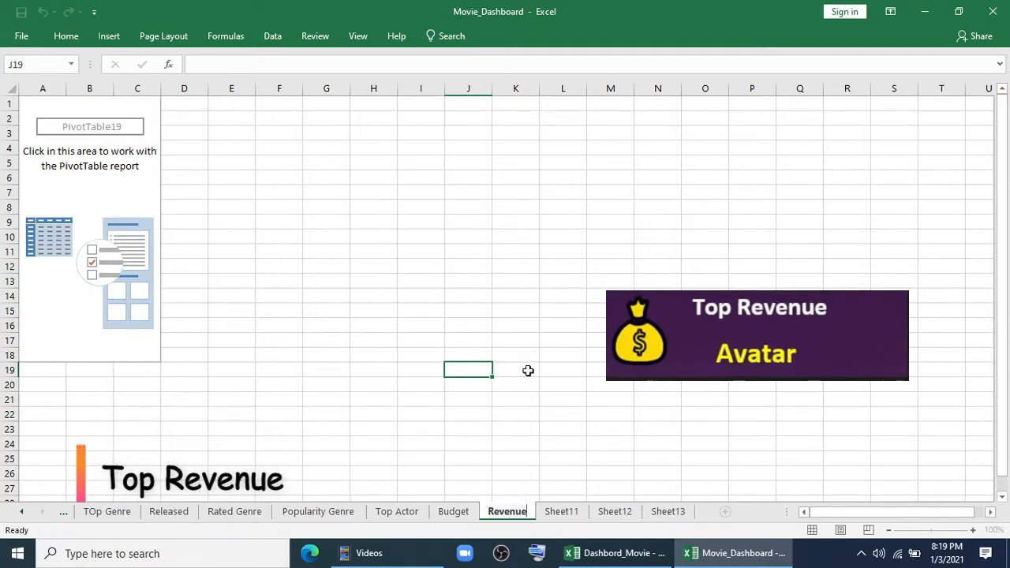
Step: Rename Sheet11, then the Top sheet to Top 5 and Sheet13 to Rev VS Bud
right_click(562, 511)
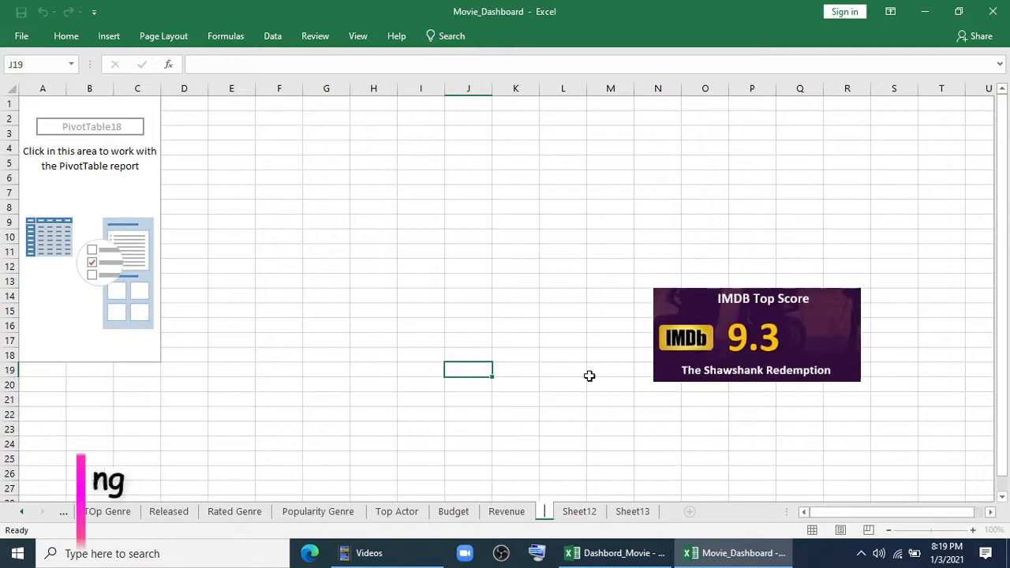
left_click(543, 511)
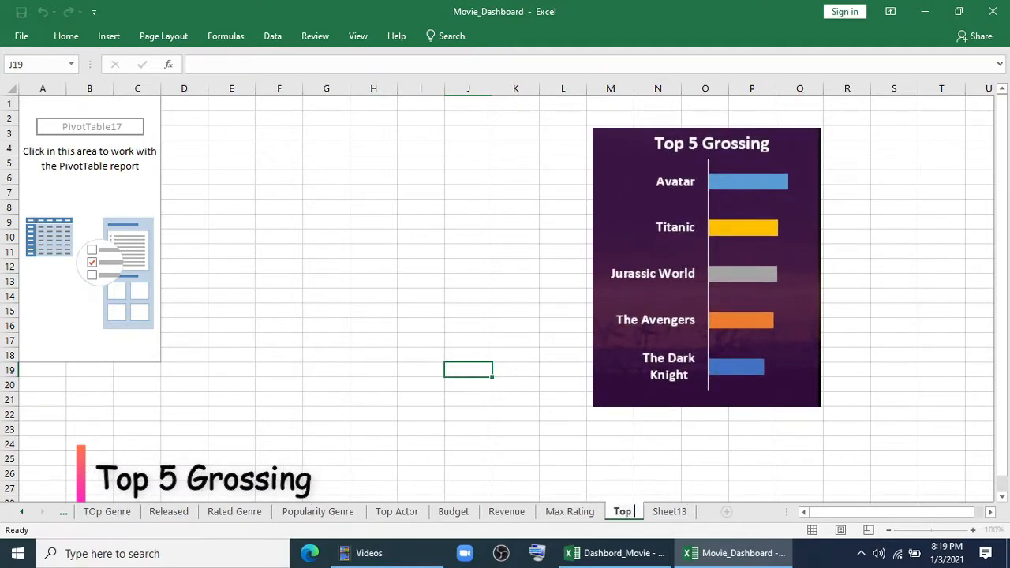
right_click(670, 512)
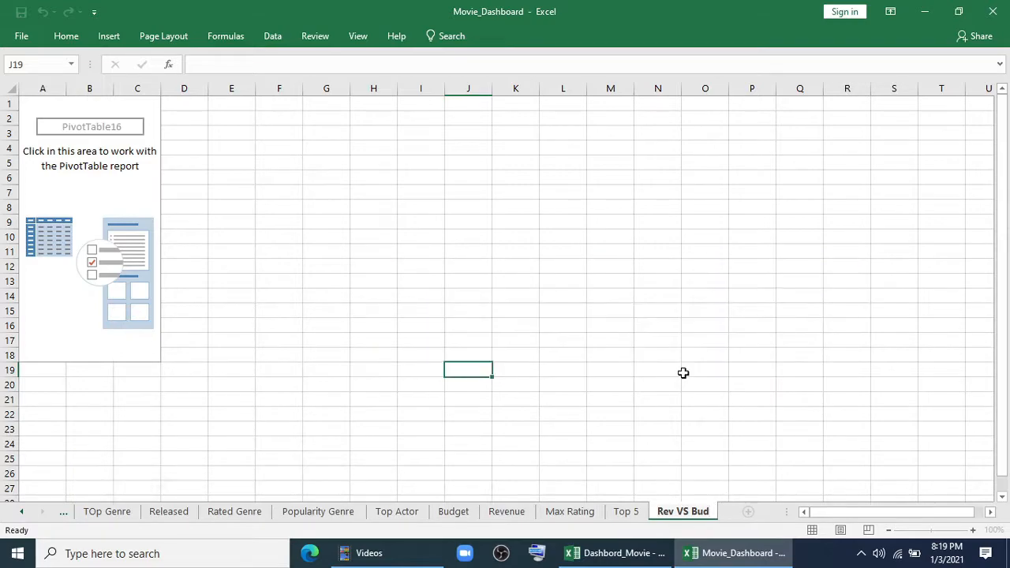
left_click(704, 369)
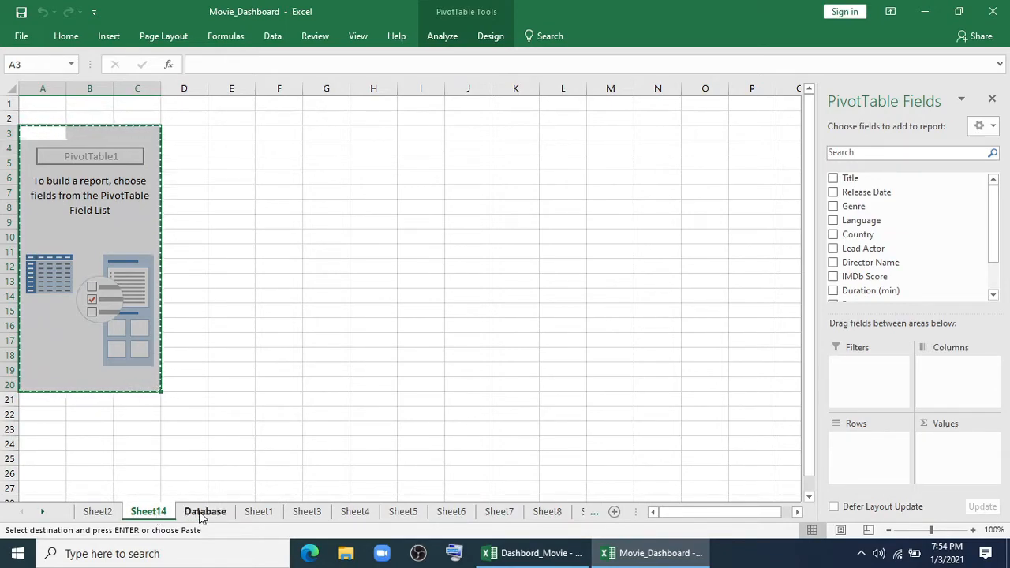
Step: Check the Database sheet and name the new blank sheet Dashboard
left_click(205, 511)
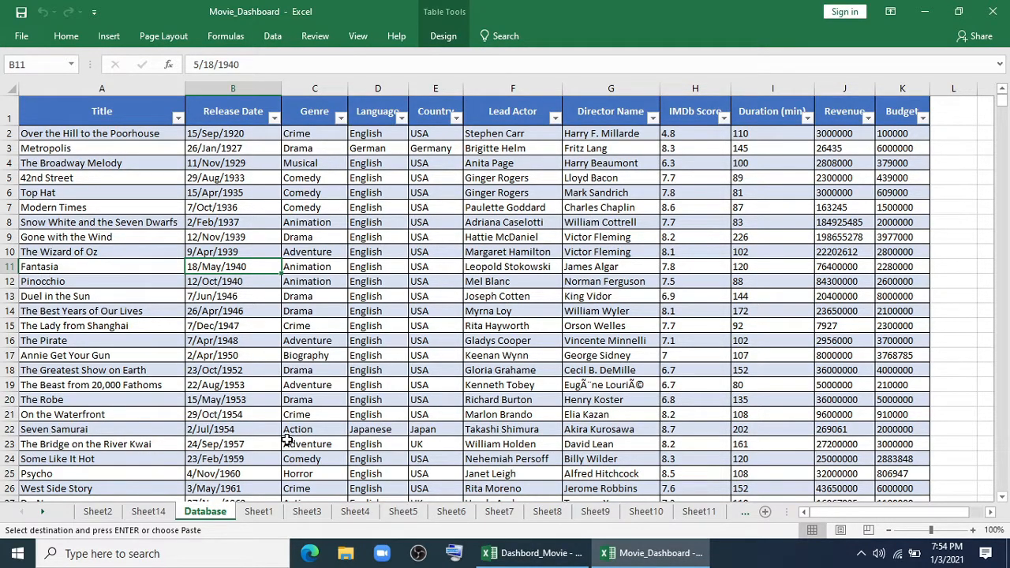
mouse_move(423, 474)
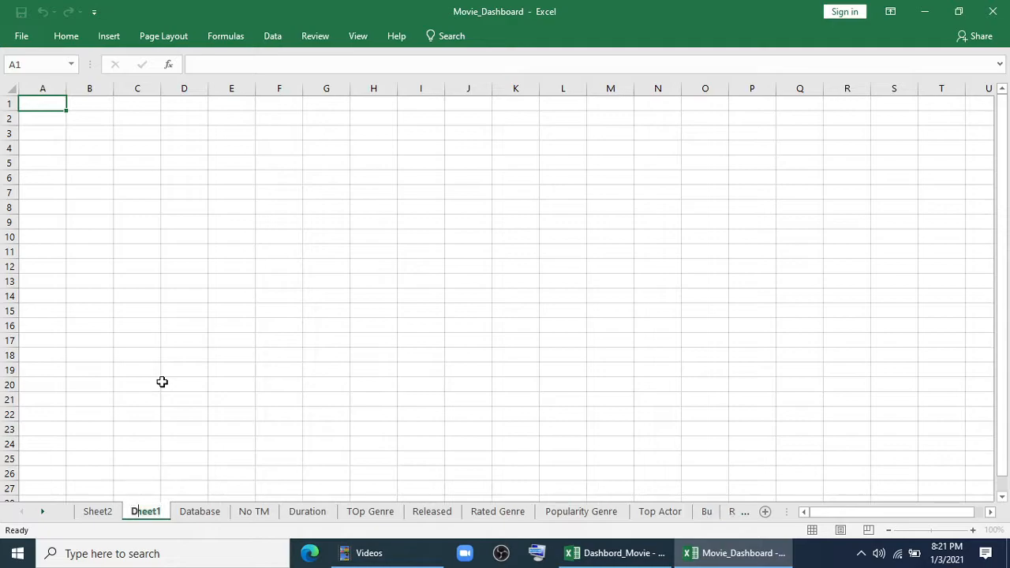
type("Dashboard")
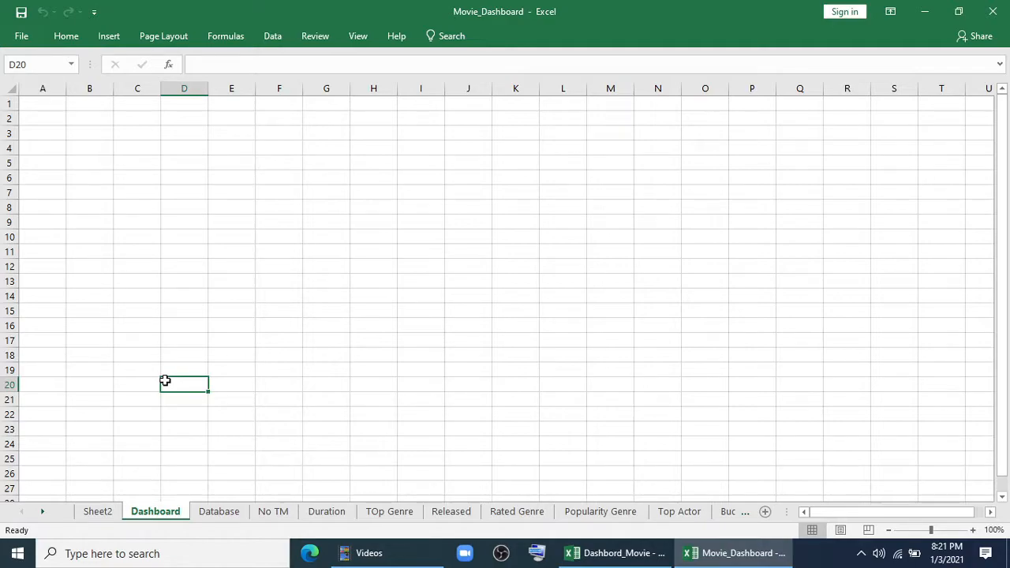
Step: Copy the movie collage banner from Sheet2 onto the top of the Dashboard sheet
left_click(98, 512)
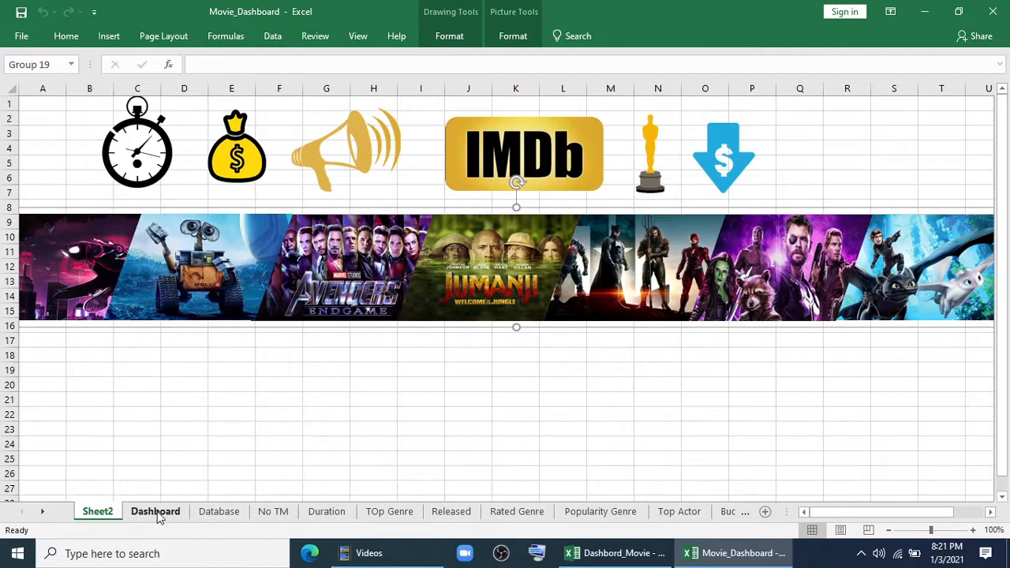
right_click(42, 104)
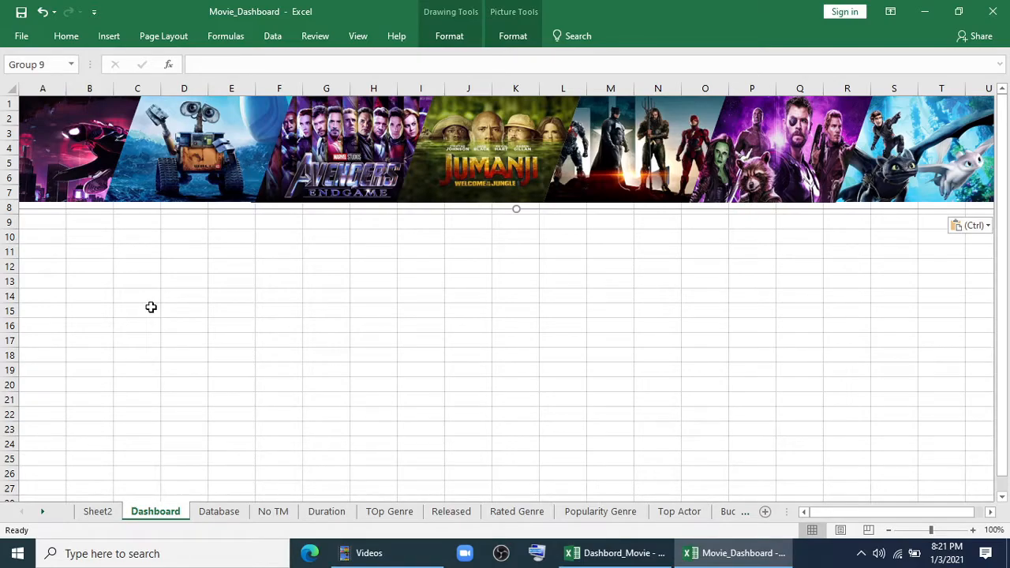
left_click(136, 310)
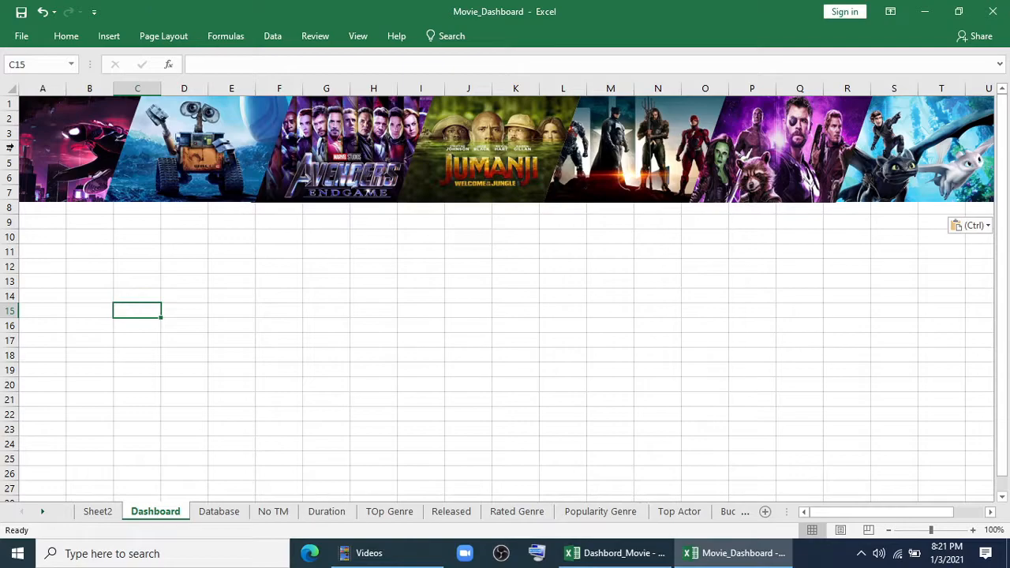
Step: Draw a tall rectangle down the left side and start a custom fill colour with red 134
left_click(107, 37)
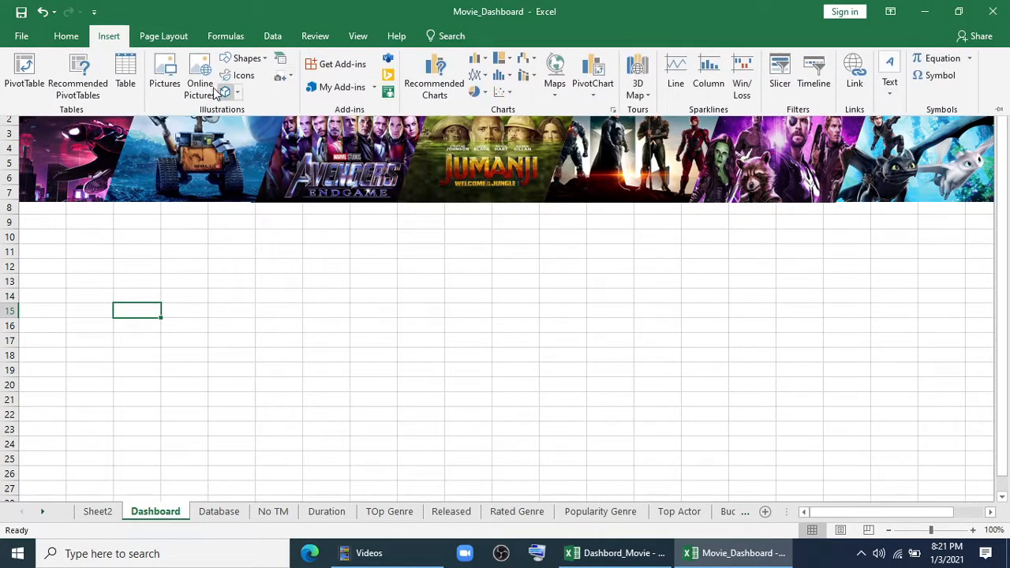
left_click(246, 57)
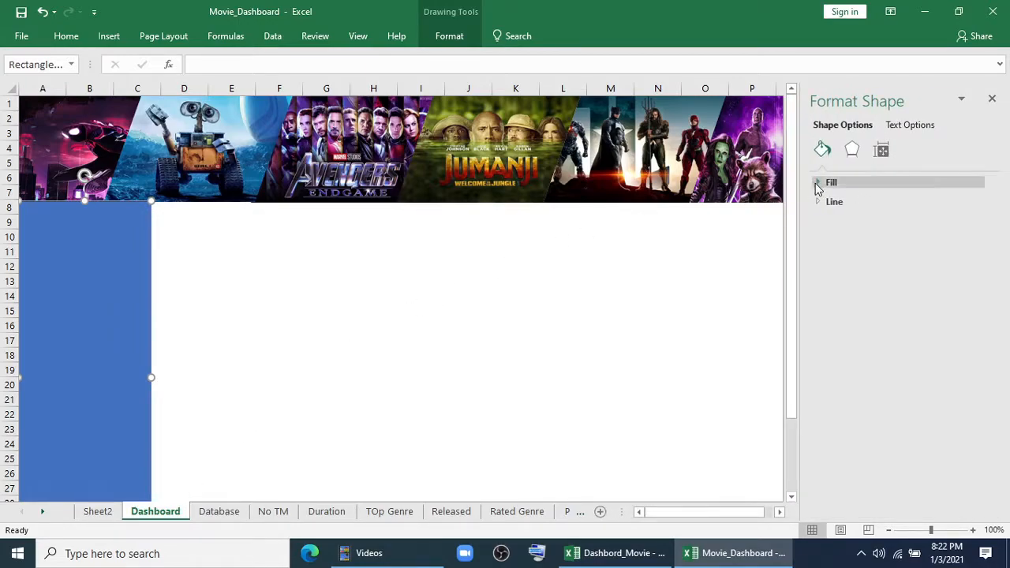
left_click(818, 183)
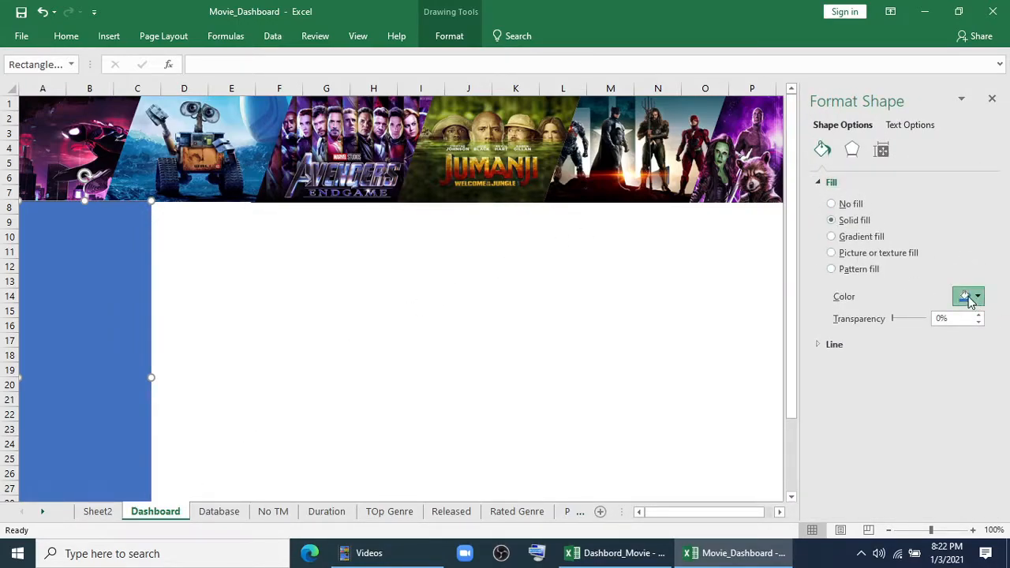
left_click(979, 297)
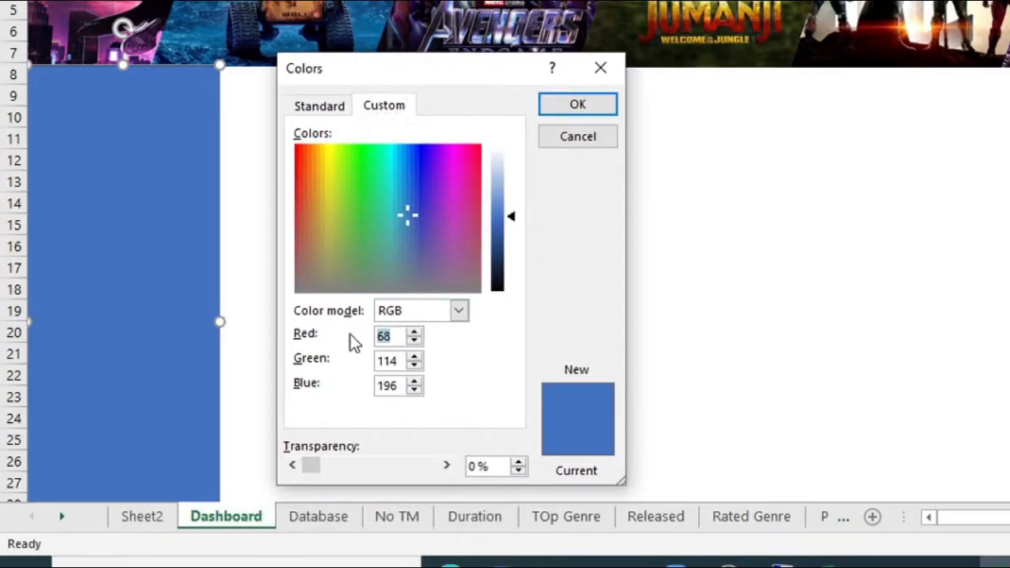
type("134")
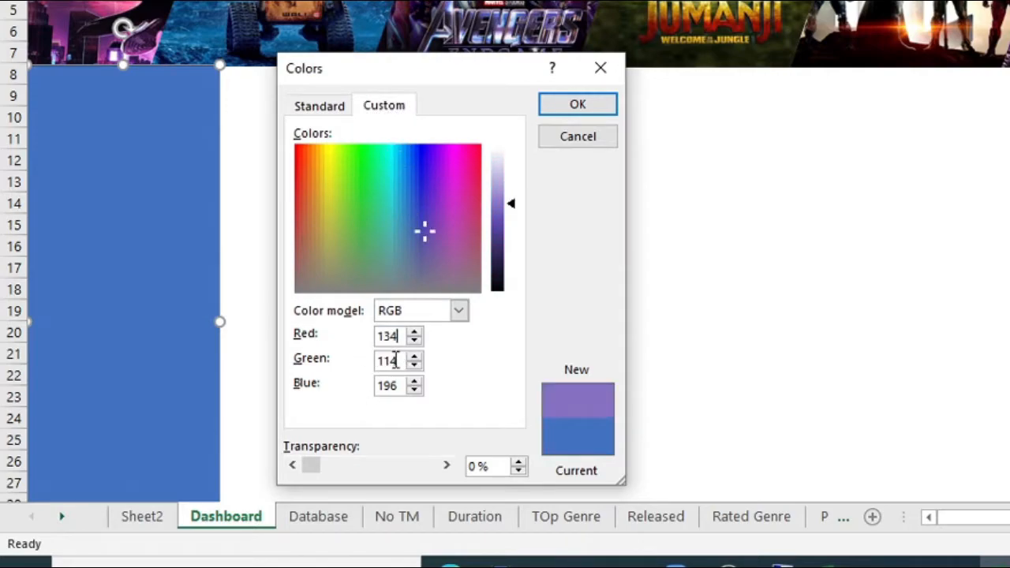
triple_click(392, 360)
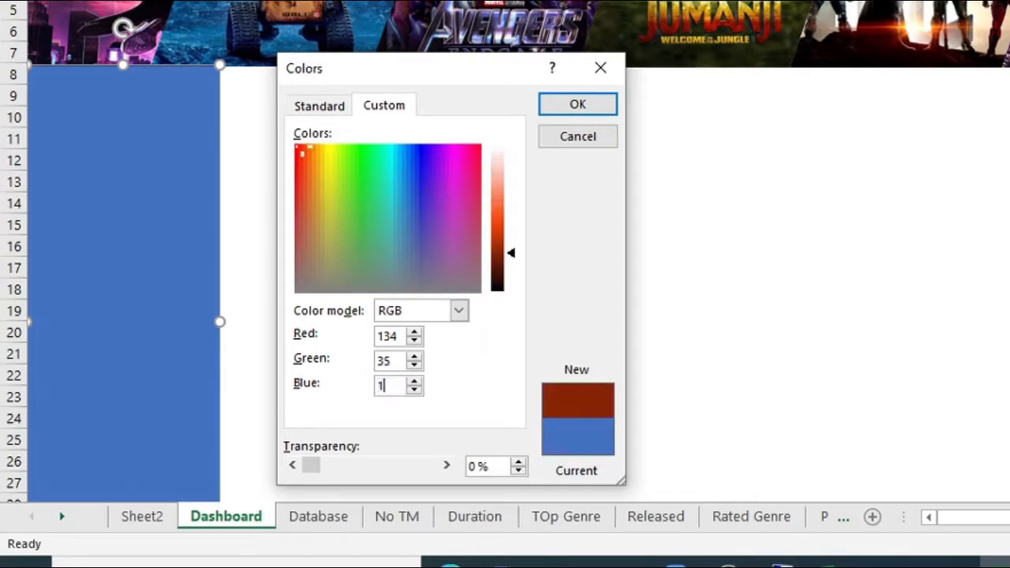
Step: Apply the custom purple RGB fill to the rectangle and zoom the sheet to 90%
left_click(577, 104)
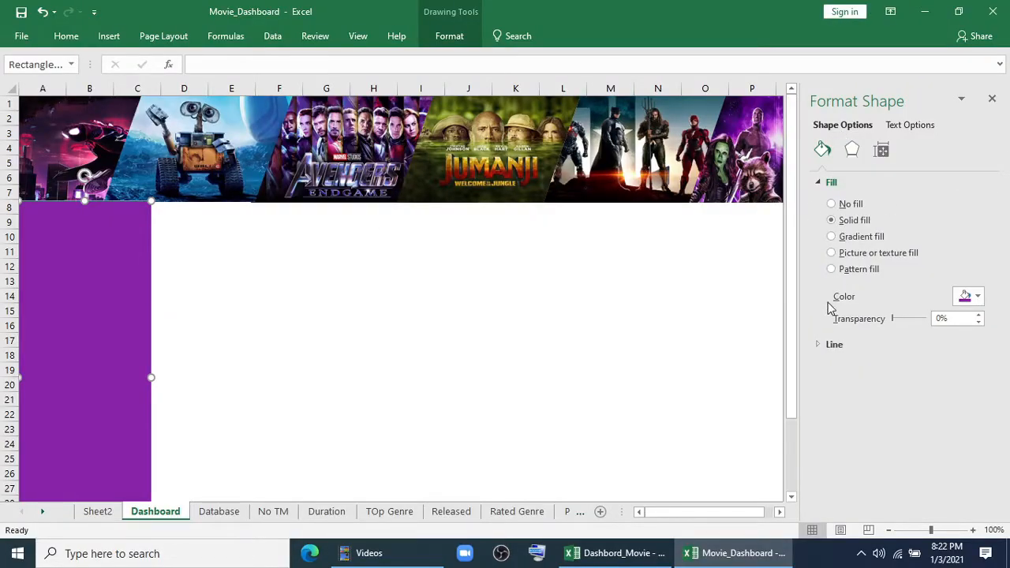
left_click(831, 344)
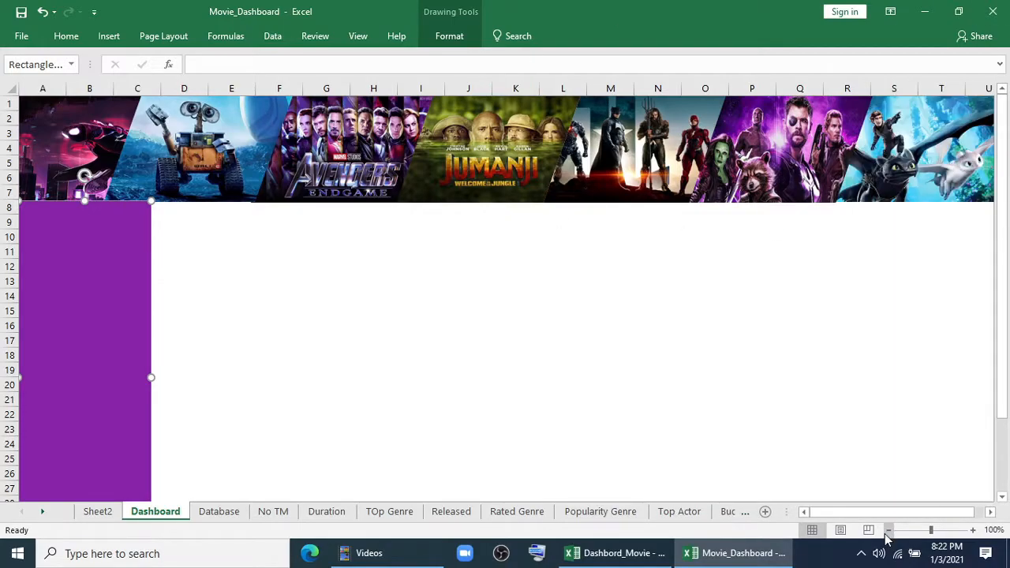
left_click(887, 531)
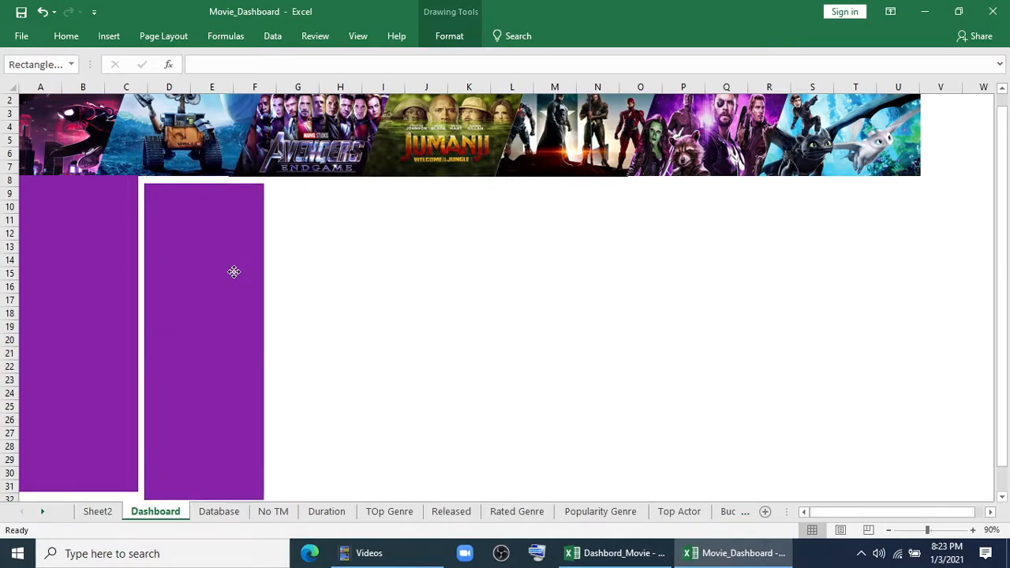
left_click(107, 34)
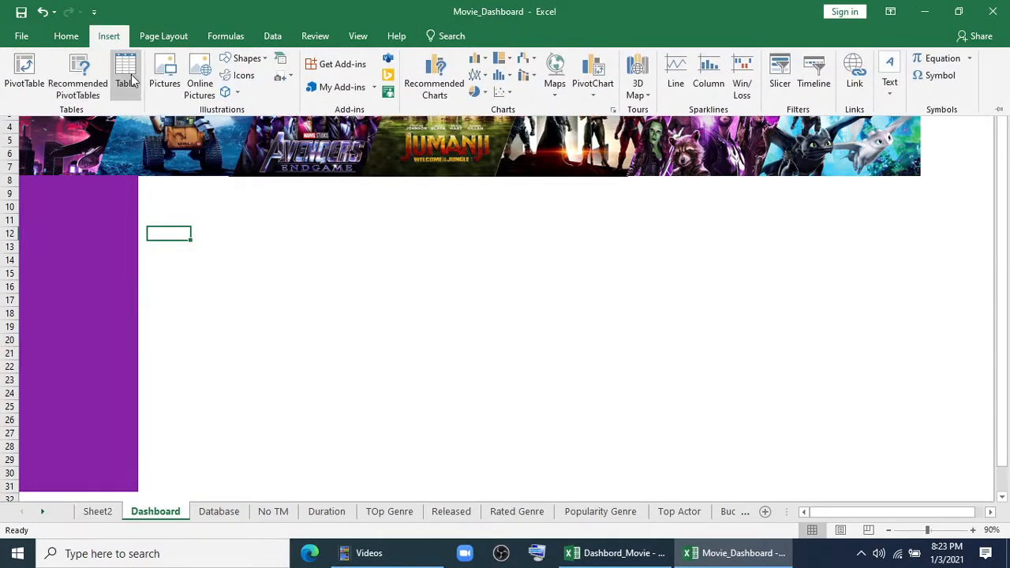
Step: Insert the robot movie wallpaper from Desktop > Project_2_Movie > Chart
left_click(164, 71)
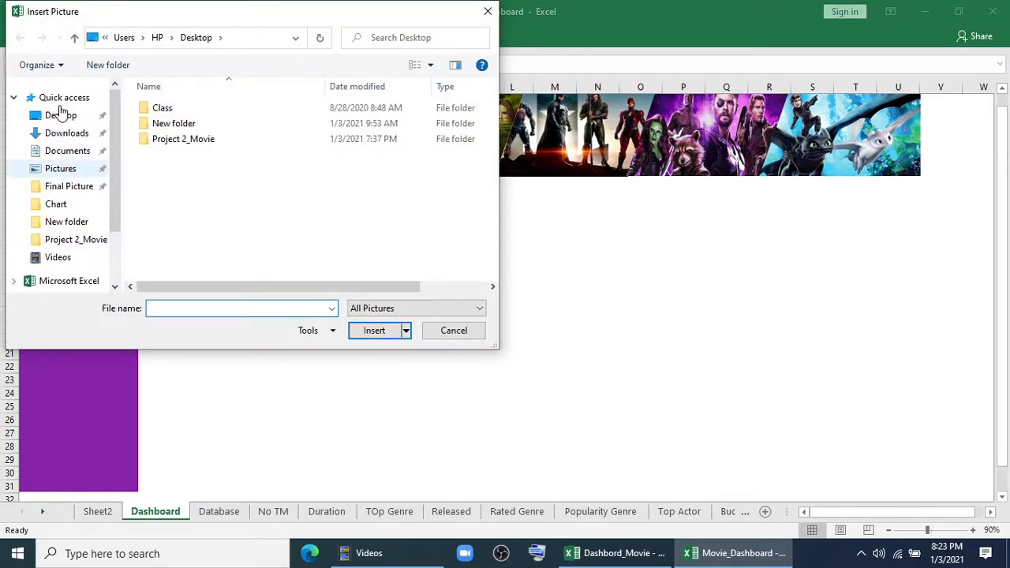
double_click(183, 139)
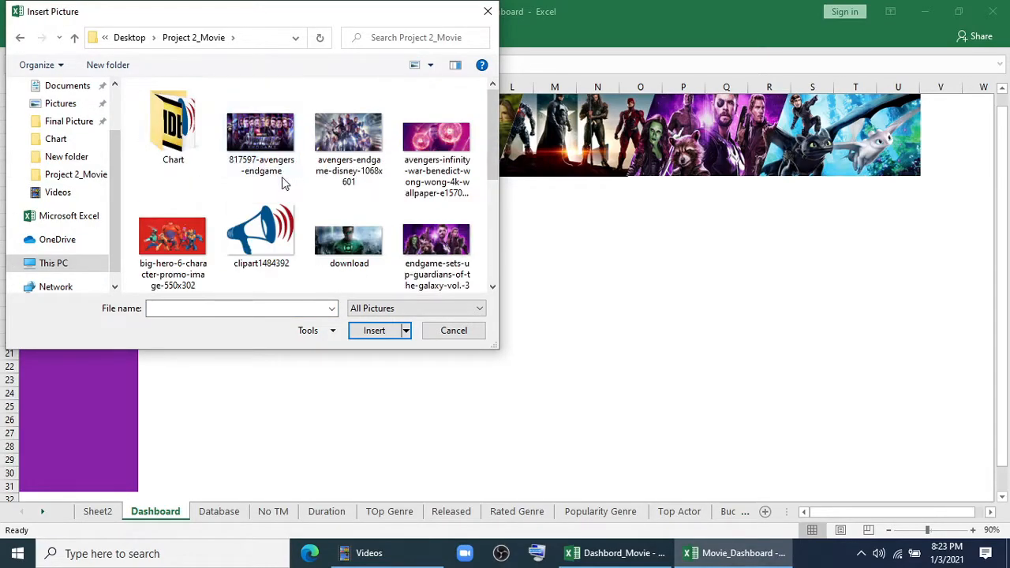
double_click(174, 129)
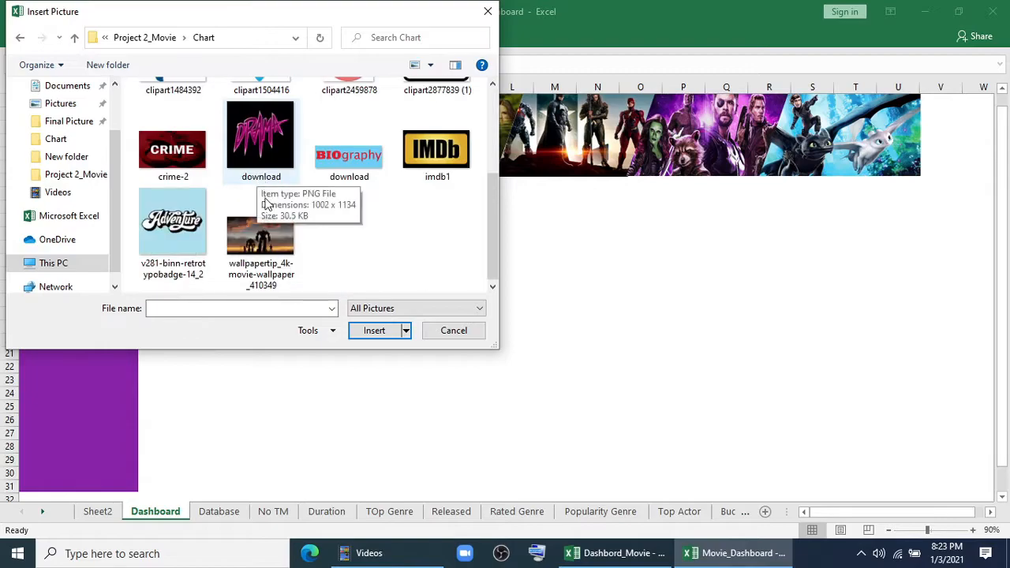
left_click(375, 332)
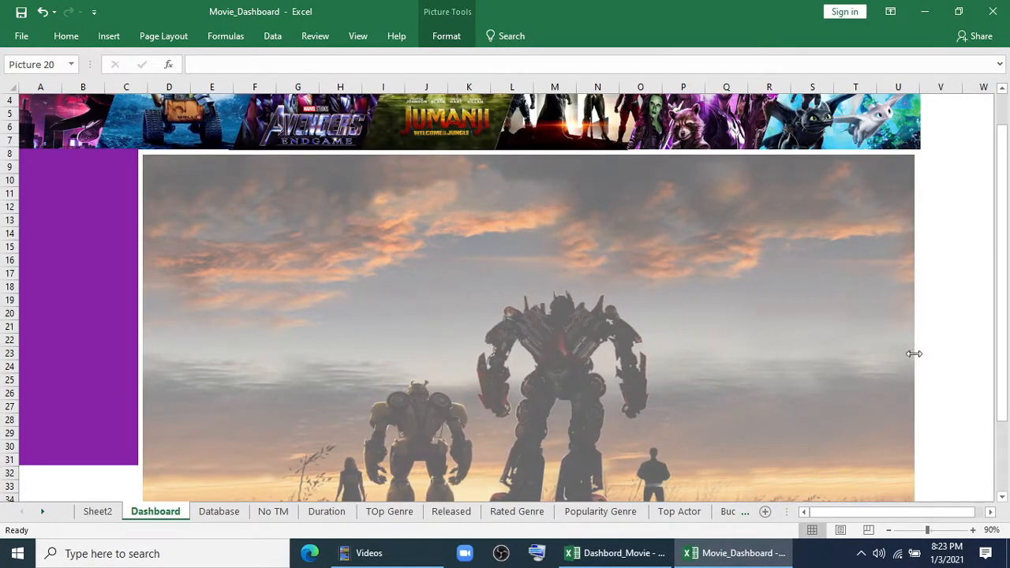
Step: Resize the wallpaper to the dashboard width and settle it just below the banner
left_click(529, 324)
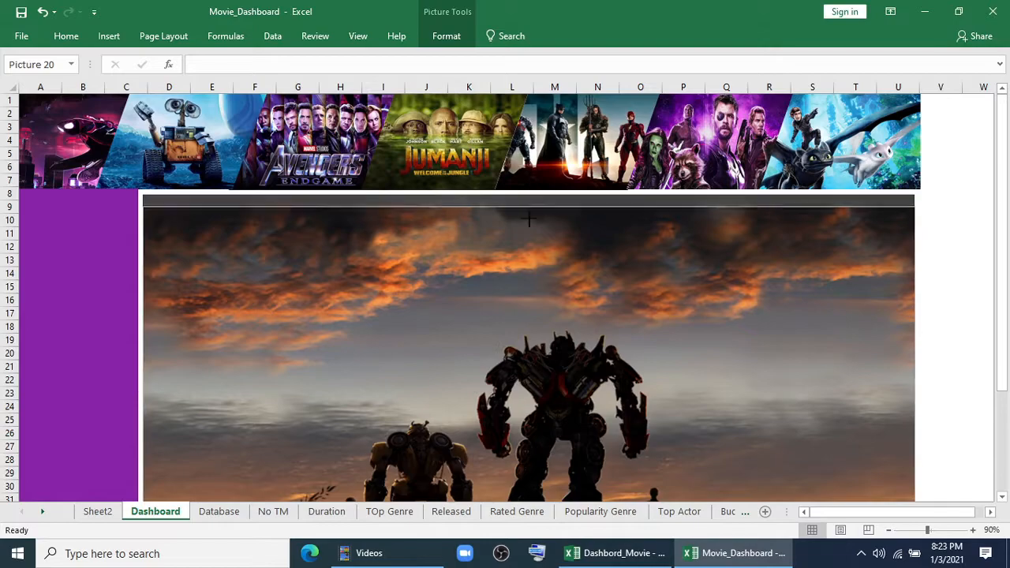
left_click(529, 220)
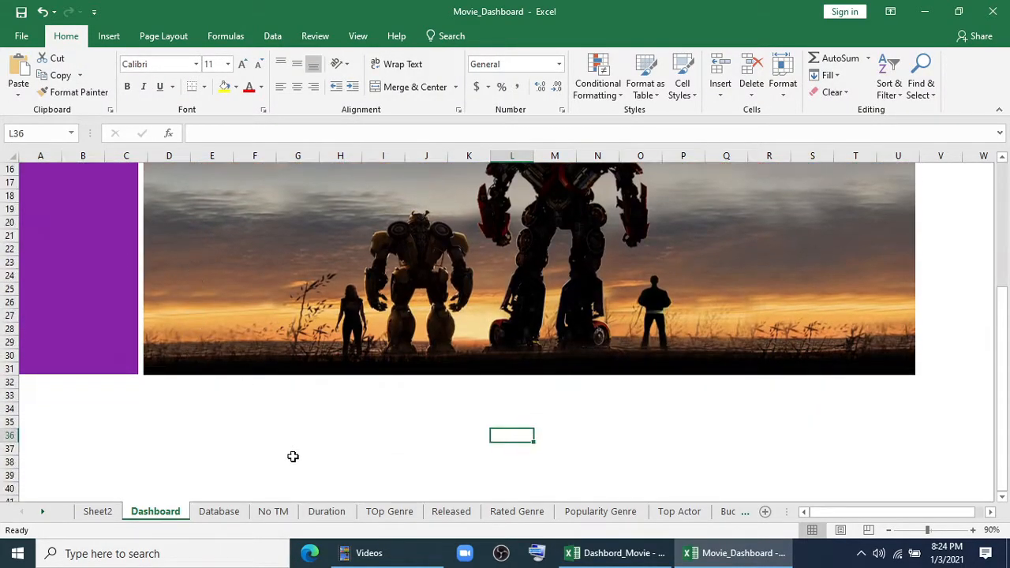
Step: Set the wallpaper picture's Brightness to -75% under Picture Corrections to dim it
scroll("up", 3)
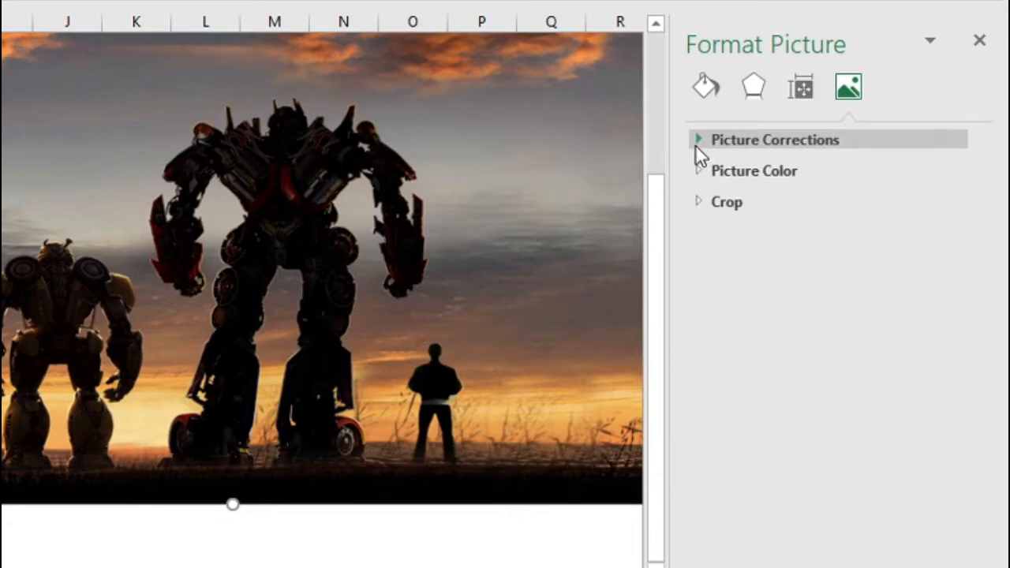
left_click(777, 139)
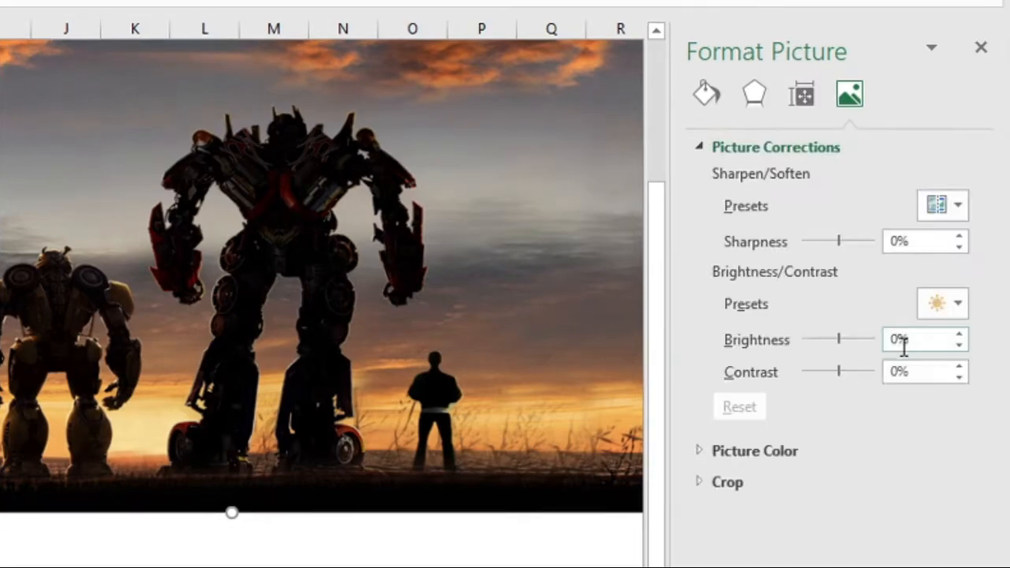
left_click(915, 340)
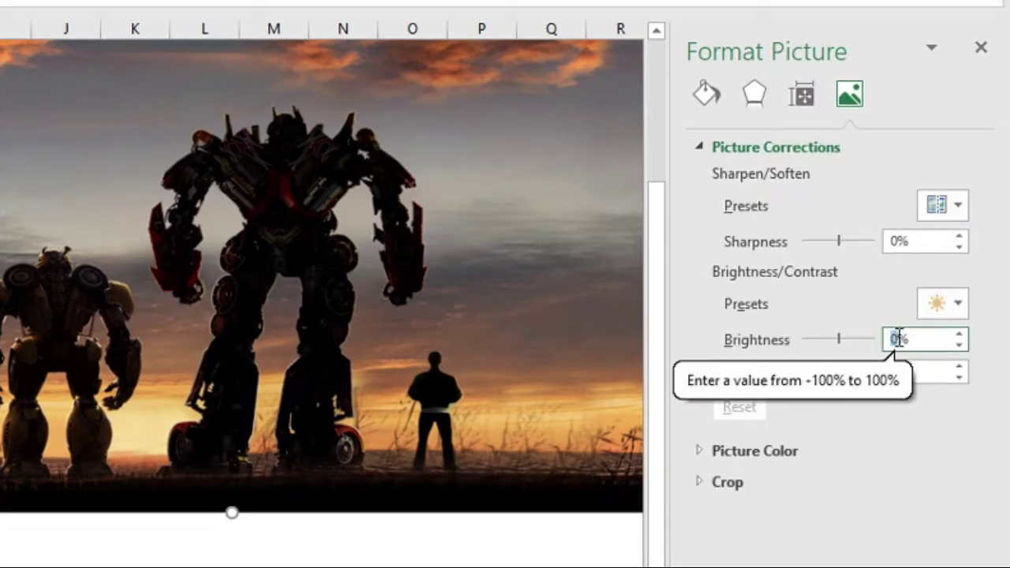
type("-75%")
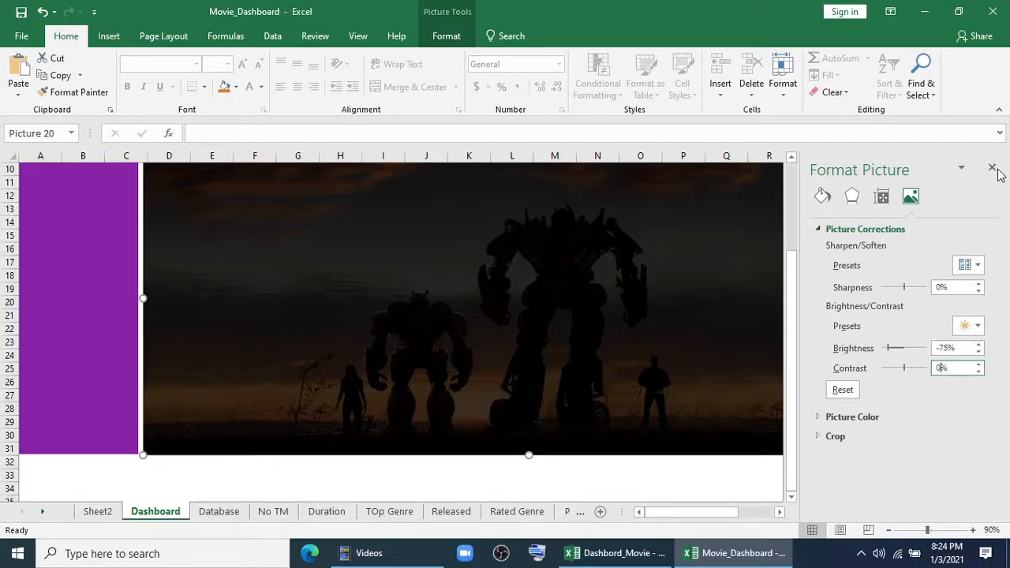
left_click(992, 168)
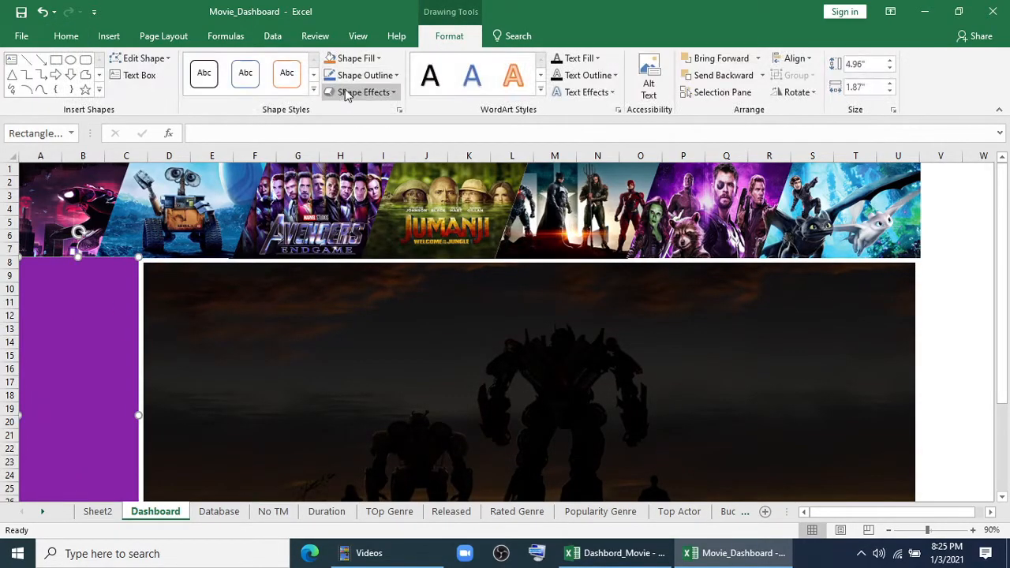
Step: Apply a Gradient fill to the purple sidebar with dark purple stops (RGB 86,10,116)
left_click(354, 57)
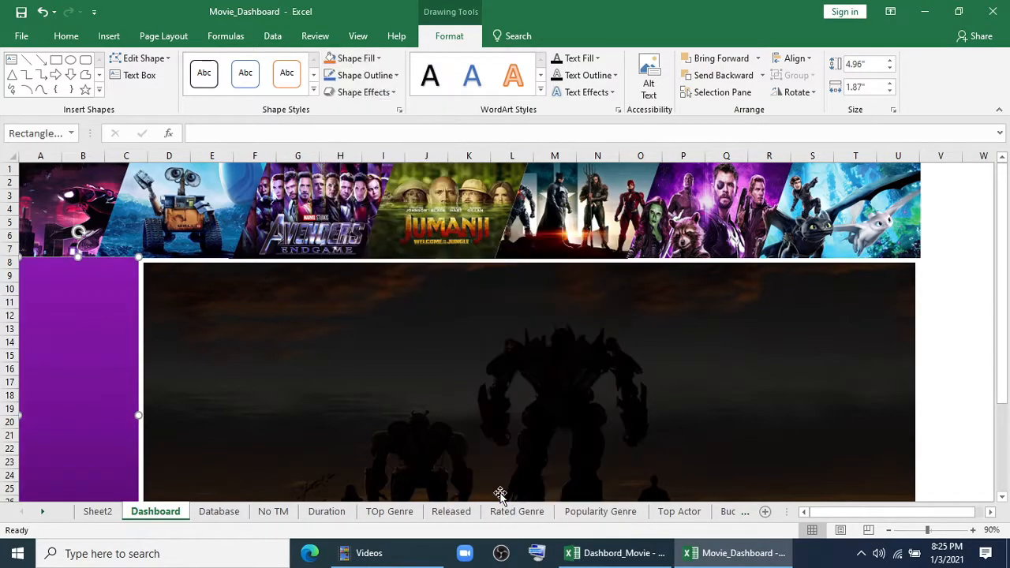
scroll("down", 3)
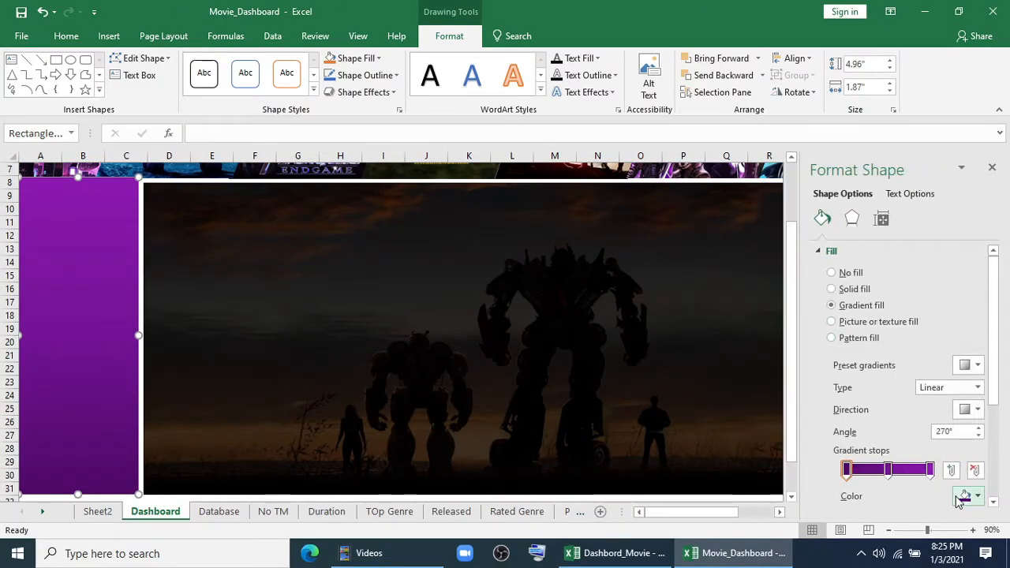
left_click(966, 496)
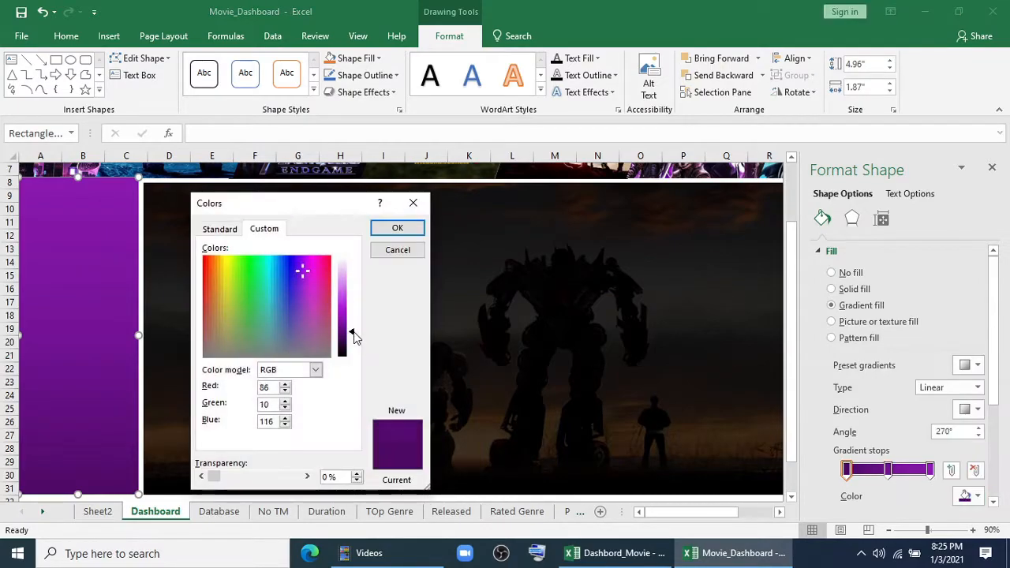
left_click(398, 228)
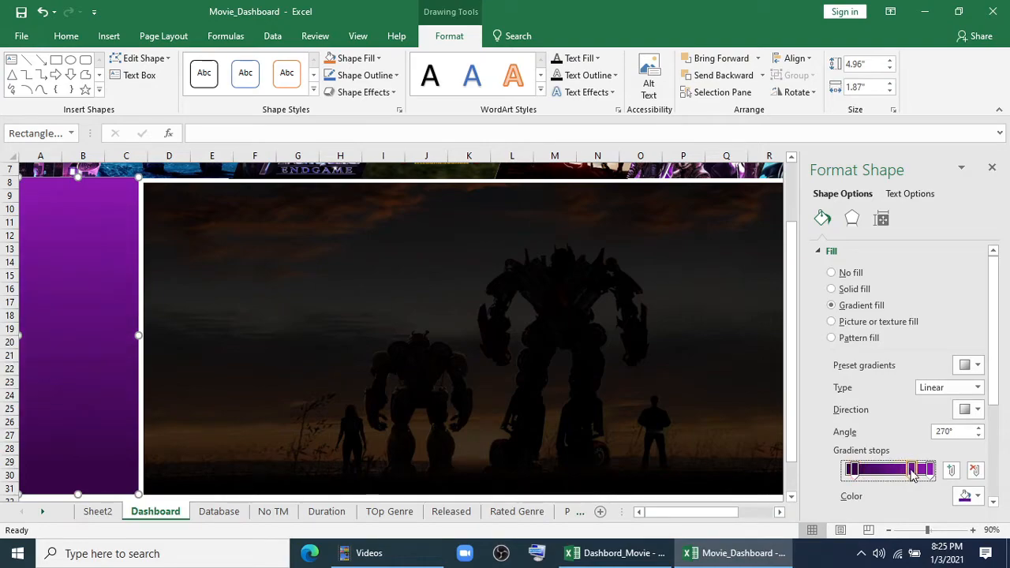
left_click(992, 168)
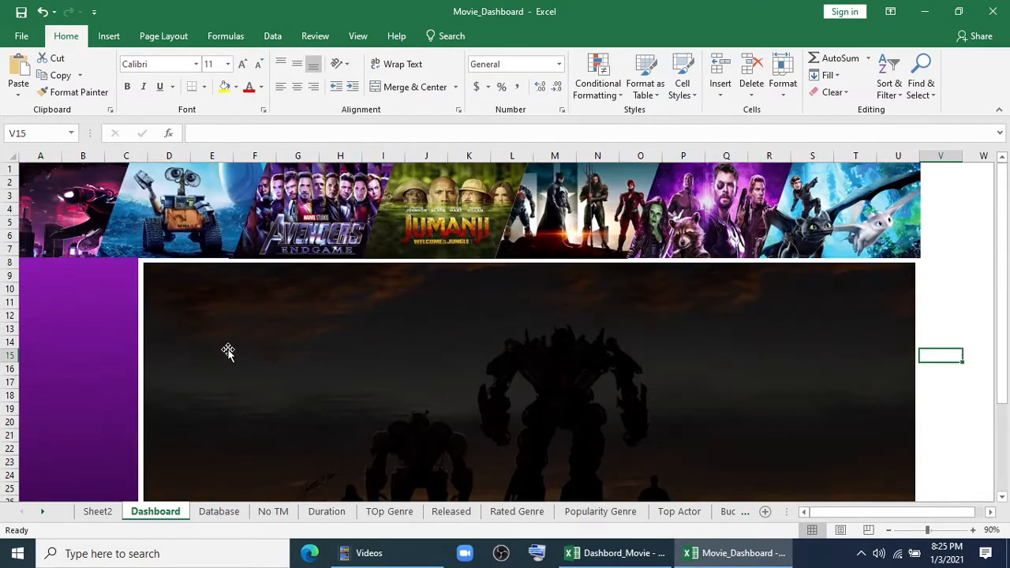
Step: Draw a rectangle over the background, set its fill Transparency to 65%, and duplicate it into top panels
left_click(108, 35)
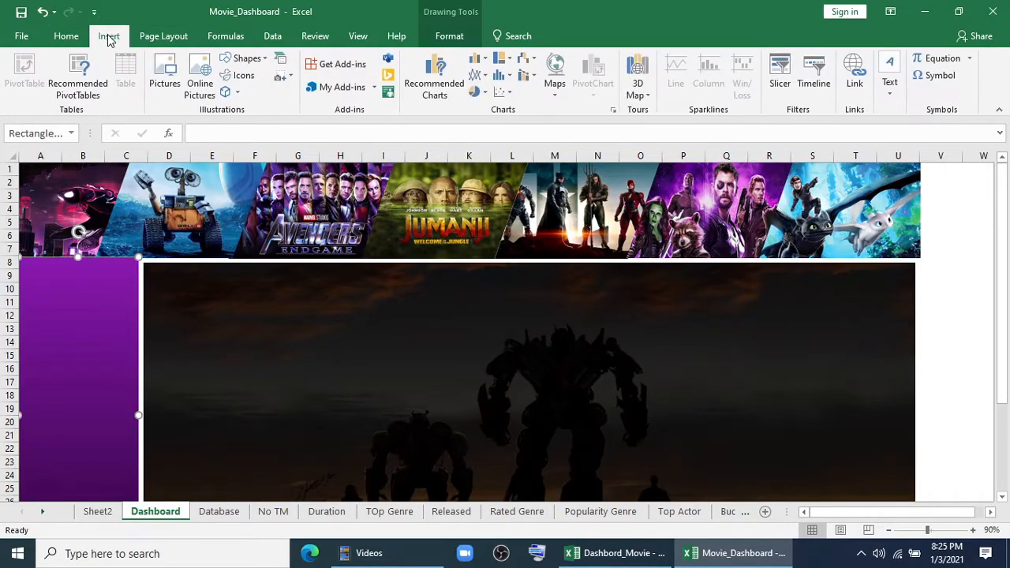
mouse_move(243, 76)
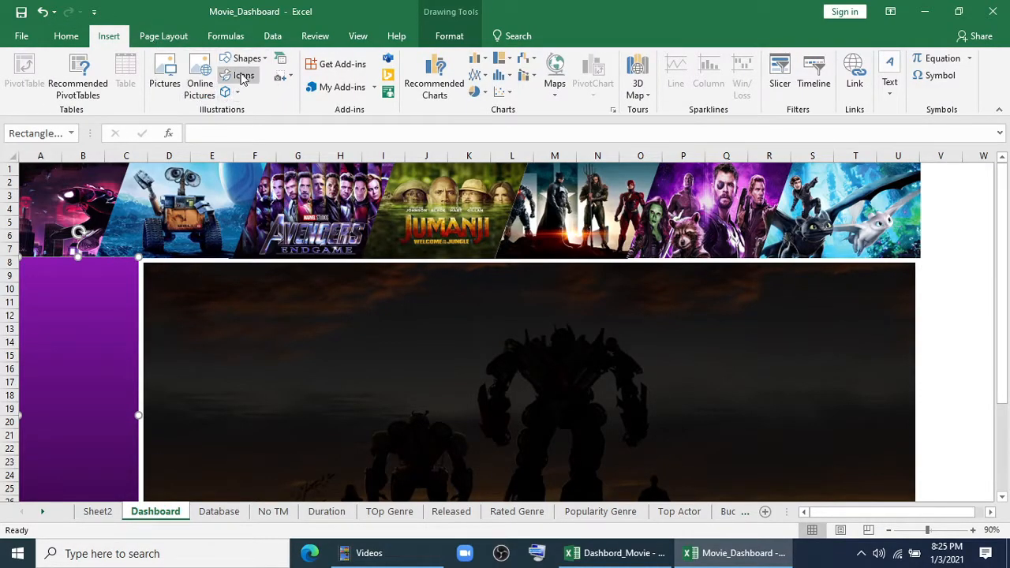
left_click(246, 57)
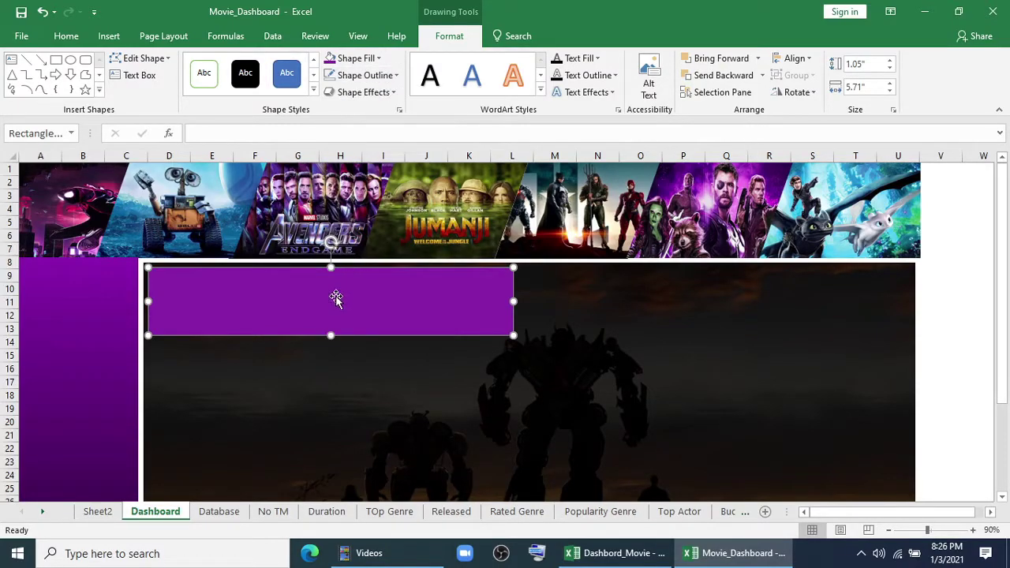
right_click(335, 298)
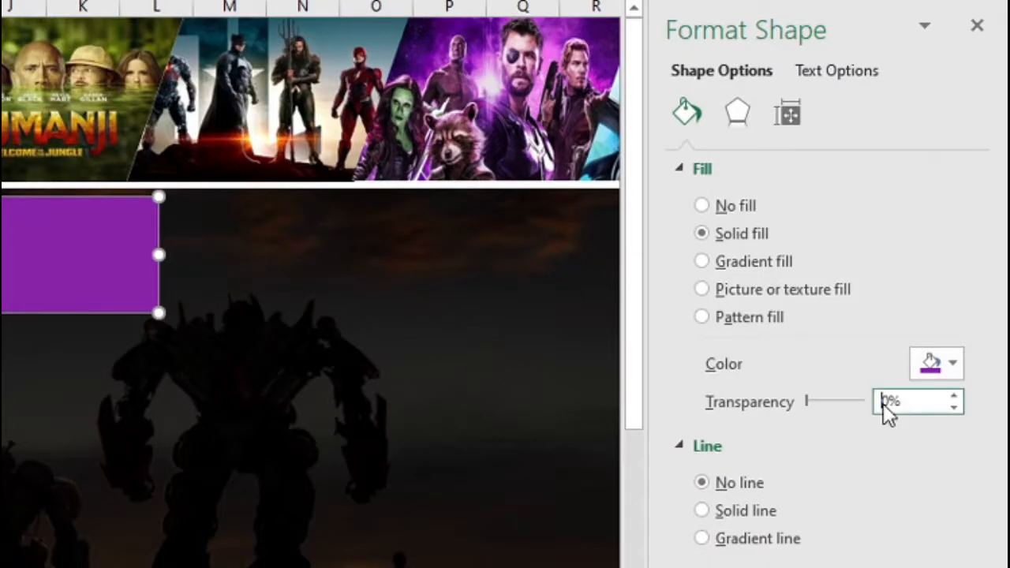
left_click_drag(808, 402, 833, 403)
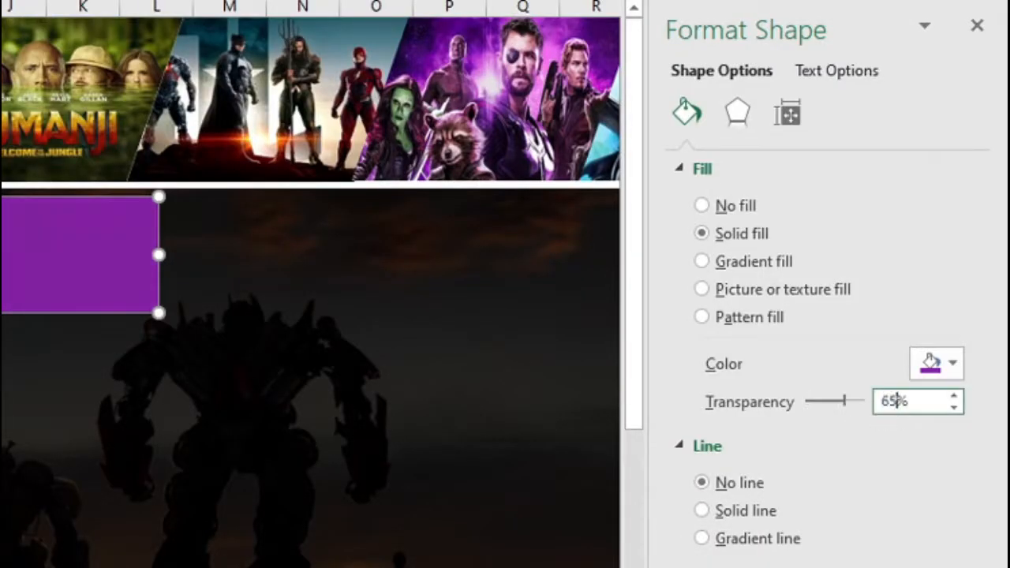
left_click(974, 26)
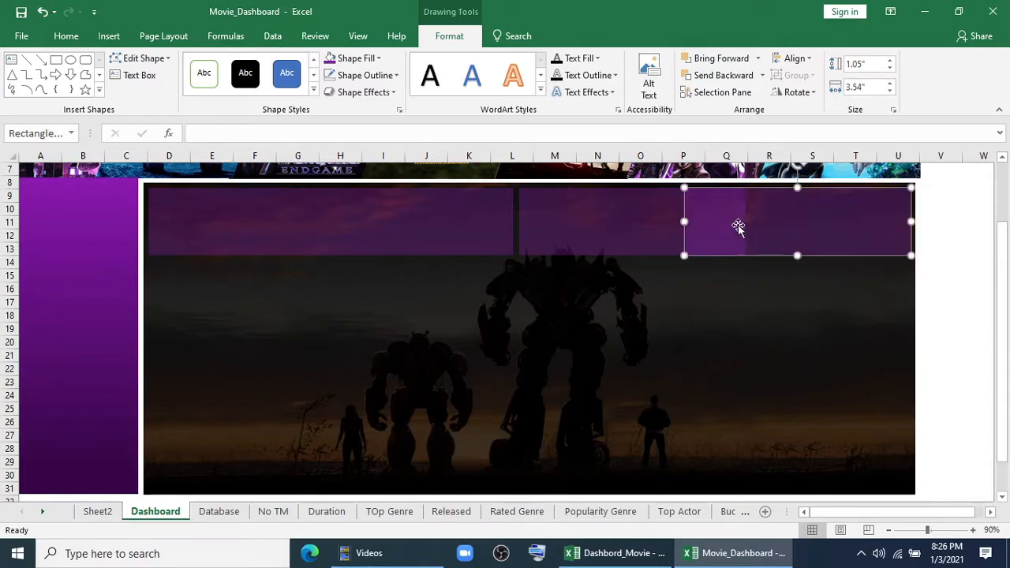
left_click(751, 219)
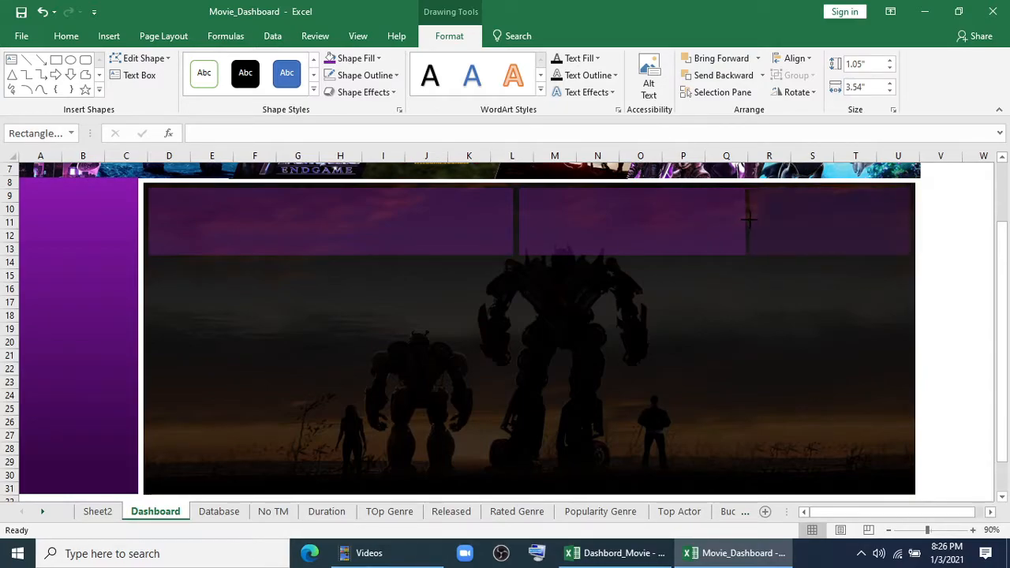
left_click(830, 221)
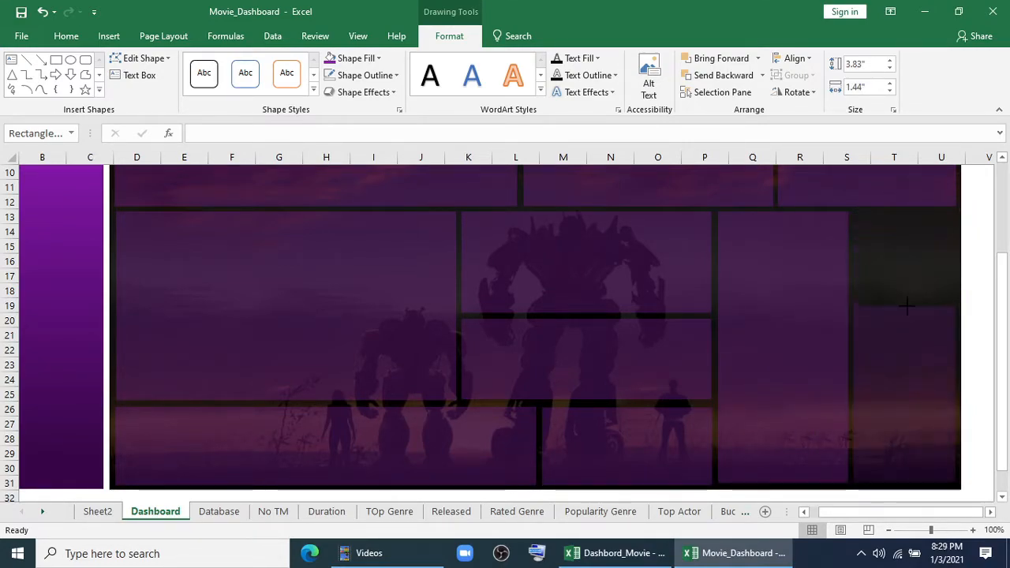
Step: Copy and arrange more translucent rectangles to split the right column into stacked panels
left_click(66, 35)
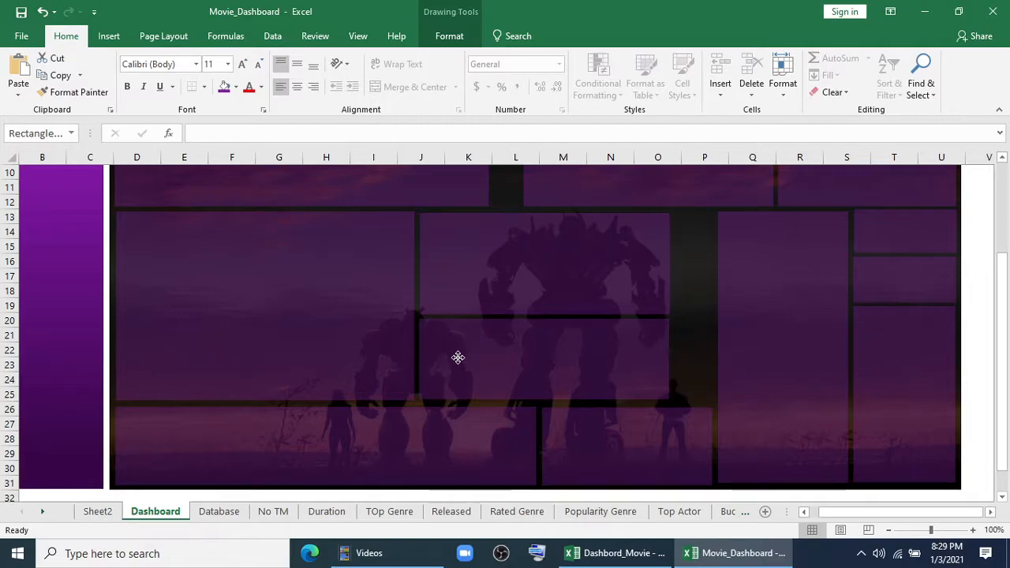
left_click(604, 445)
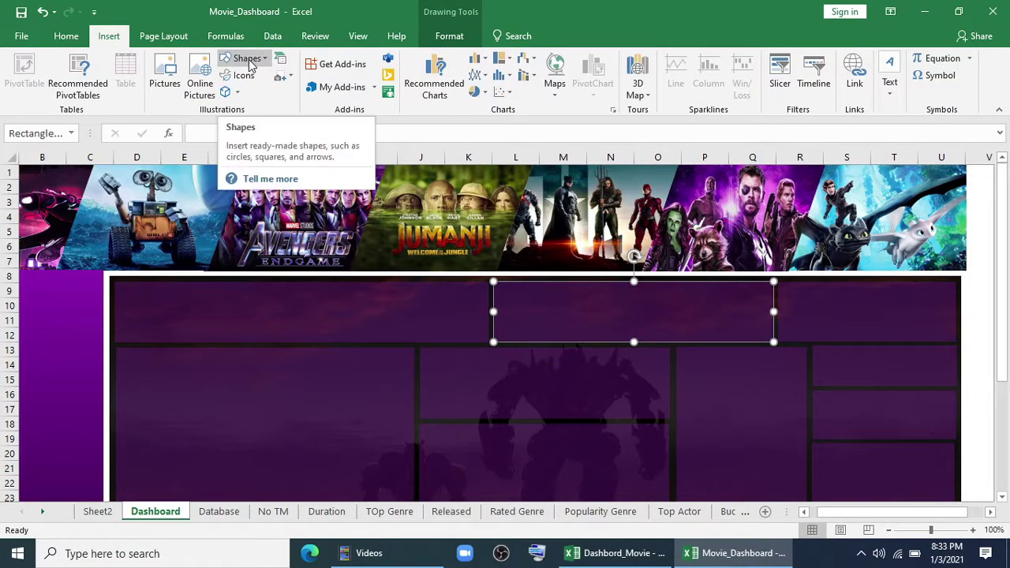
Step: Draw a text box on the top-left panel and set it to No Fill
left_click(243, 59)
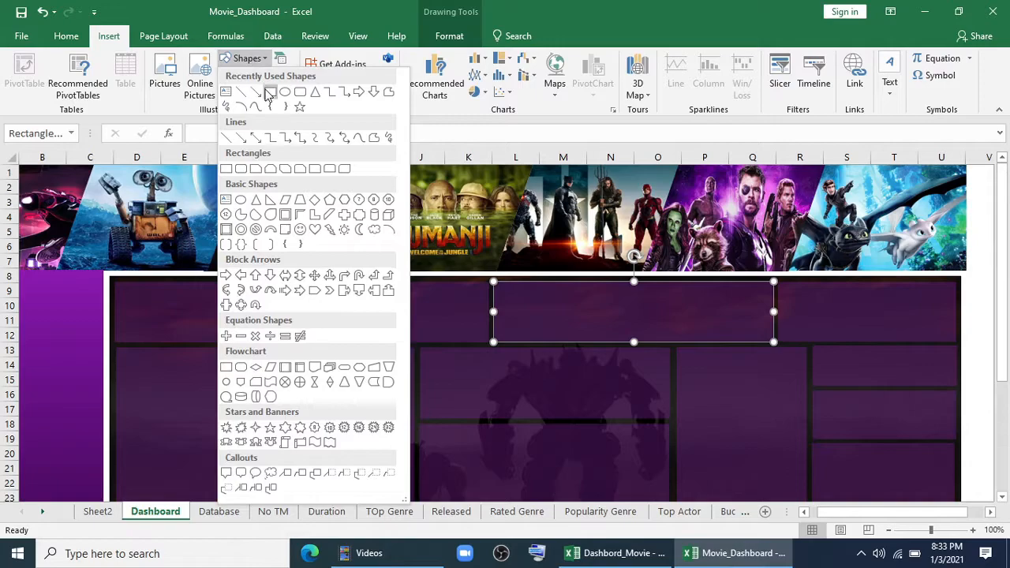
left_click(271, 93)
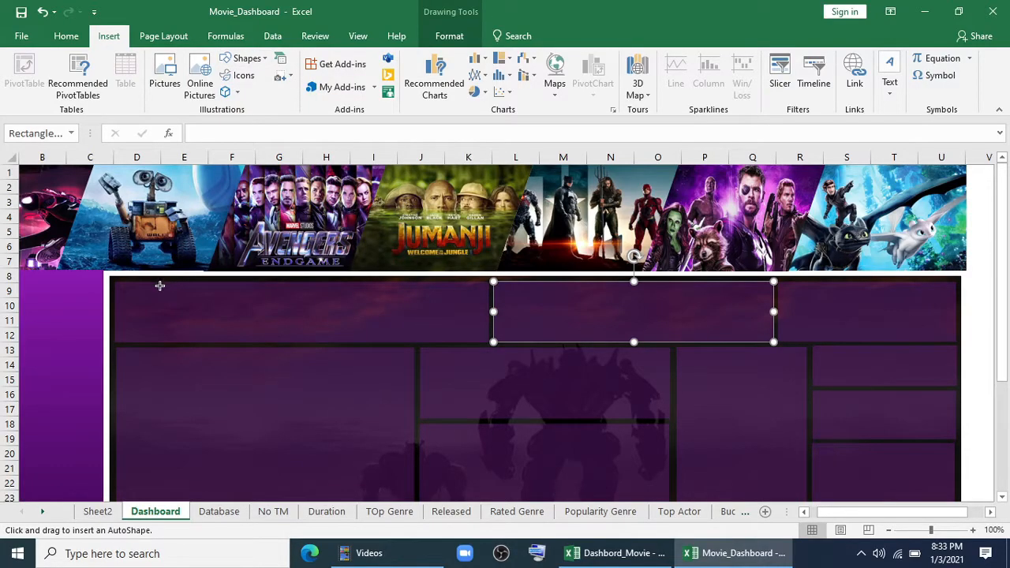
left_click_drag(161, 291, 409, 300)
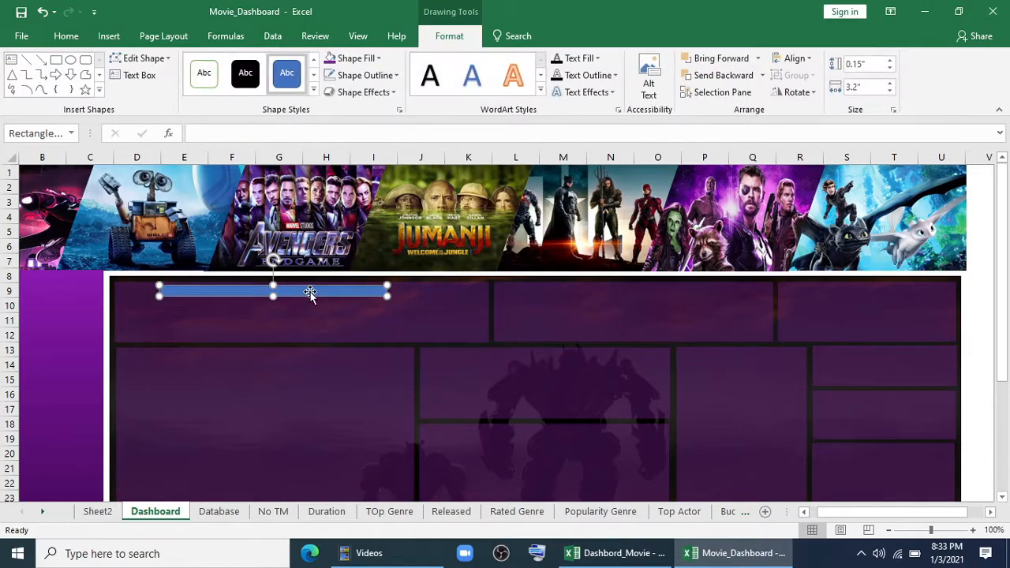
left_click(351, 58)
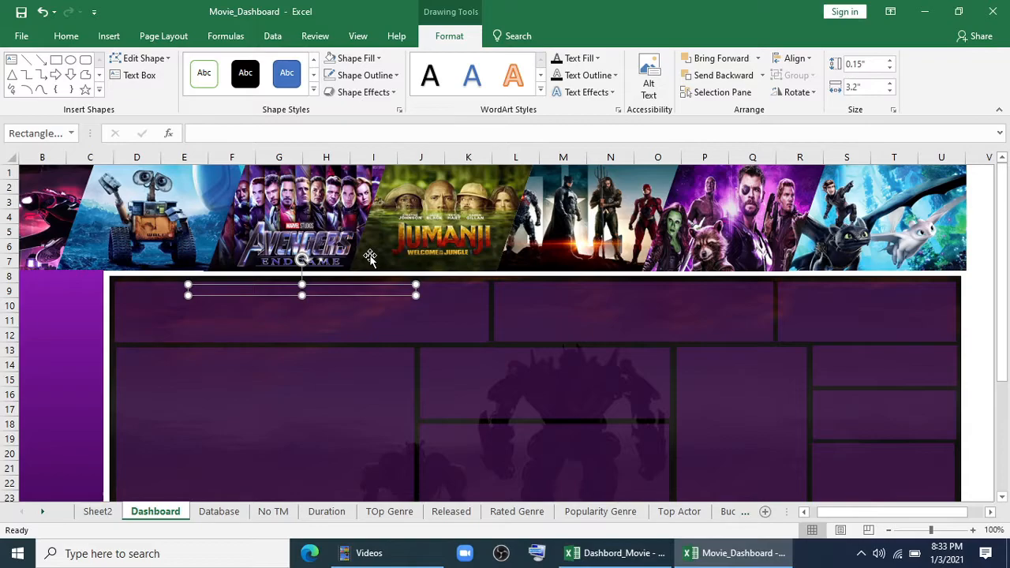
Step: Enter the title 'No. of Total Movies by Year' in the text box
type("No")
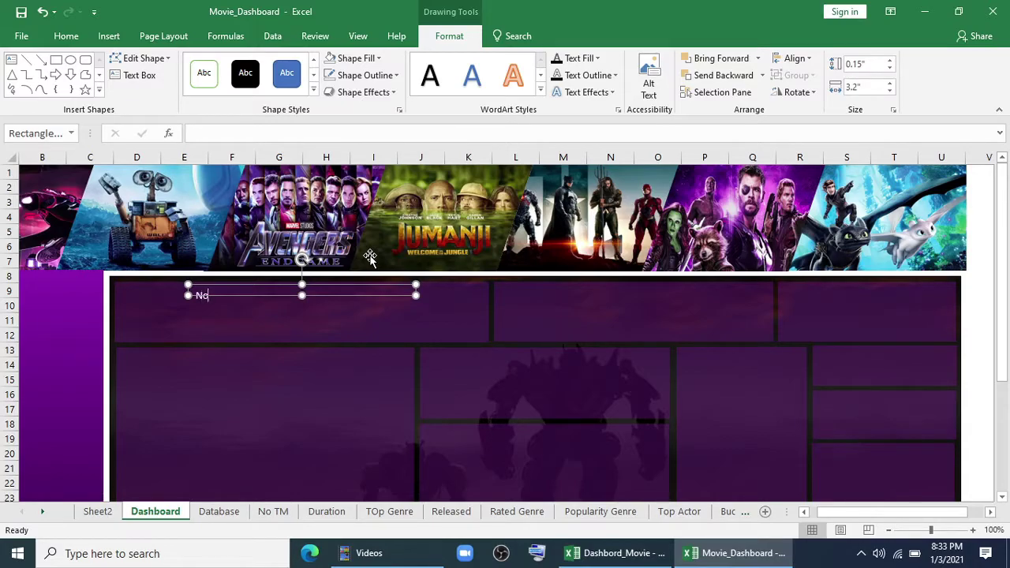
type(". of Total")
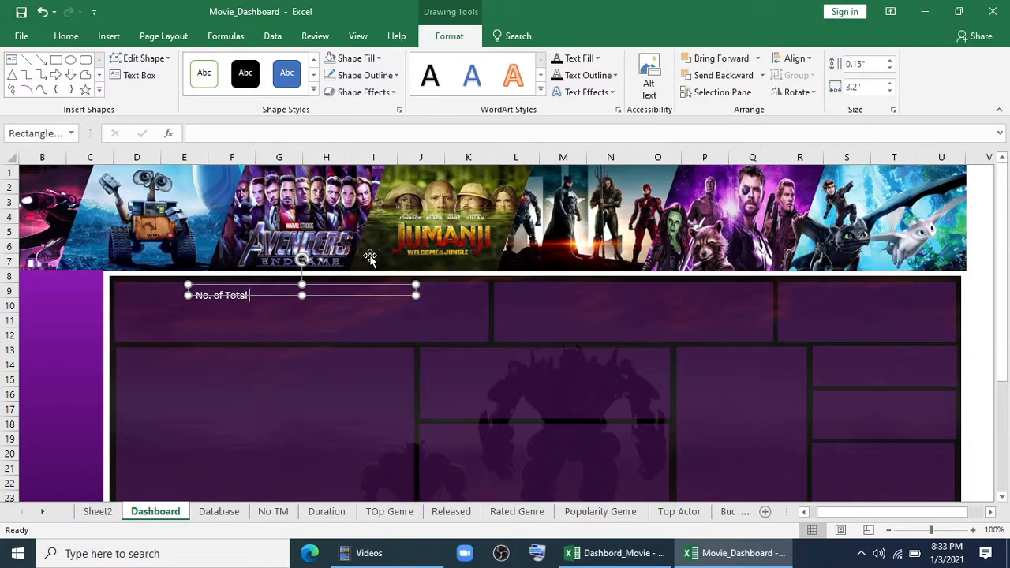
type("Movies by Year")
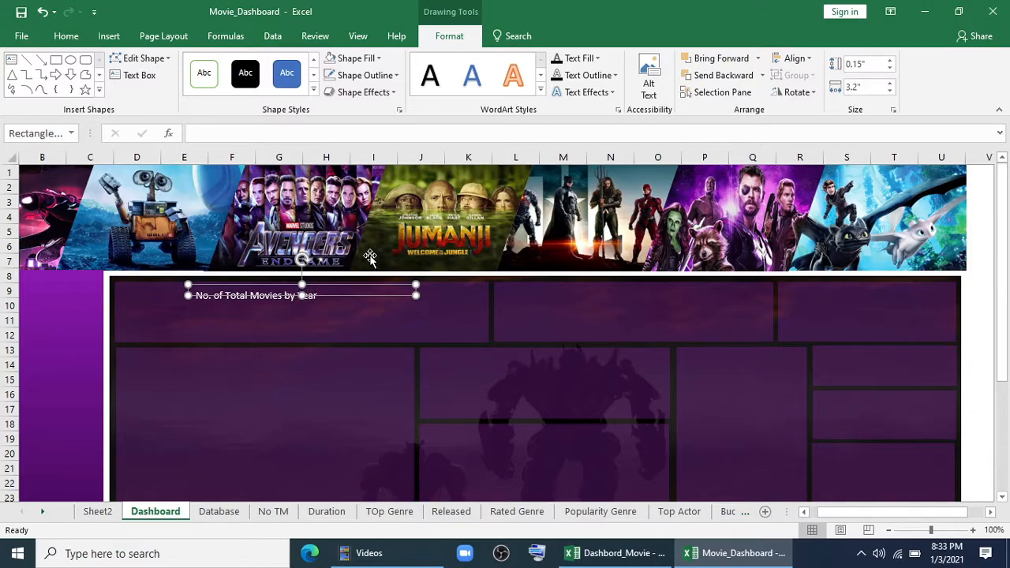
left_click(66, 35)
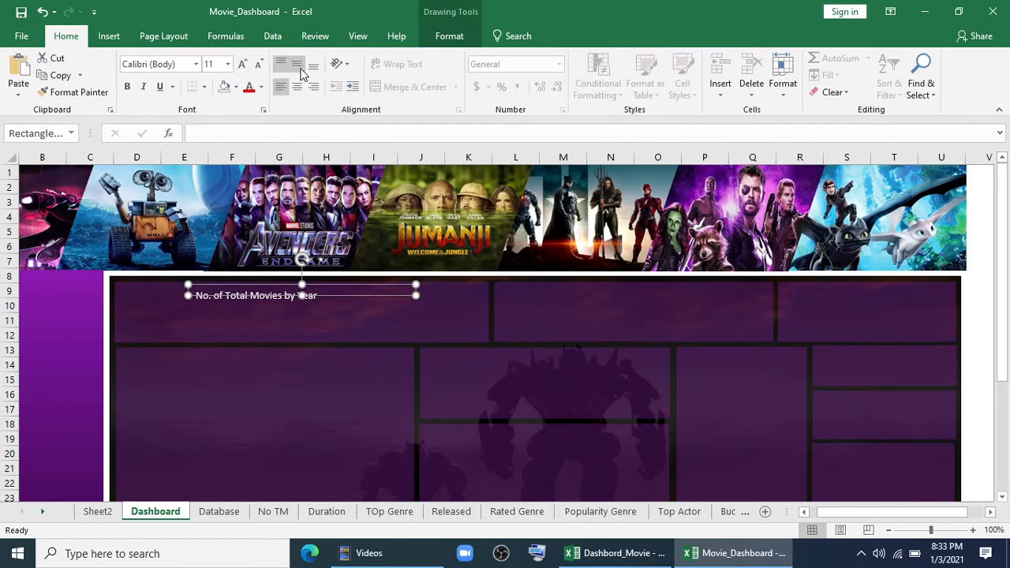
Step: Centre the title, style it bold white size 12, and Ctrl+drag copies onto each panel
left_click(297, 65)
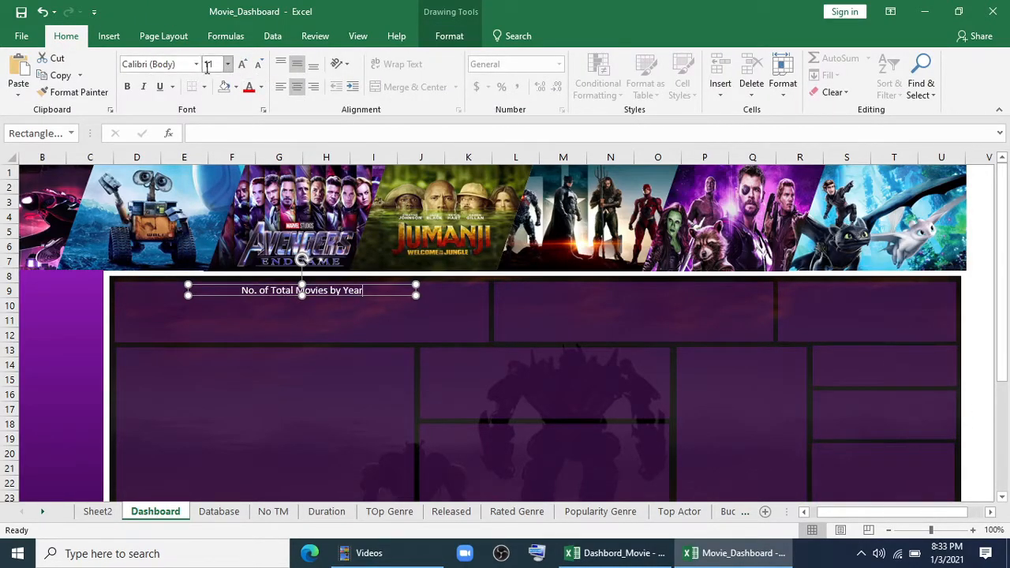
left_click(224, 63)
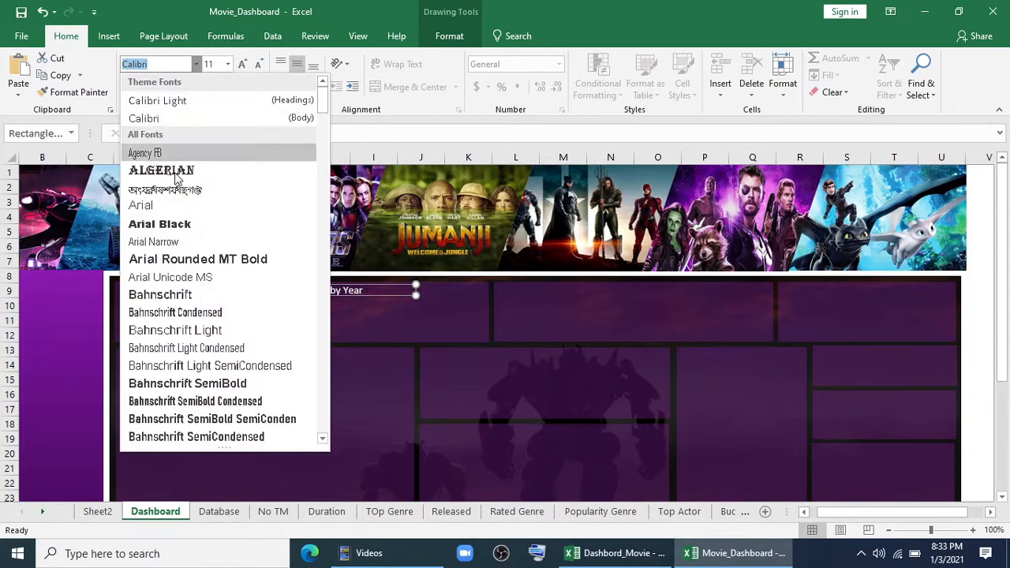
scroll("down", 3)
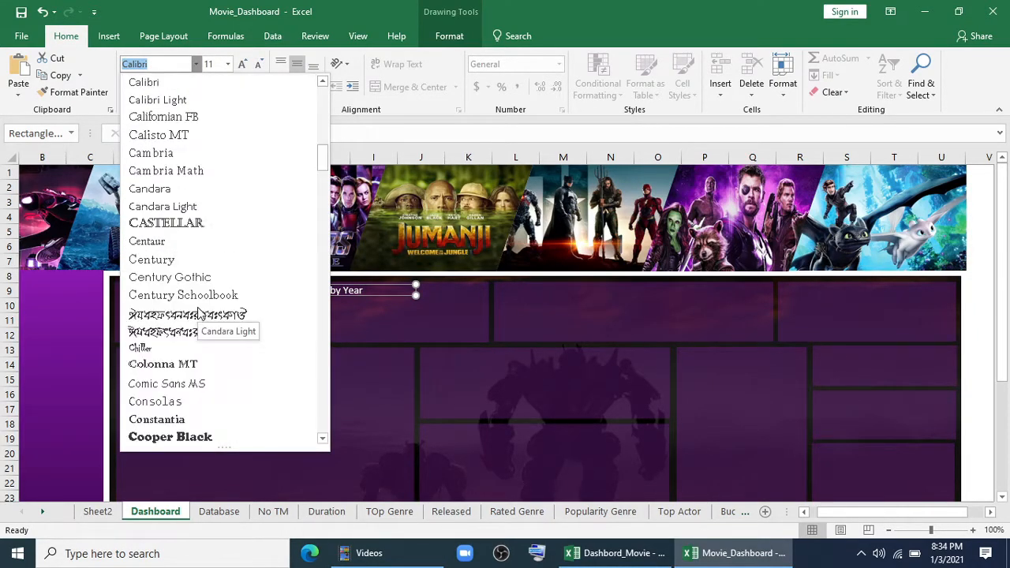
left_click(167, 384)
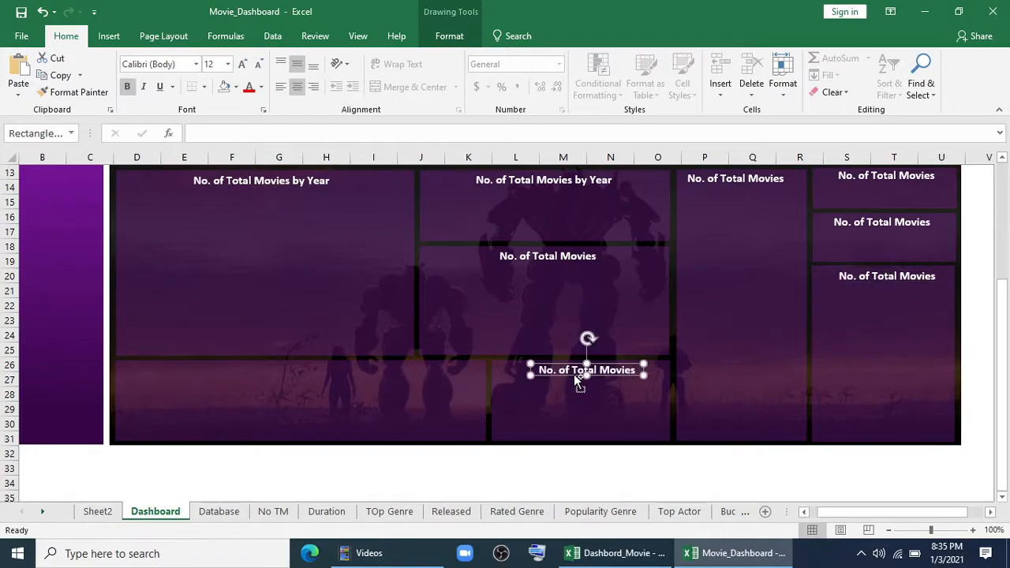
Step: Replace each copied title with its heading: Top Actor (Gross Revenue), Top Genre, Genre Popularity, Top 5 Grossing
scroll("up", 3)
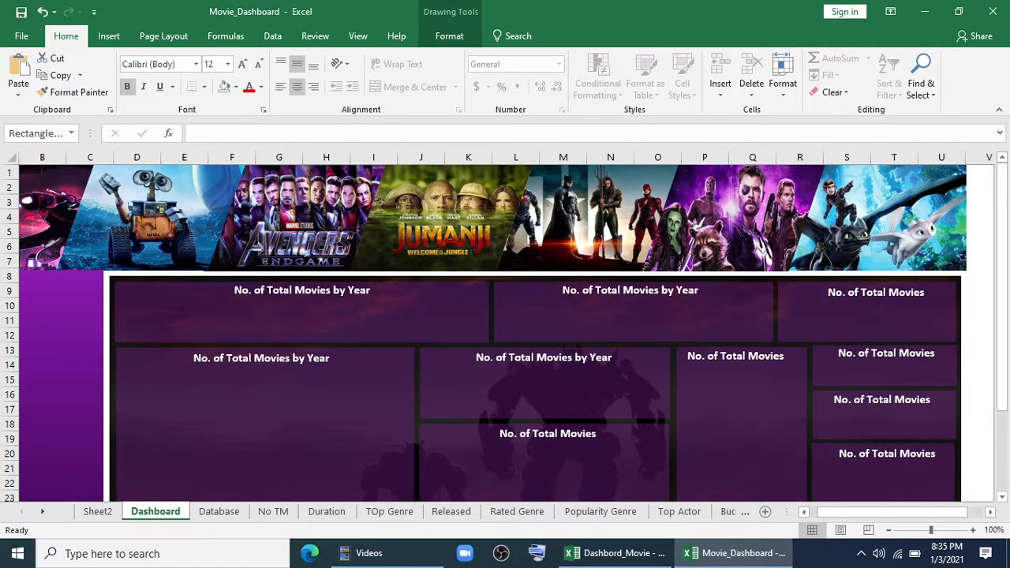
left_click(630, 291)
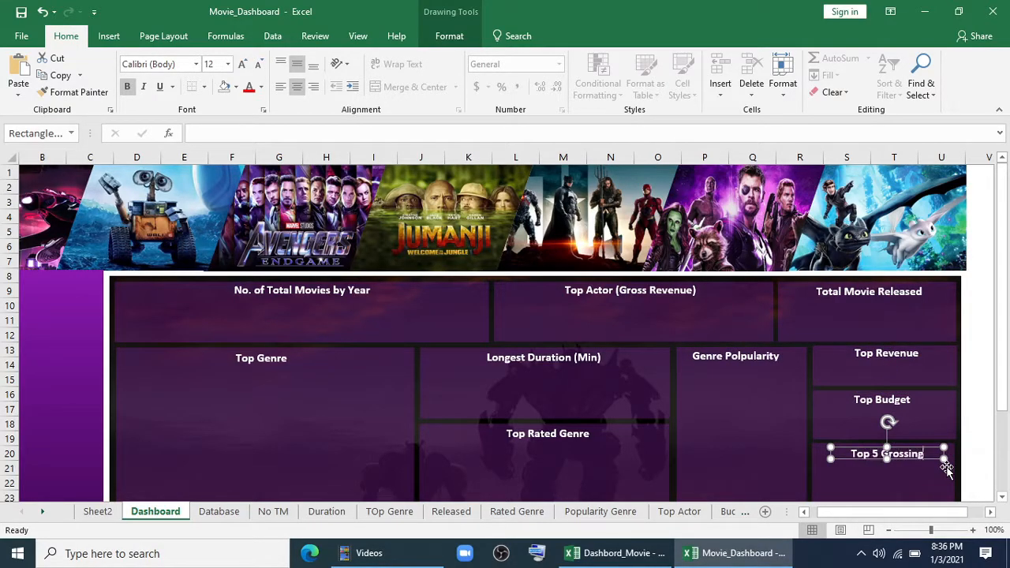
scroll("down", 3)
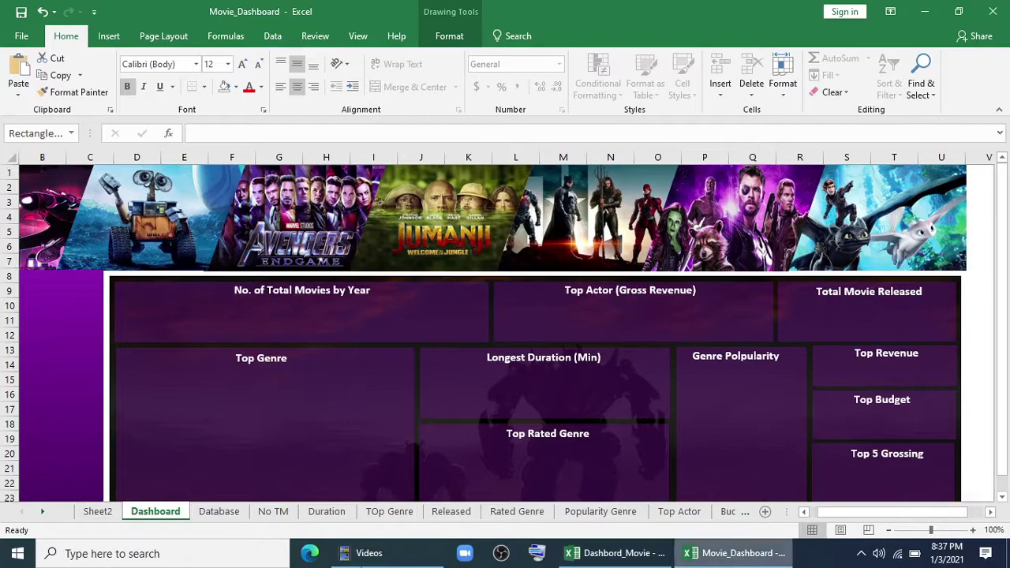
scroll("down", 3)
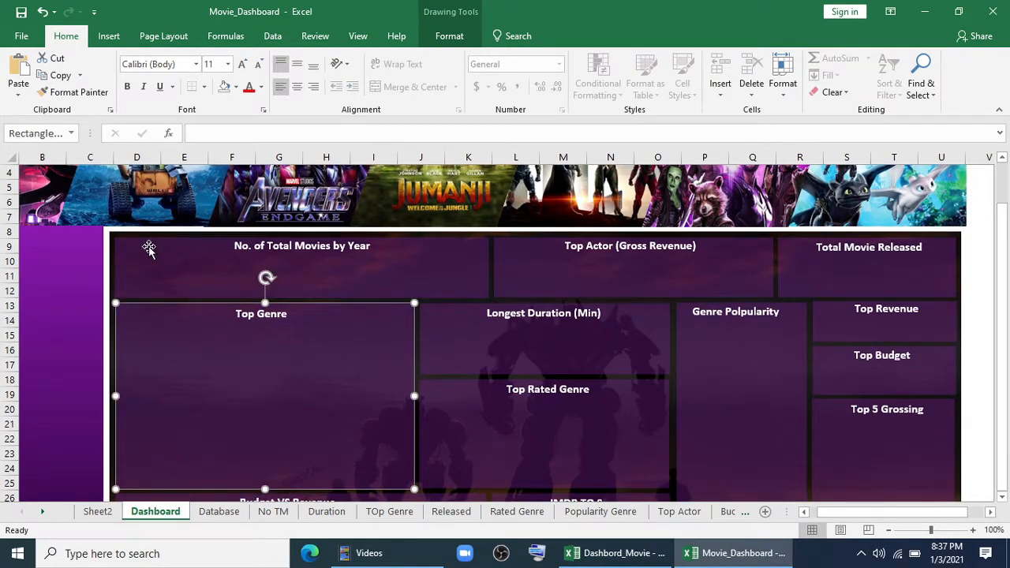
mouse_move(325, 363)
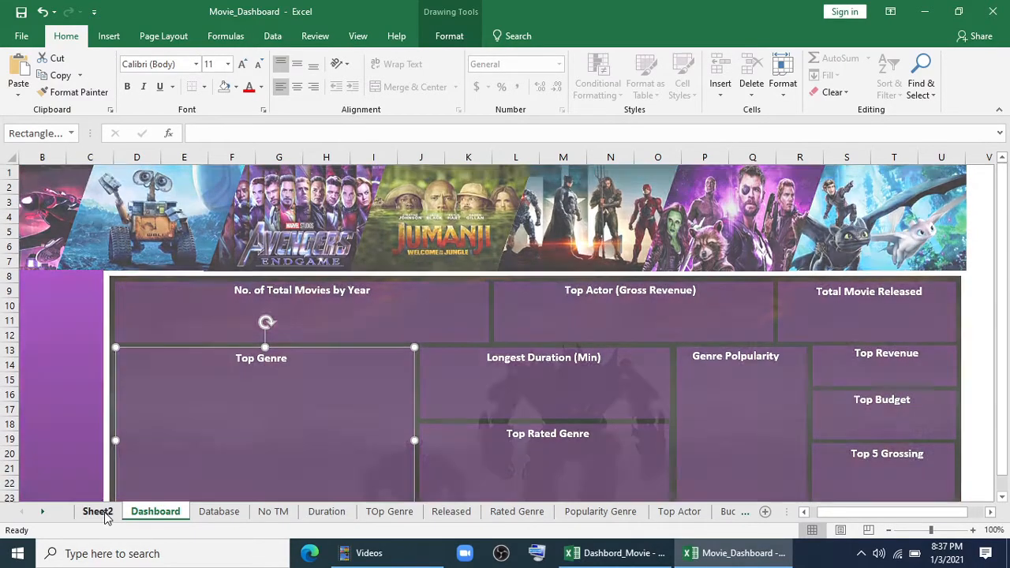
Step: Copy the six icons from Sheet2 onto the Dashboard and place the stopwatch beside Longest Duration (Min)
left_click(98, 512)
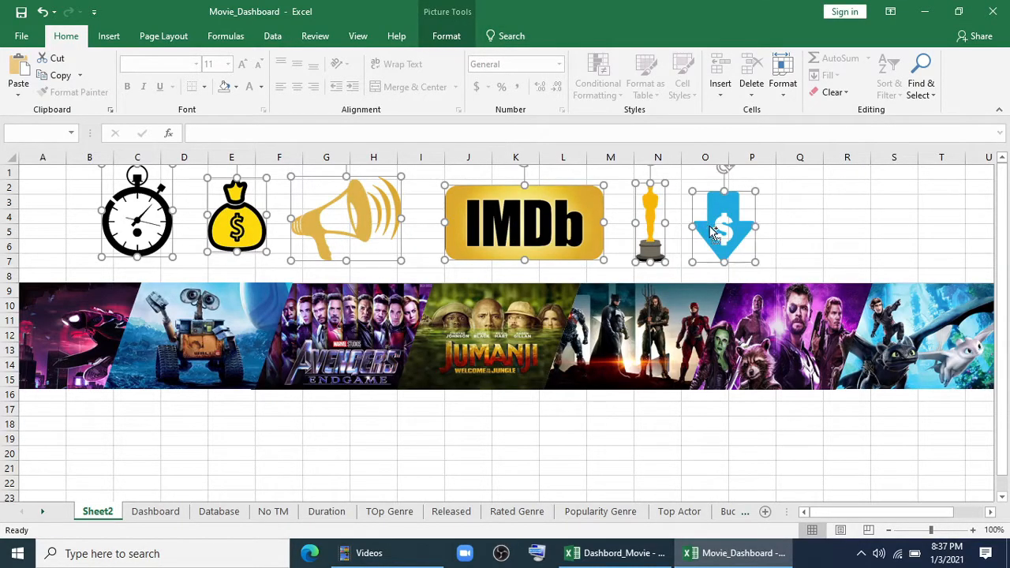
left_click(154, 512)
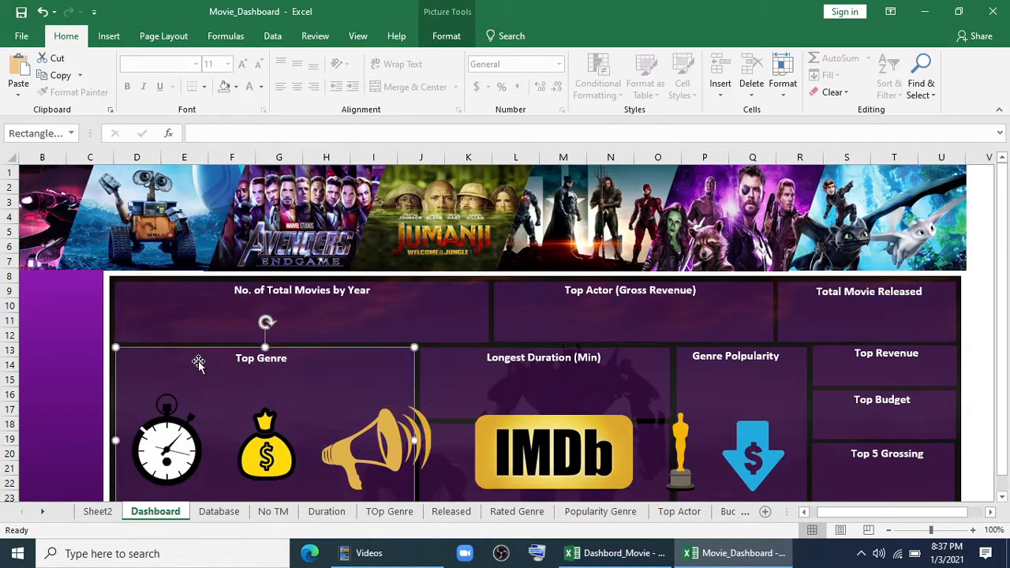
left_click(166, 442)
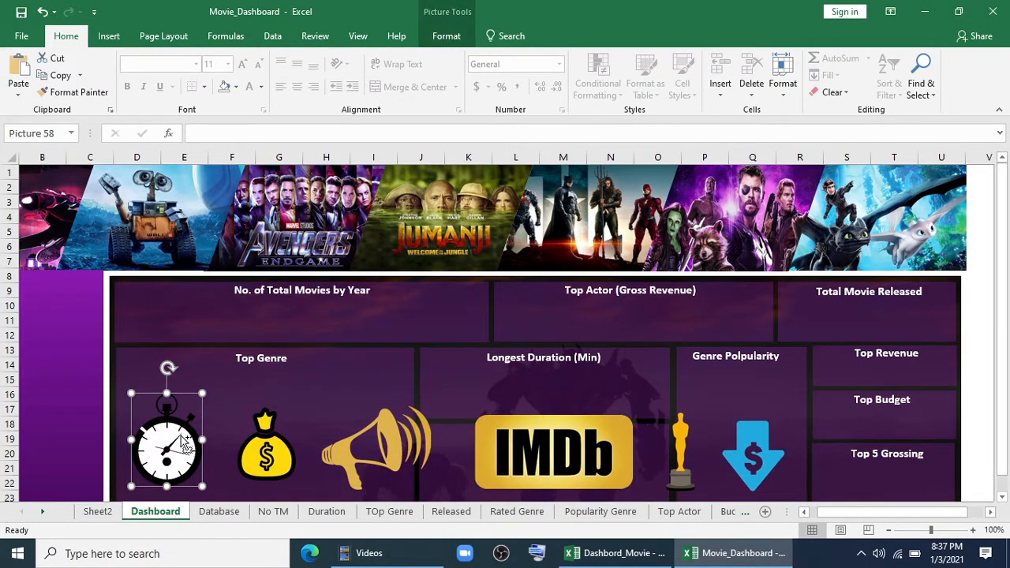
left_click_drag(167, 439, 448, 387)
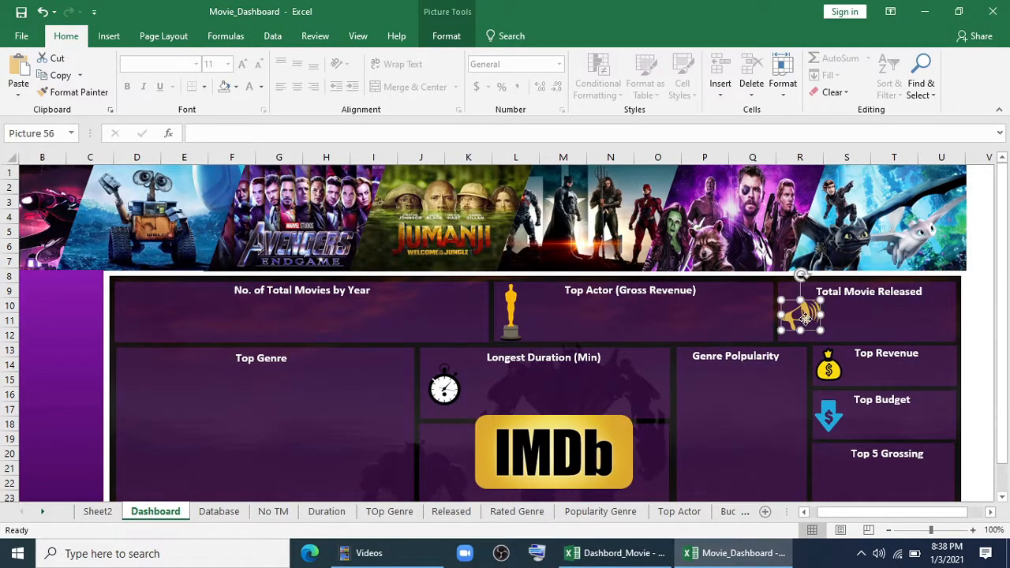
Step: Place the IMDb icon beside Top Rated Genre and the remaining icons beside their KPI headings
scroll("down", 3)
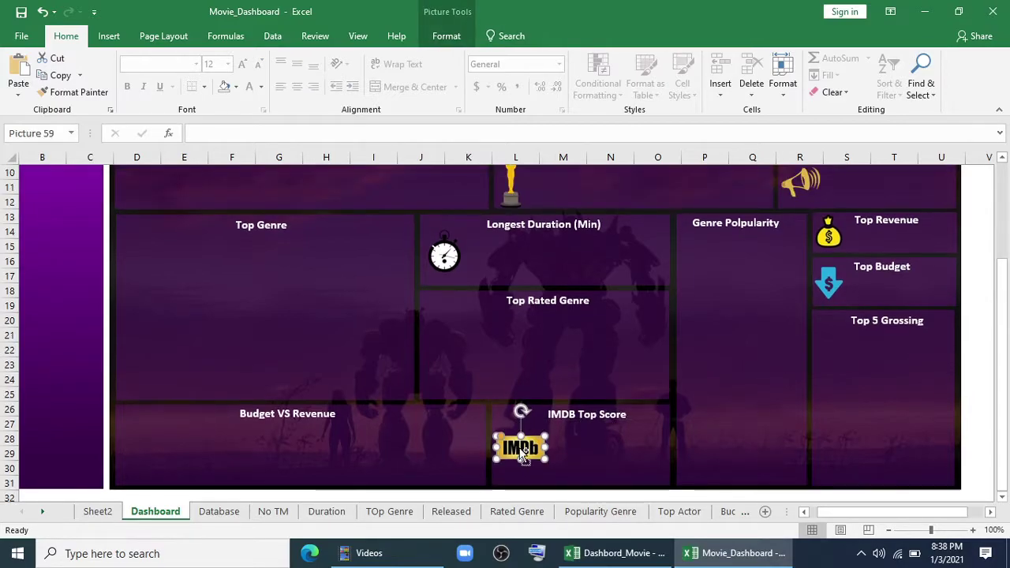
left_click_drag(521, 448, 465, 300)
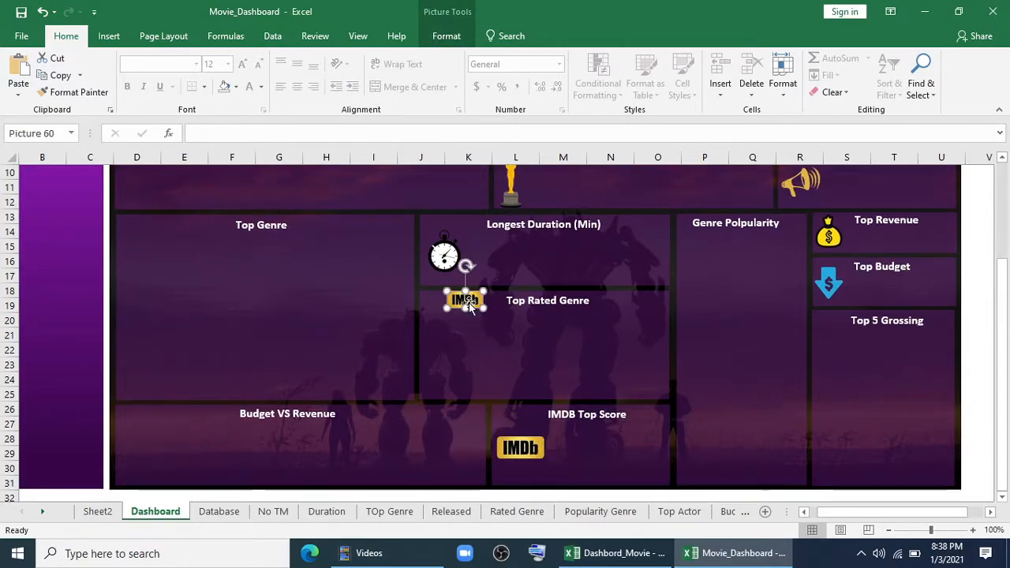
scroll("down", 3)
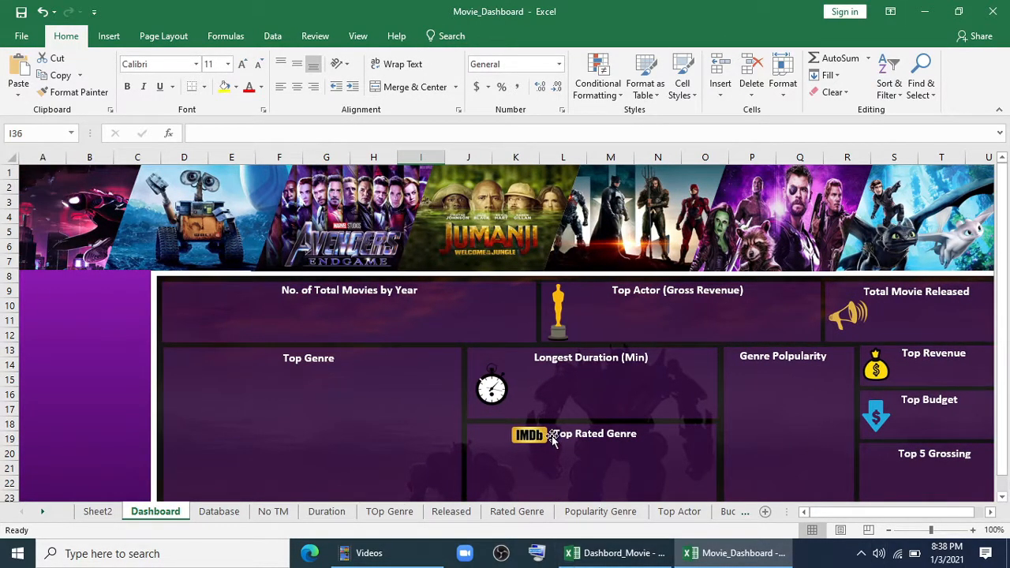
mouse_move(628, 373)
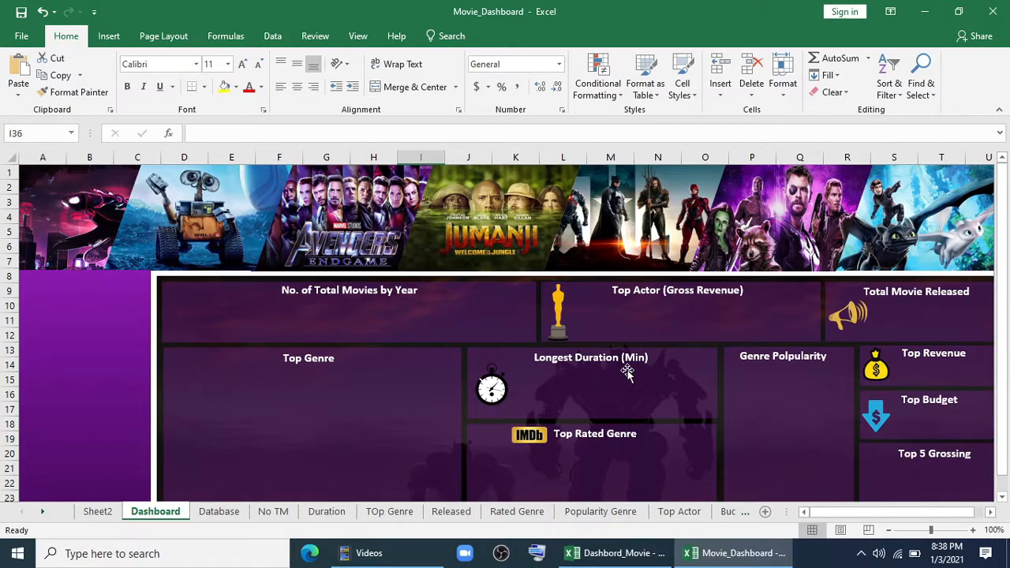
scroll("down", 3)
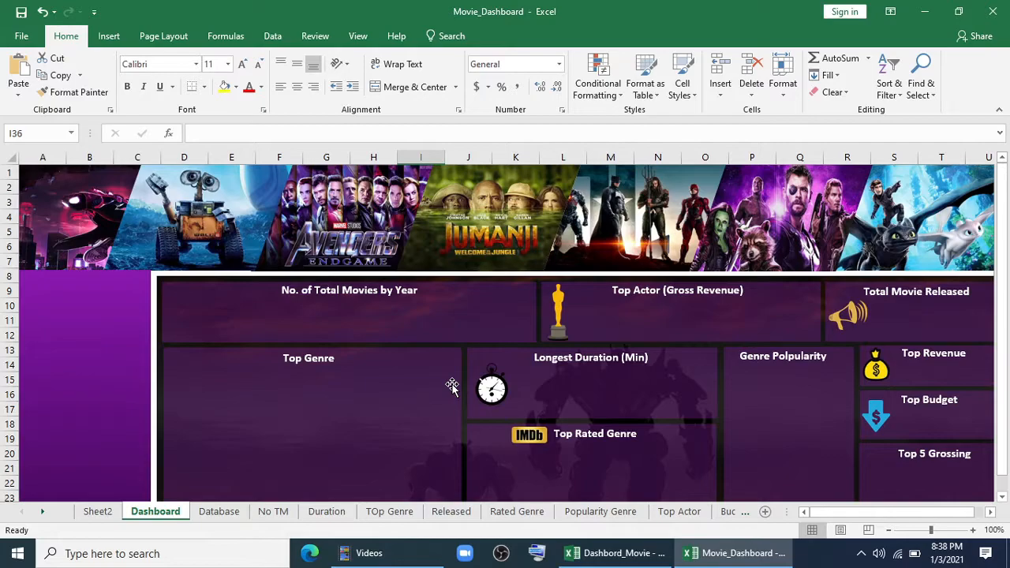
scroll("down", 3)
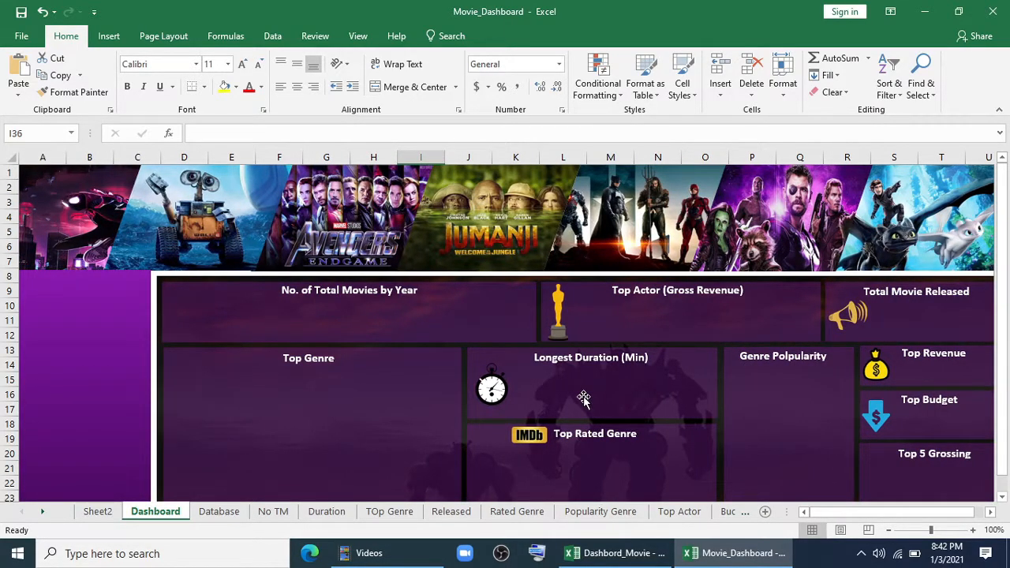
scroll("down", 3)
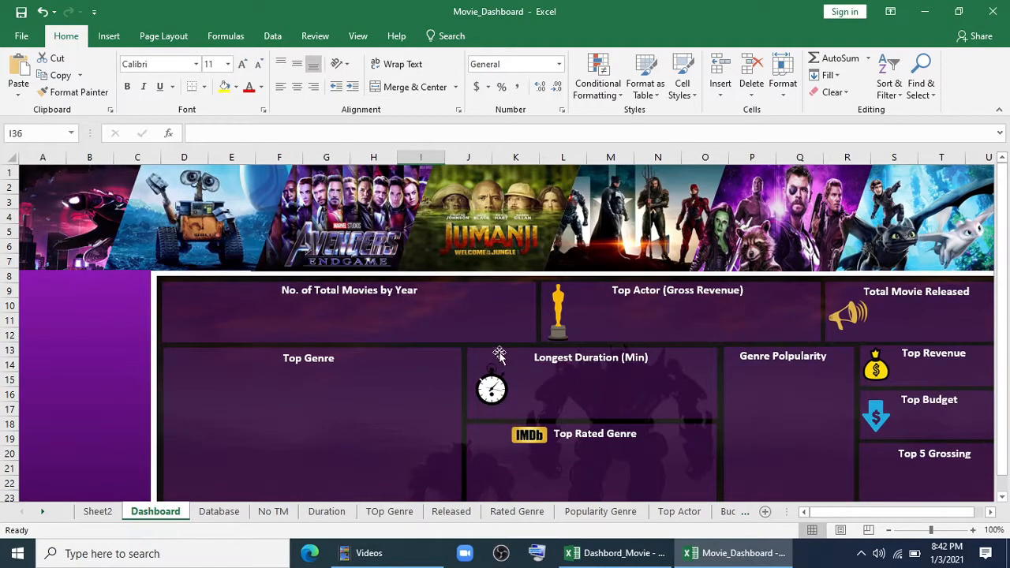
mouse_move(405, 363)
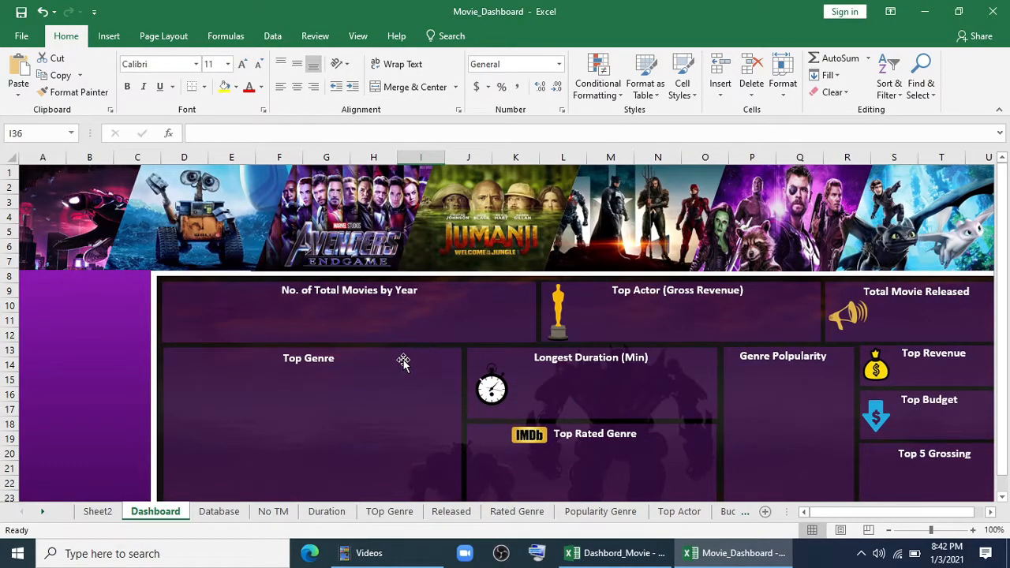
mouse_move(377, 360)
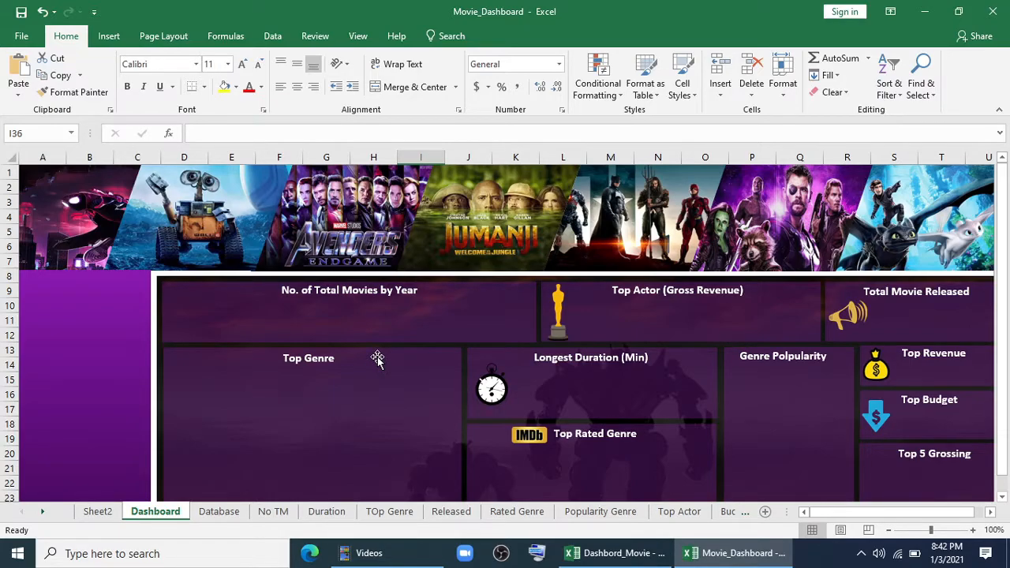
scroll("down", 3)
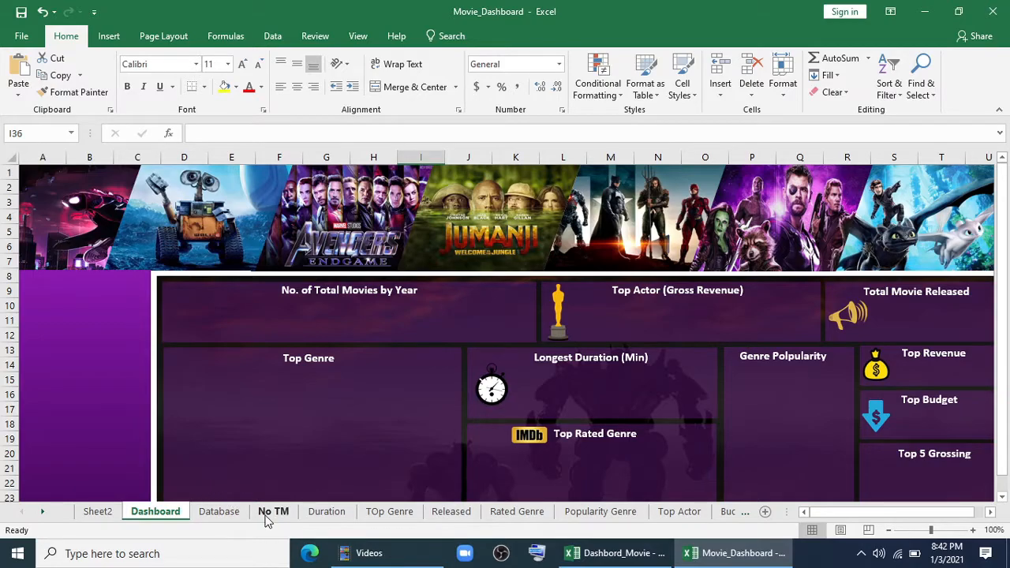
Step: On No TM, build the pivot (Years in Rows, Title in Values), insert a line chart and Hide All Field Buttons
left_click(275, 512)
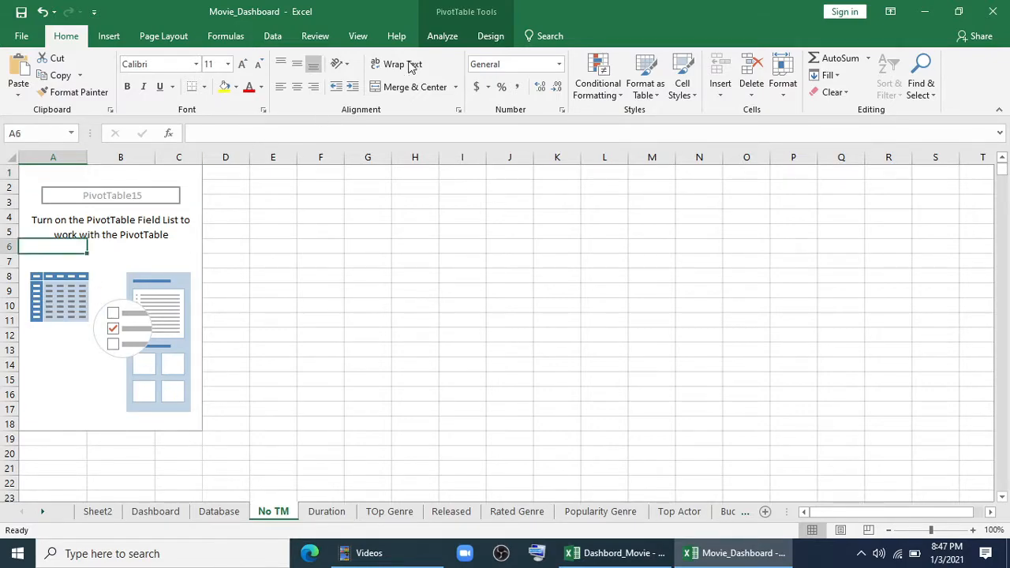
left_click(442, 35)
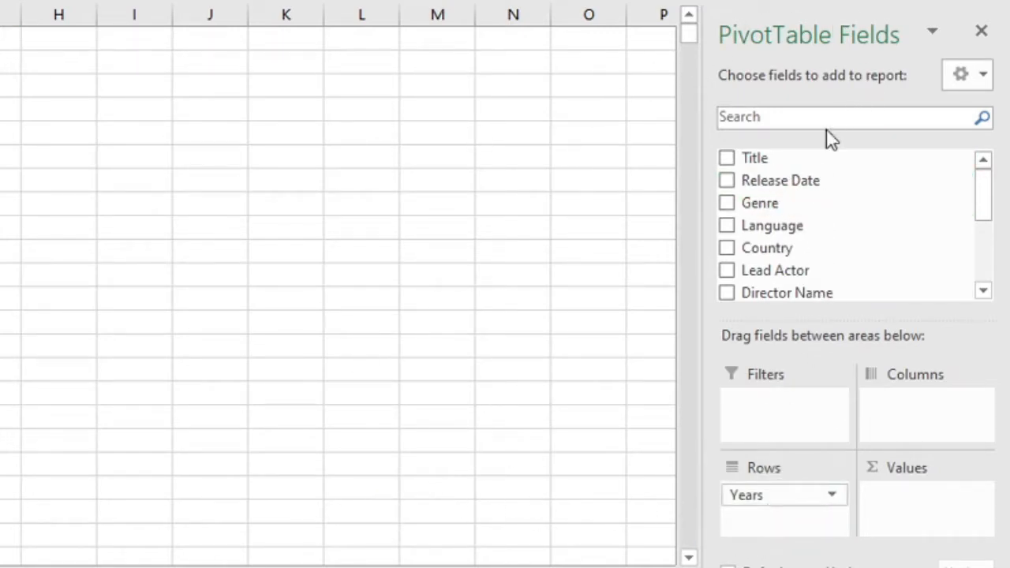
scroll("down", 3)
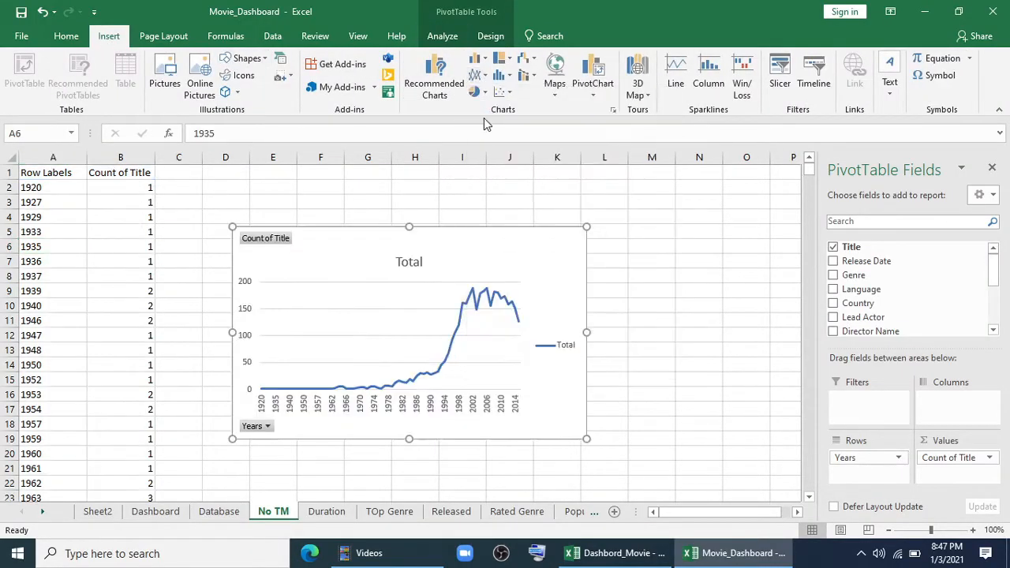
left_click(565, 344)
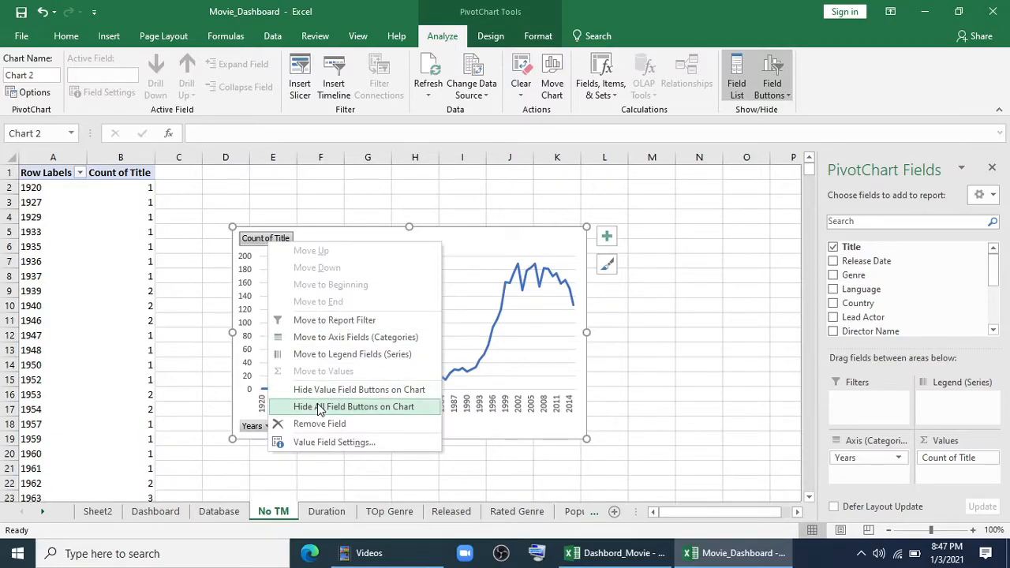
left_click(357, 407)
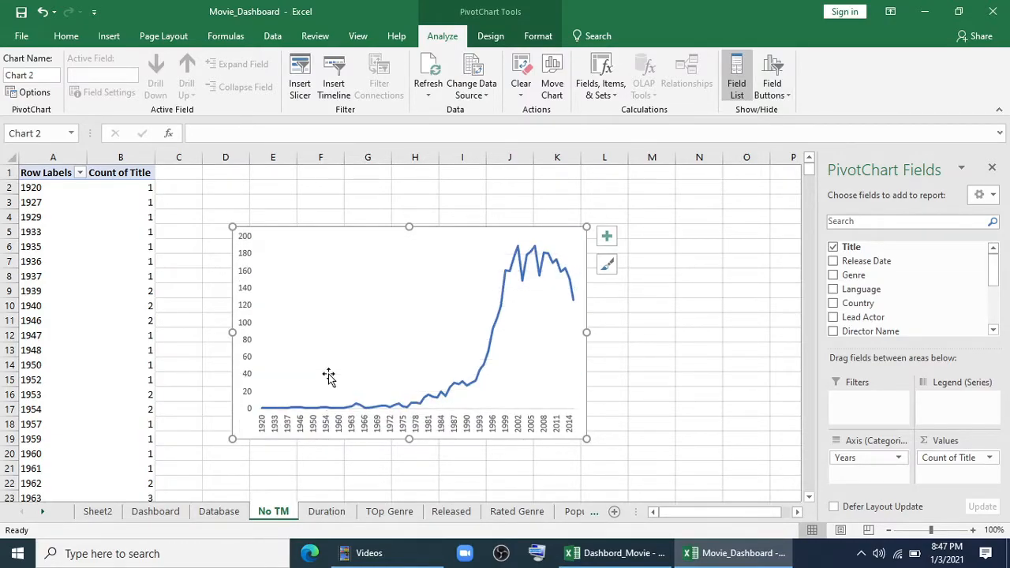
Step: Format the year axis to use a fixed interval unit so labels are spaced out
right_click(529, 429)
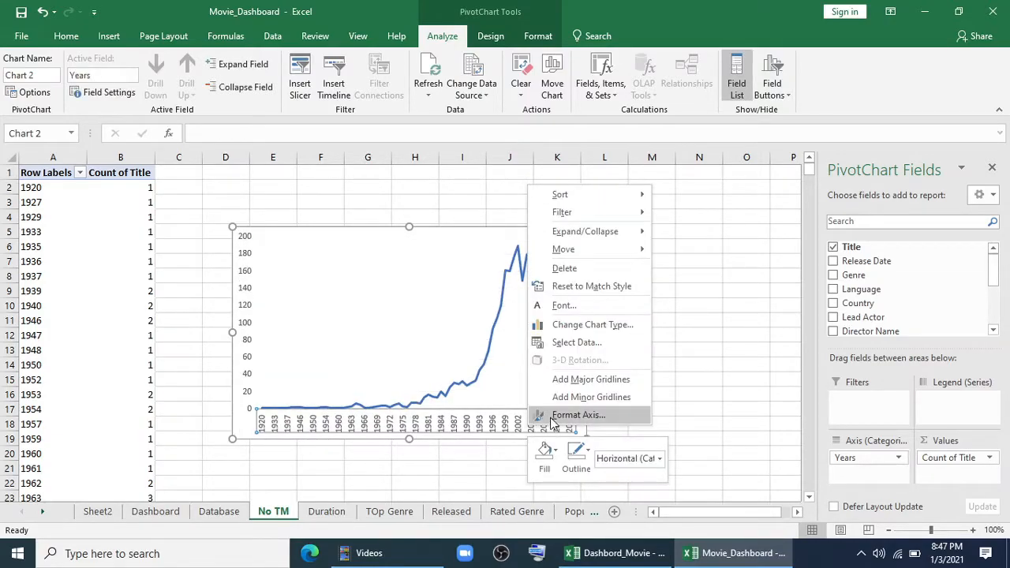
left_click(578, 413)
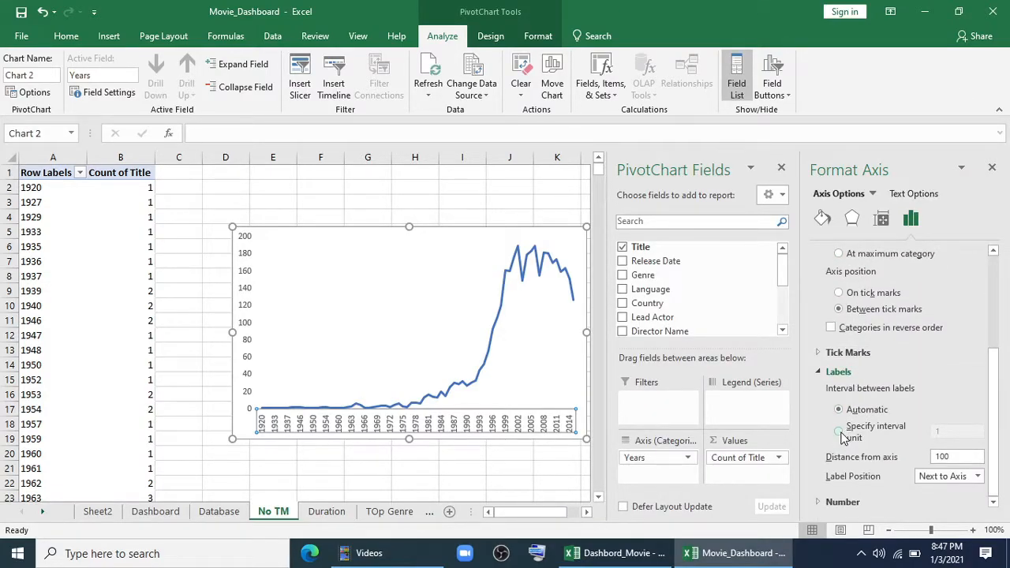
left_click(837, 426)
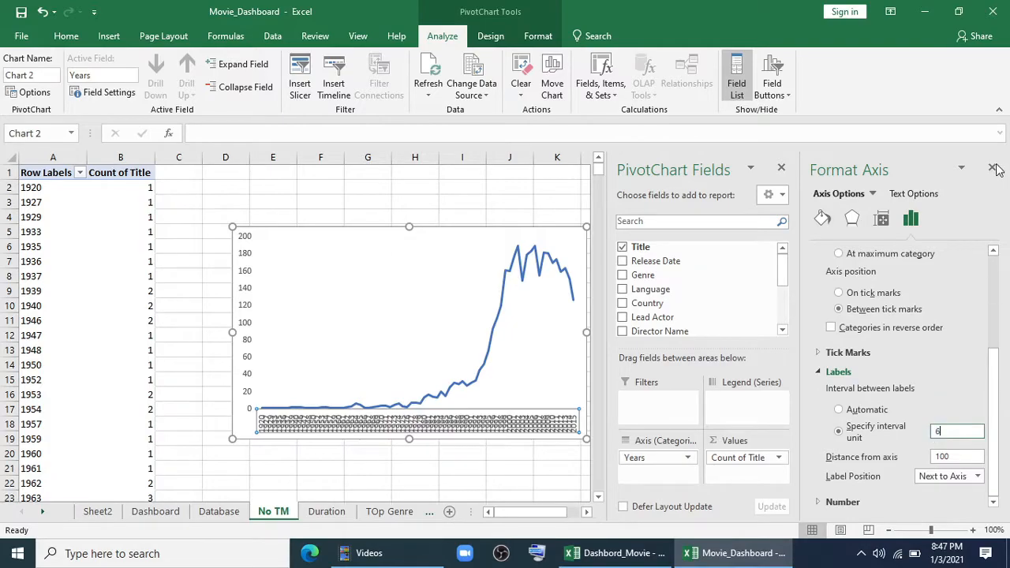
left_click(994, 169)
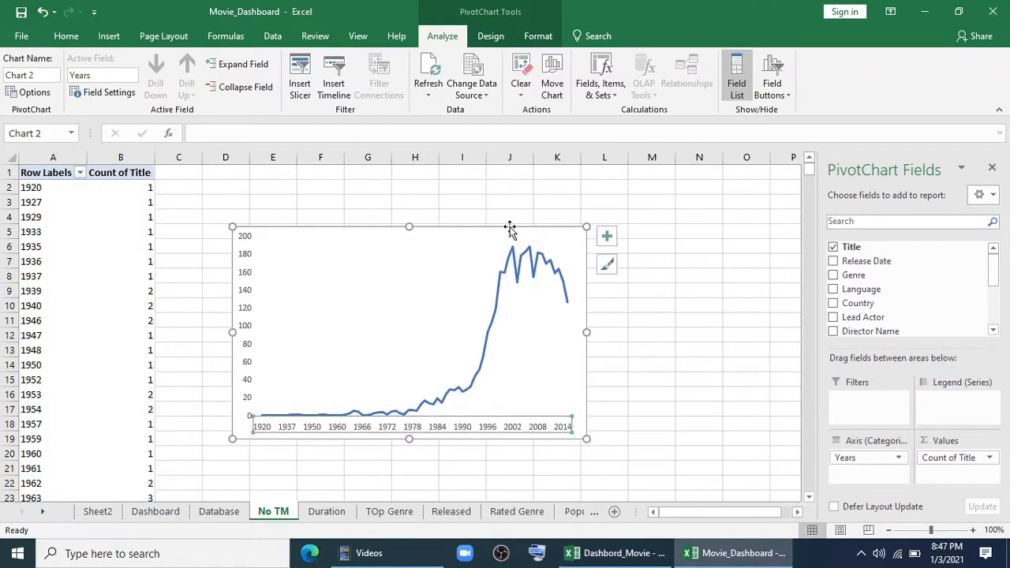
right_click(508, 229)
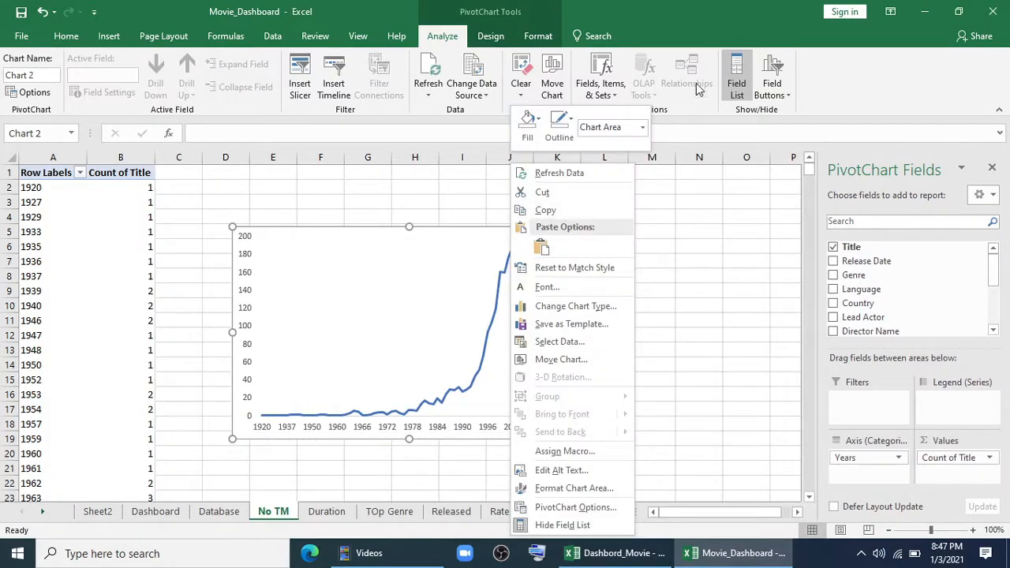
Step: Move the chart as an object into Dashboard, set No Fill, and restyle its axis text and line
left_click(490, 35)
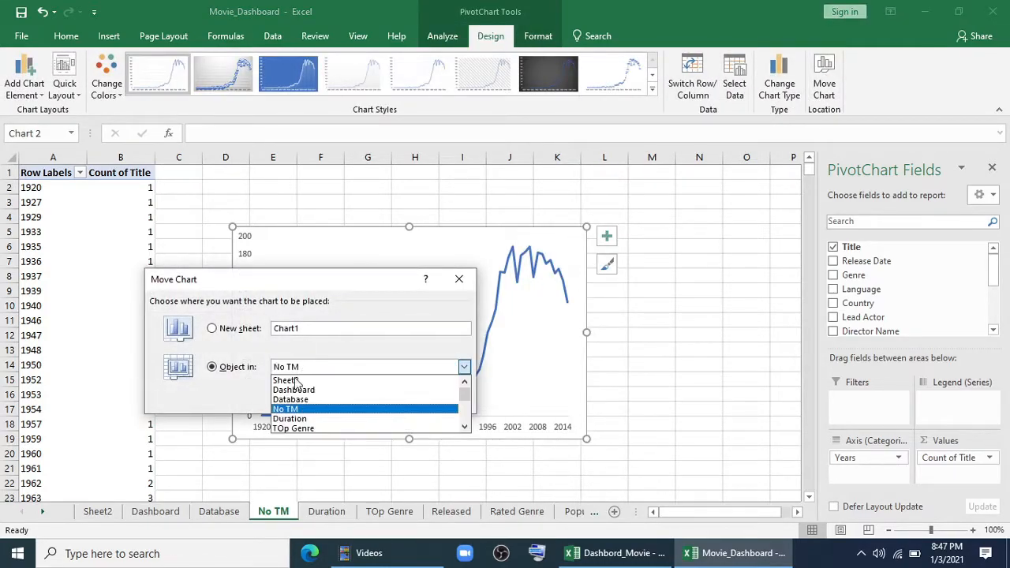
left_click(294, 390)
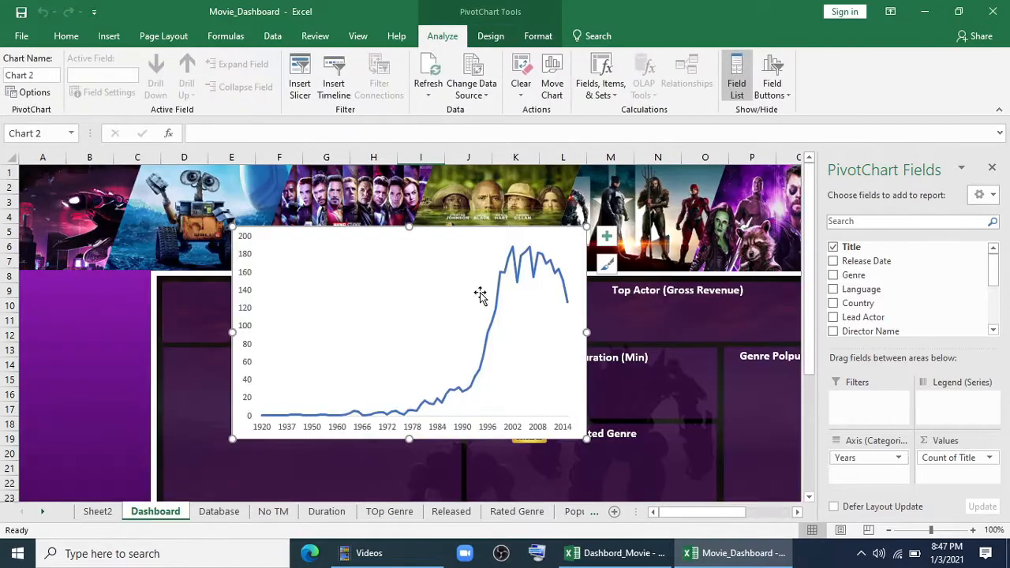
left_click(536, 34)
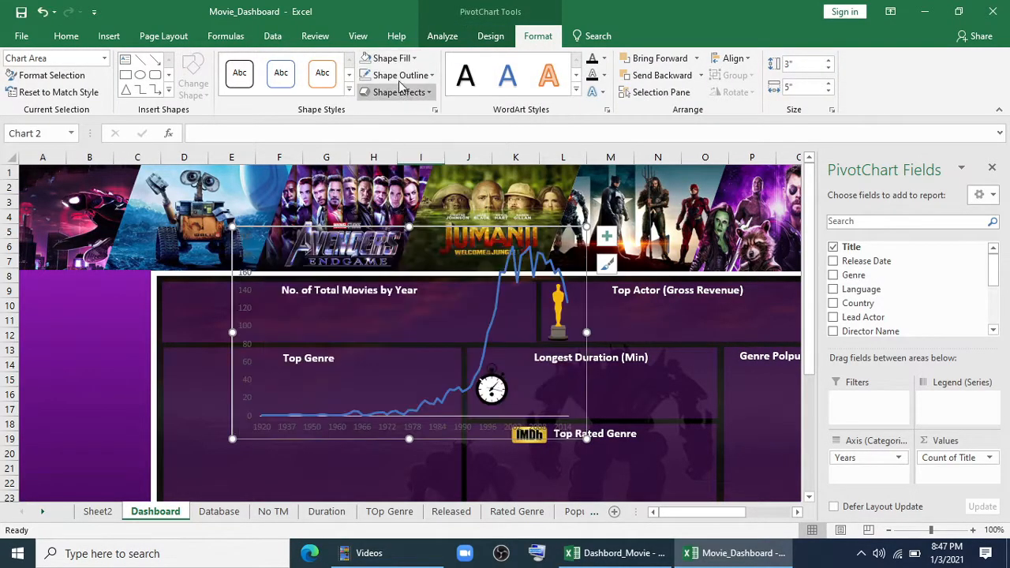
left_click(398, 76)
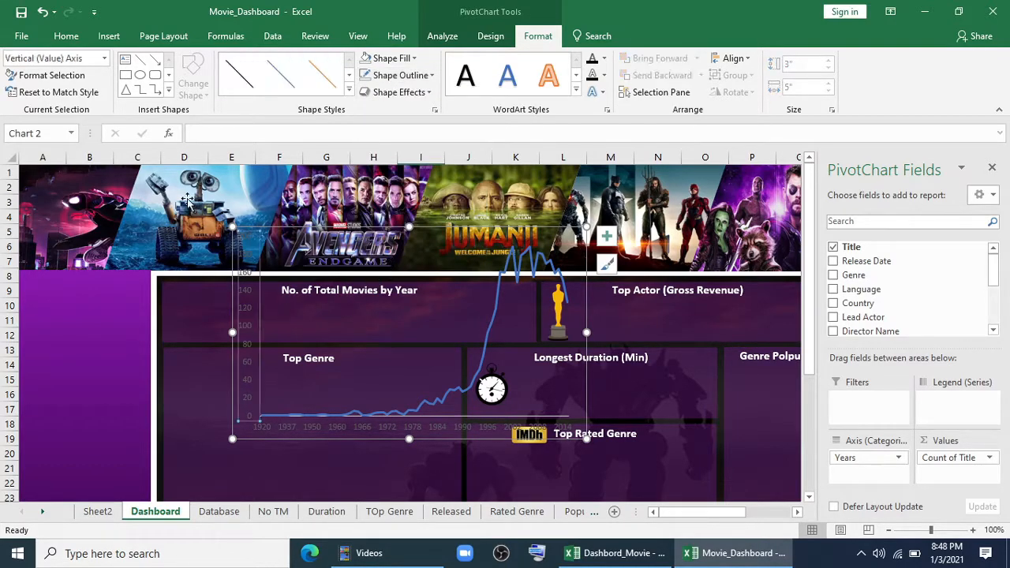
left_click(66, 35)
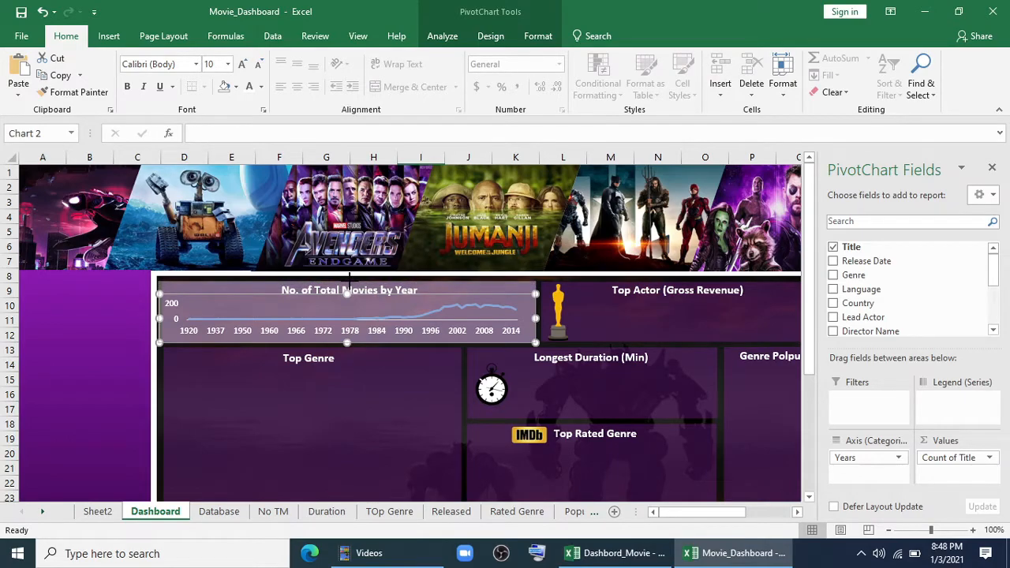
left_click(348, 316)
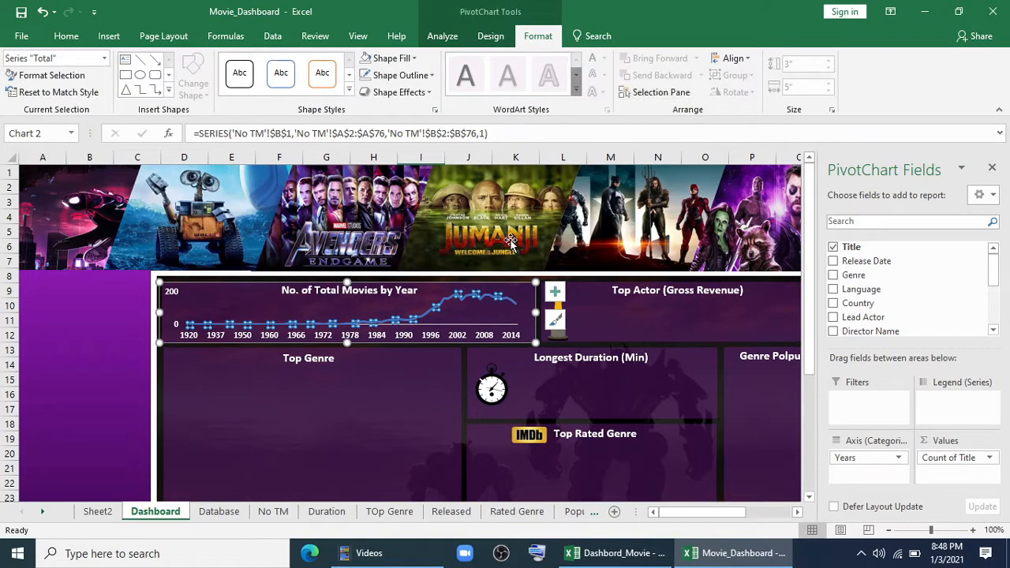
mouse_move(404, 300)
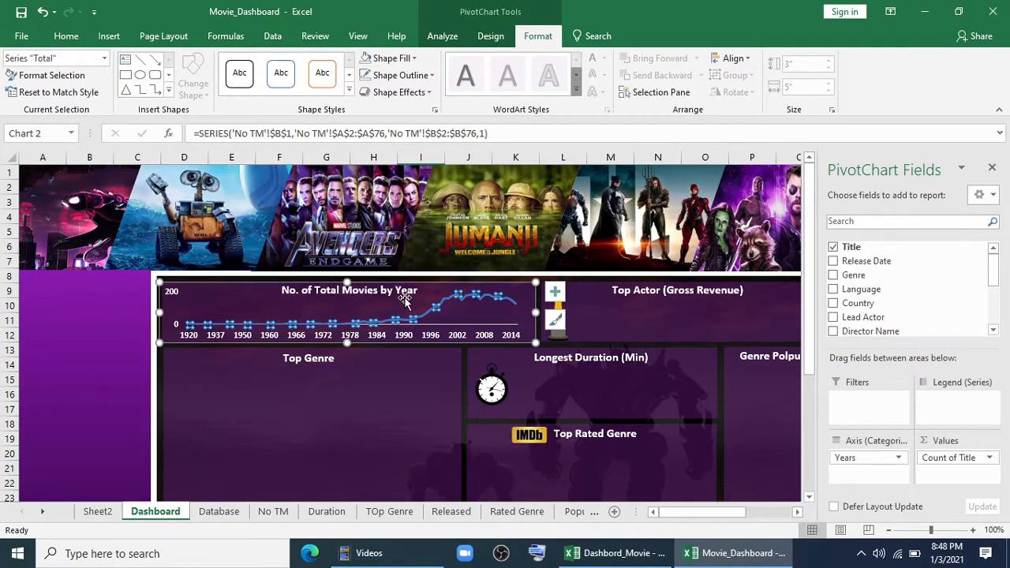
Step: Colour the yearly movies line series golden yellow via the mini toolbar Fill
right_click(404, 300)
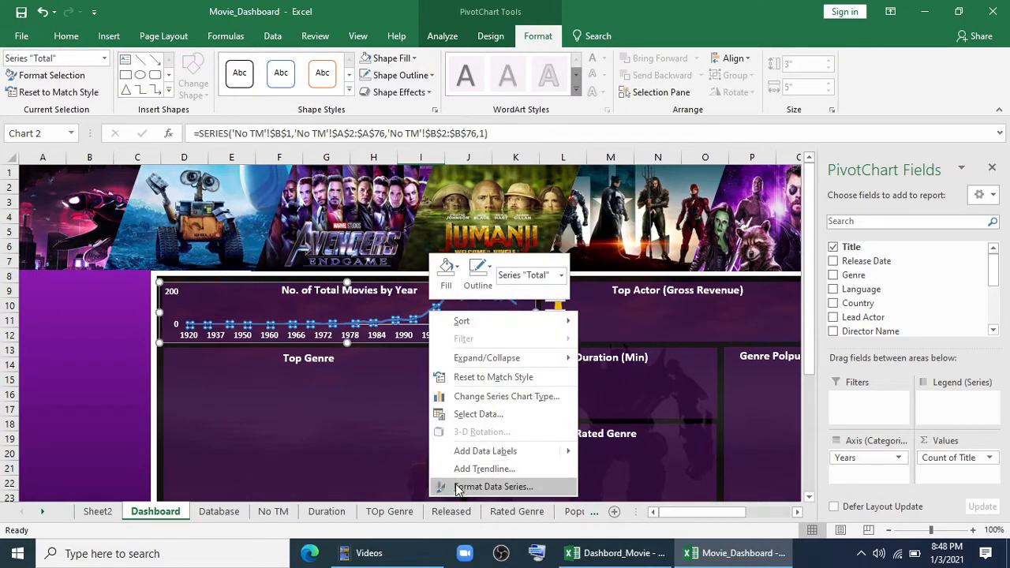
left_click(476, 272)
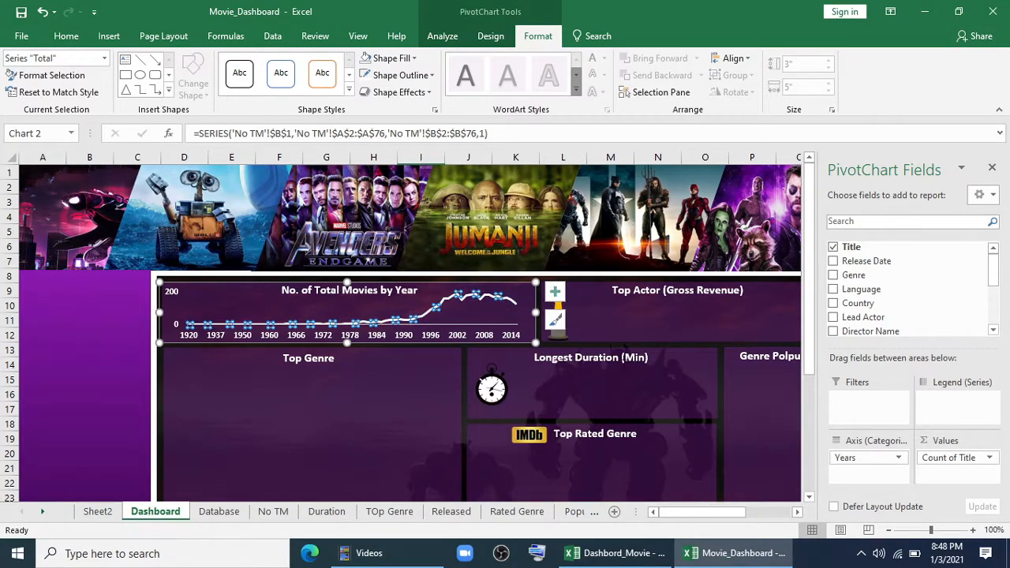
mouse_move(439, 303)
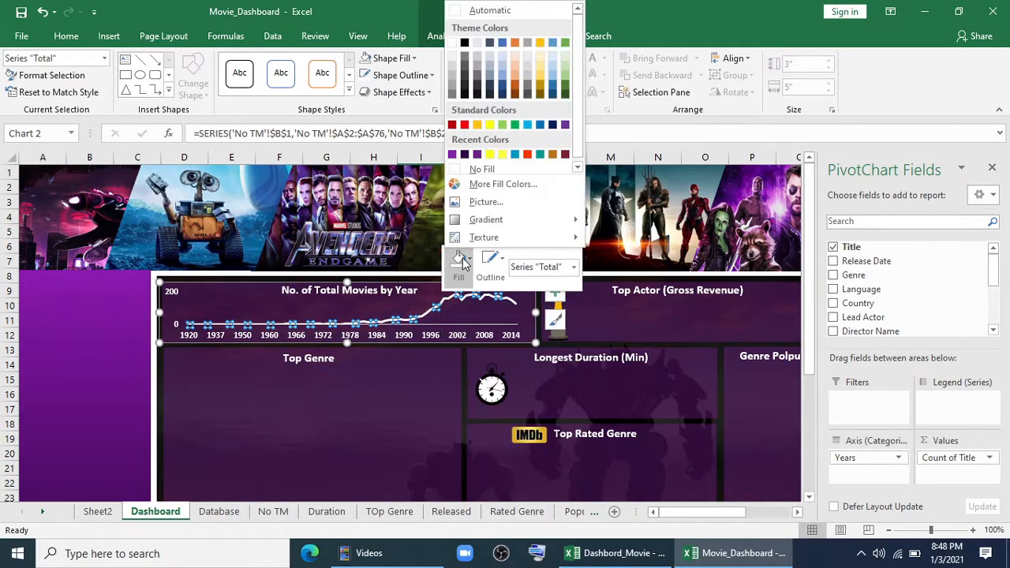
left_click(490, 260)
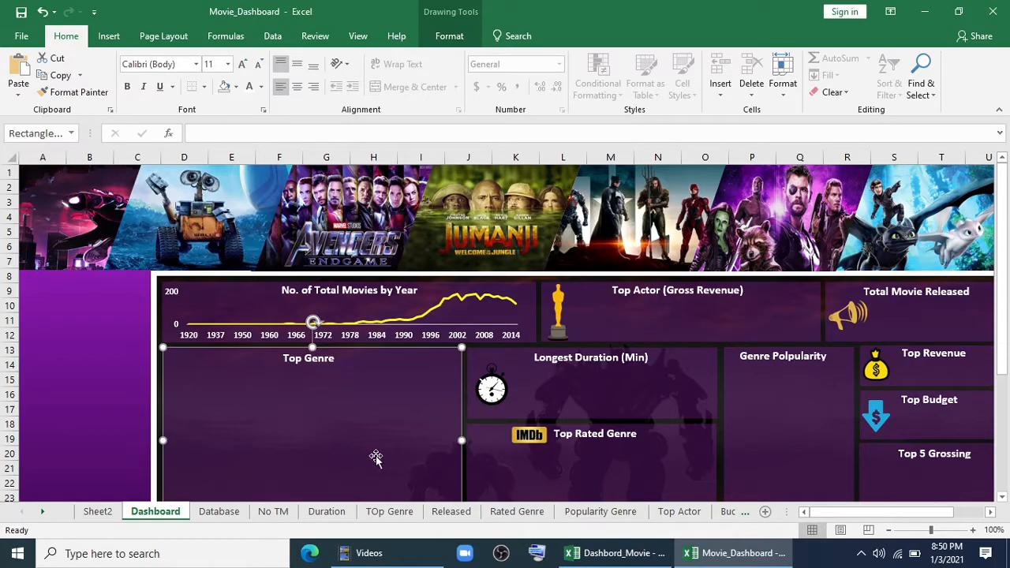
Step: On the Duration sheet, build a Title/Duration (min) pivot filtered to the Top 1 longest movie
left_click(326, 512)
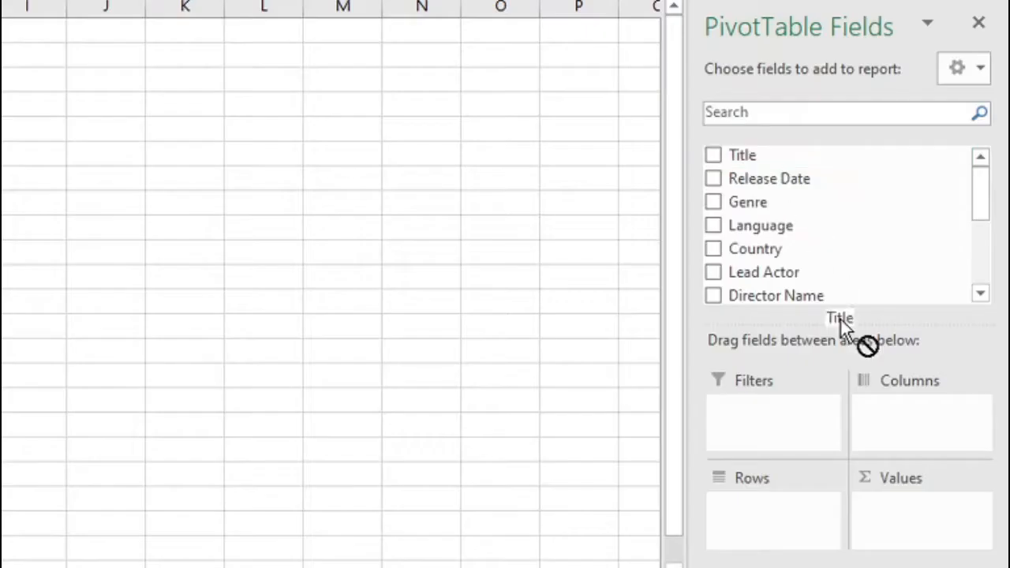
left_click(714, 154)
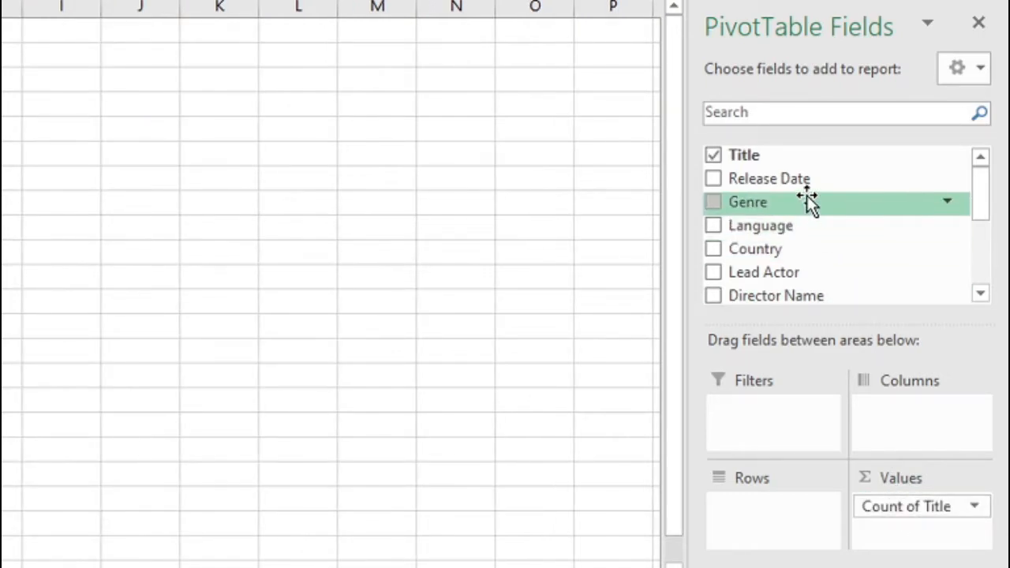
scroll("down", 3)
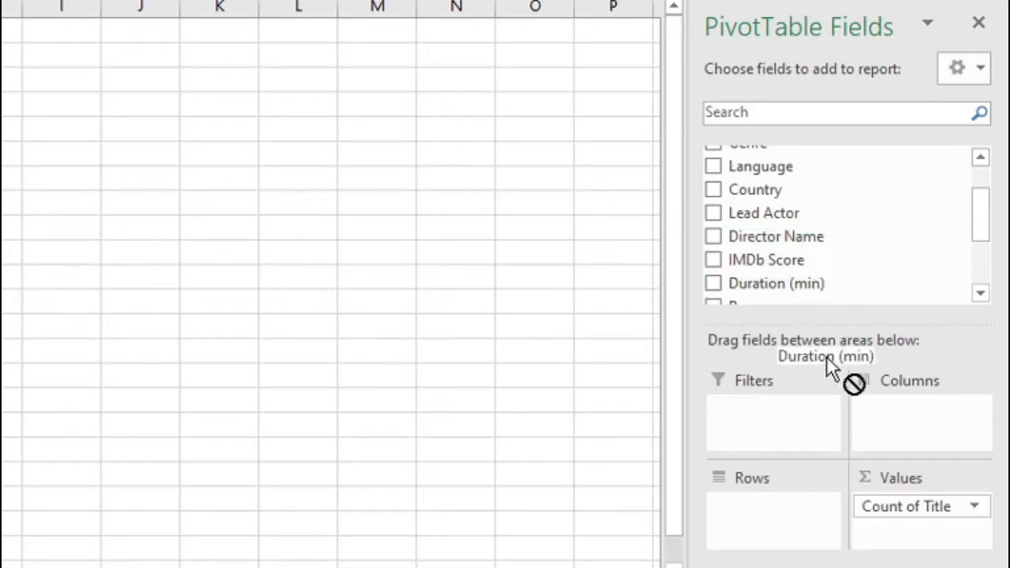
left_click(713, 282)
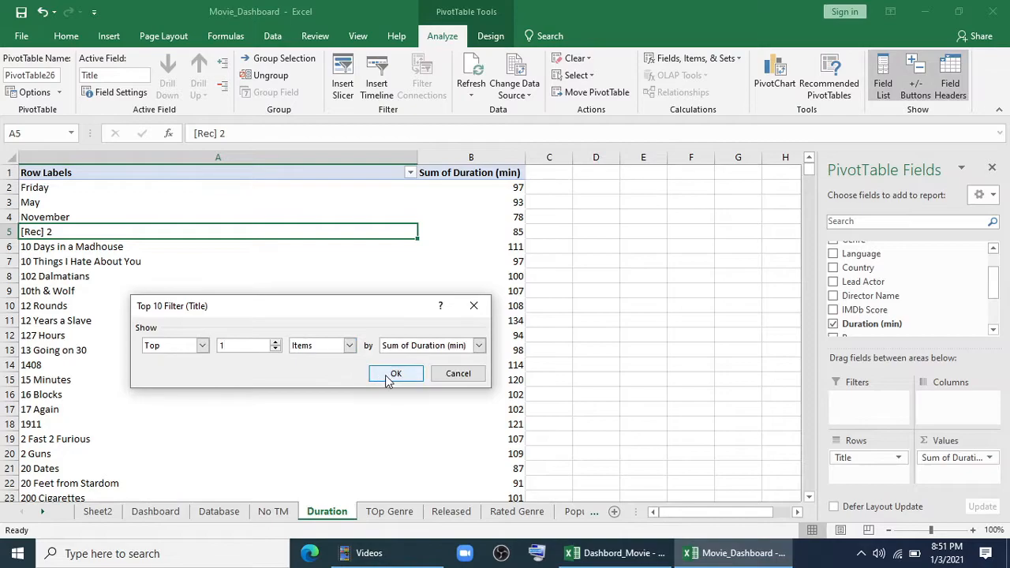
left_click(394, 372)
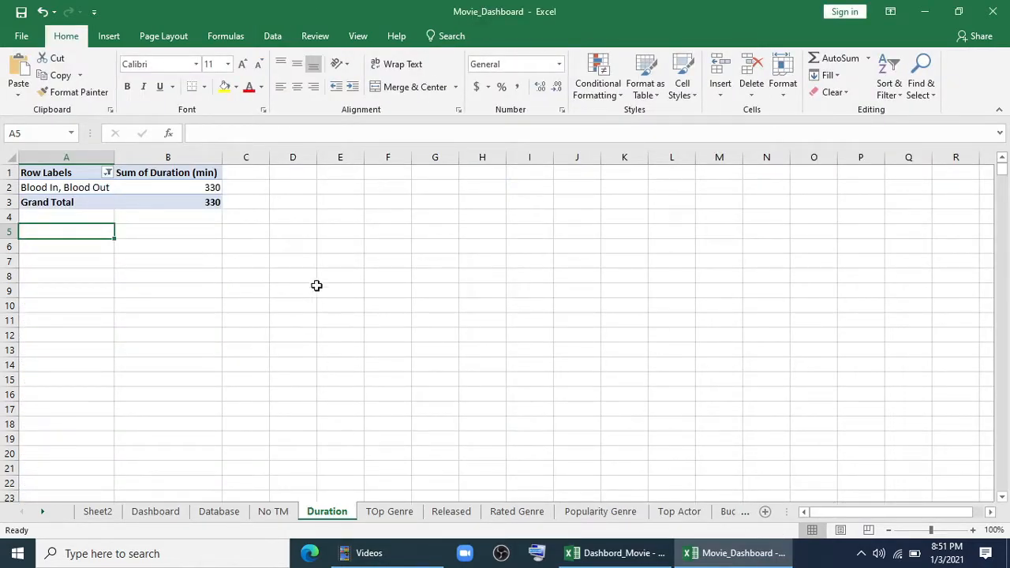
Step: Link D2 to the top title (=A2) and fill right so E2 shows the 330 duration
type("=")
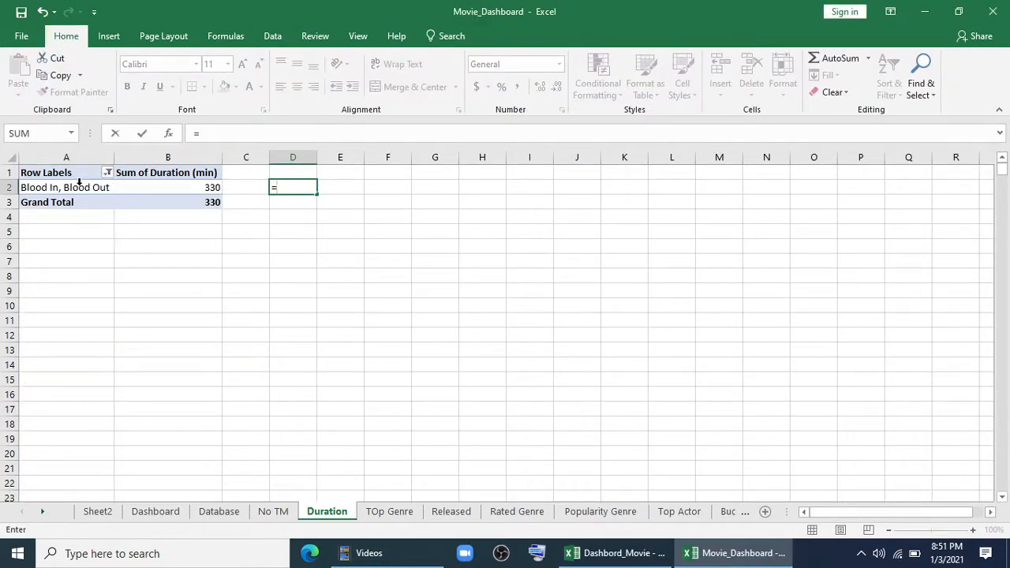
key("Enter")
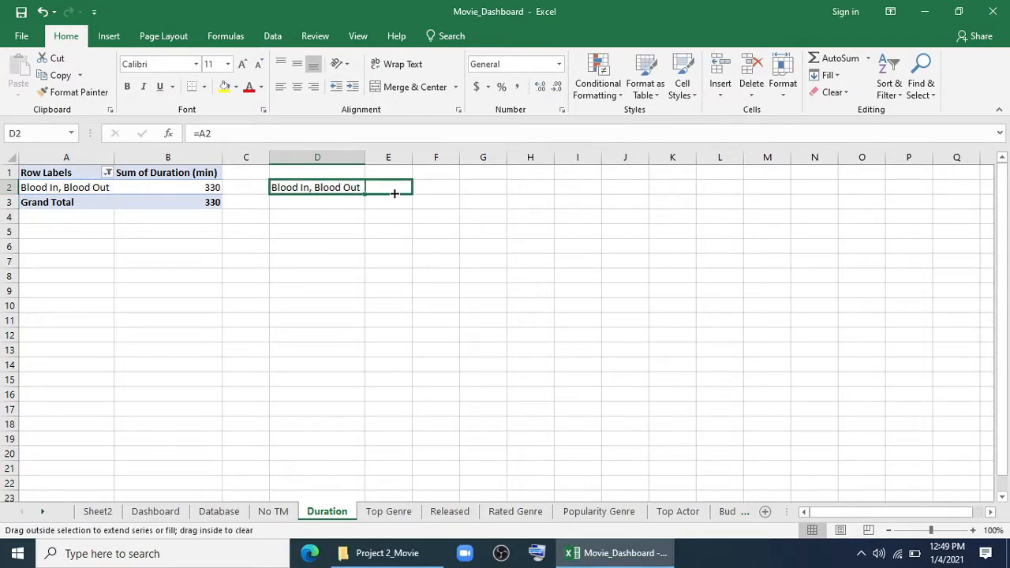
left_click_drag(367, 187, 403, 187)
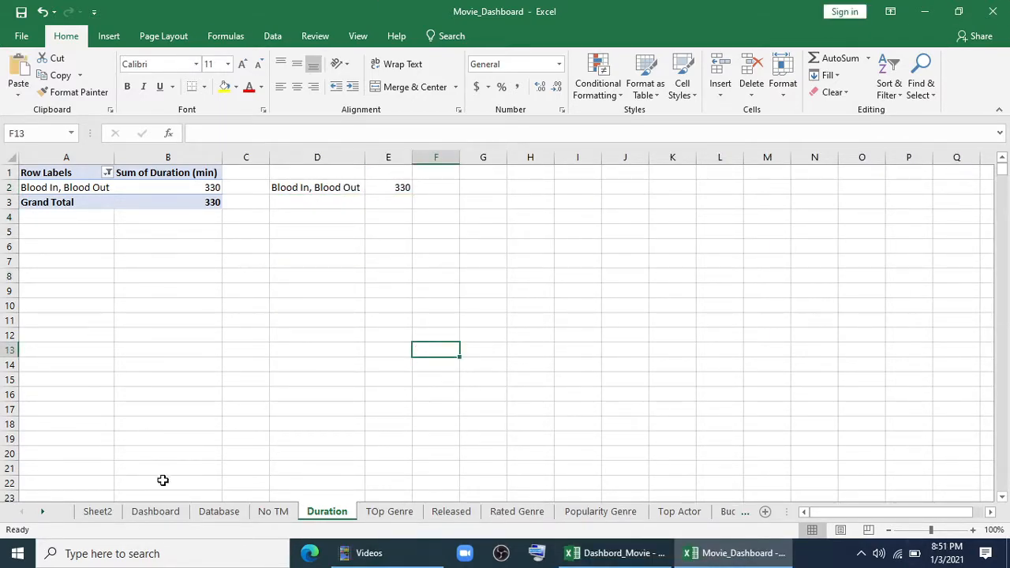
Step: Link the Longest Duration shape to Duration!D2 and make the title yellow and larger
left_click(155, 511)
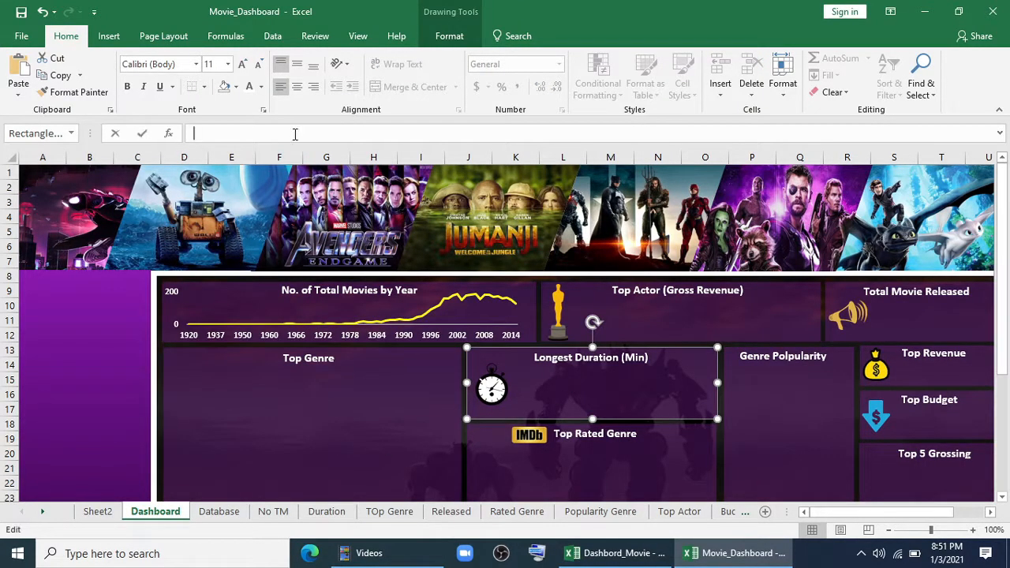
type("=")
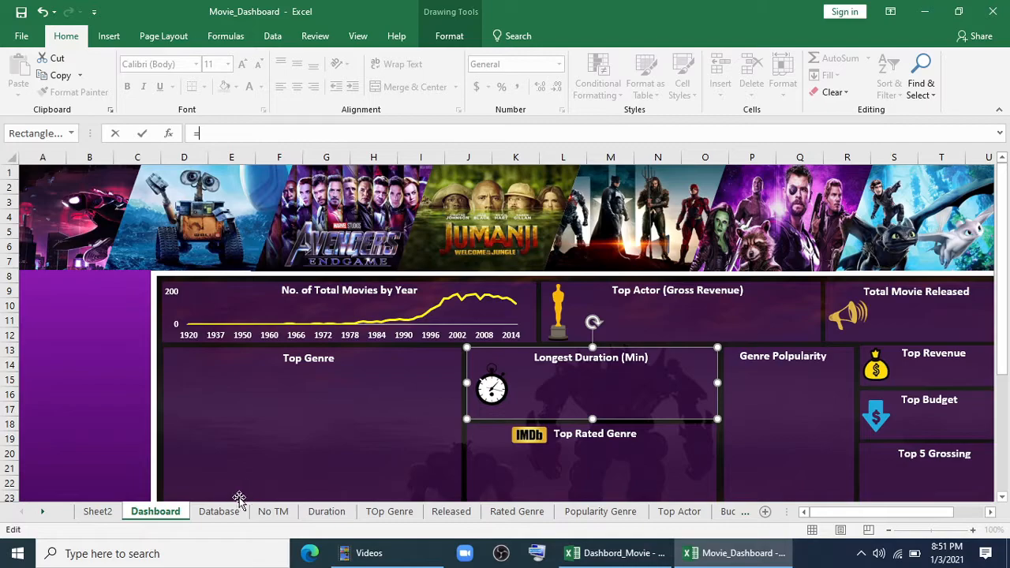
left_click(327, 512)
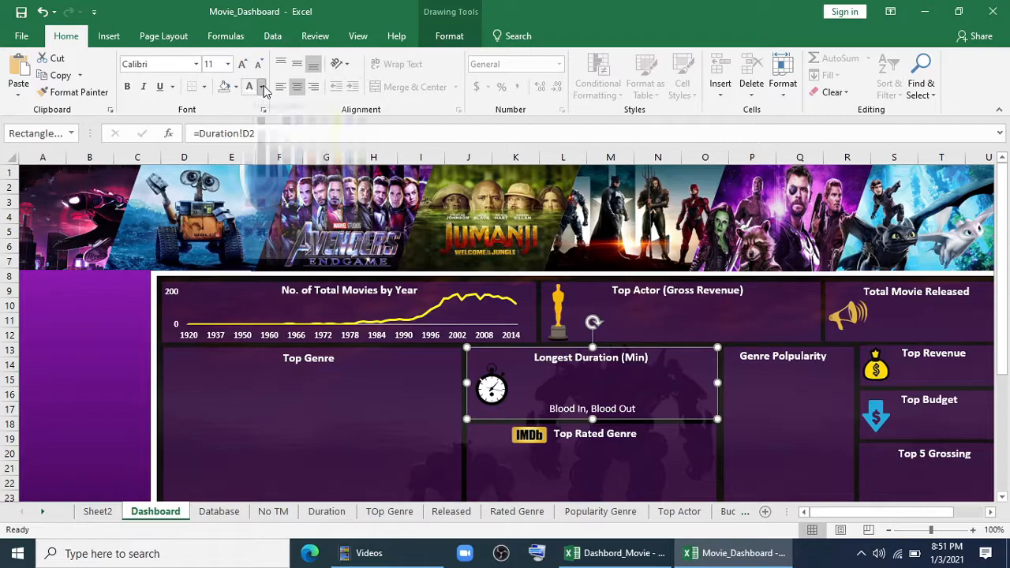
left_click(263, 87)
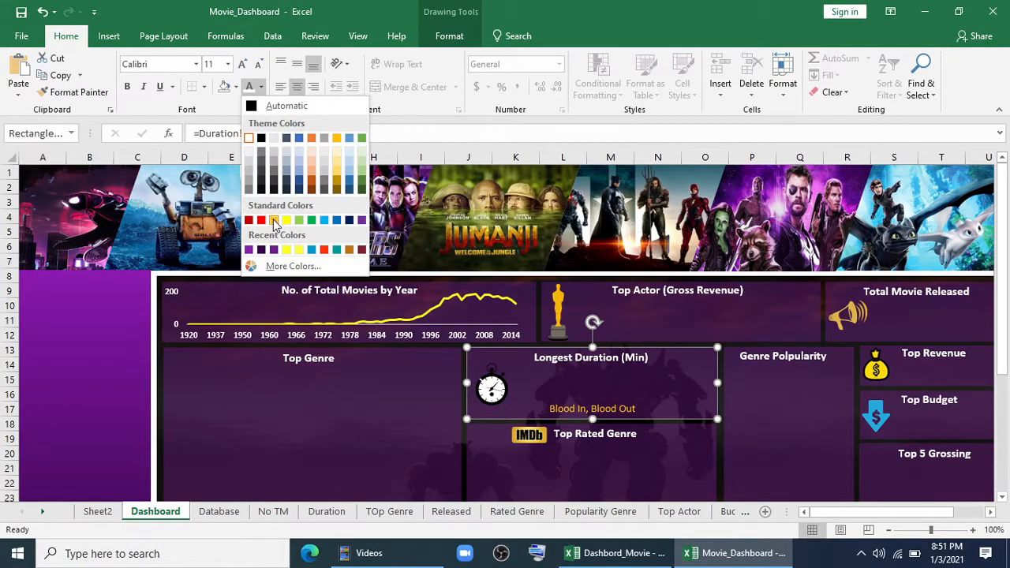
left_click(274, 220)
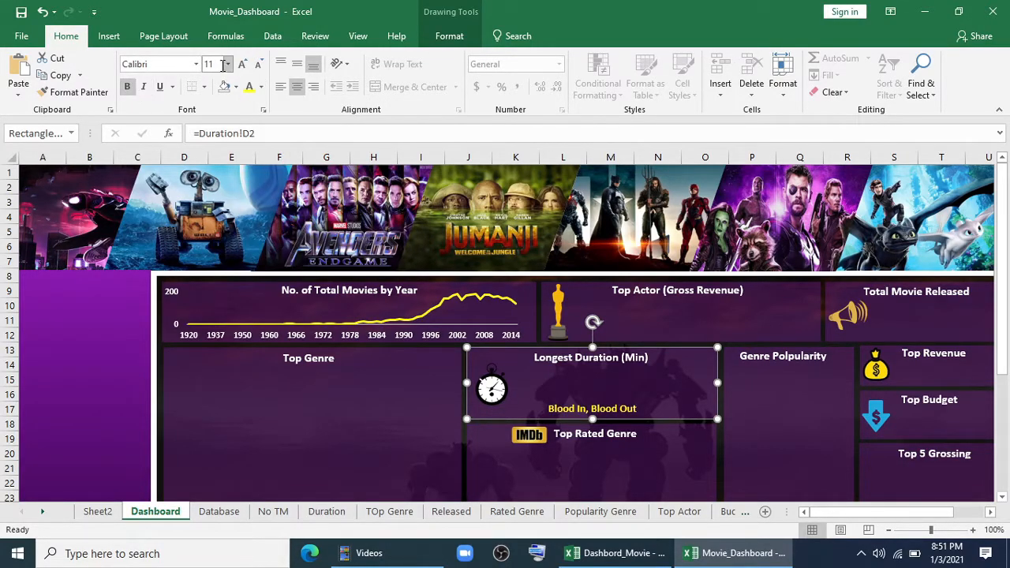
left_click(243, 63)
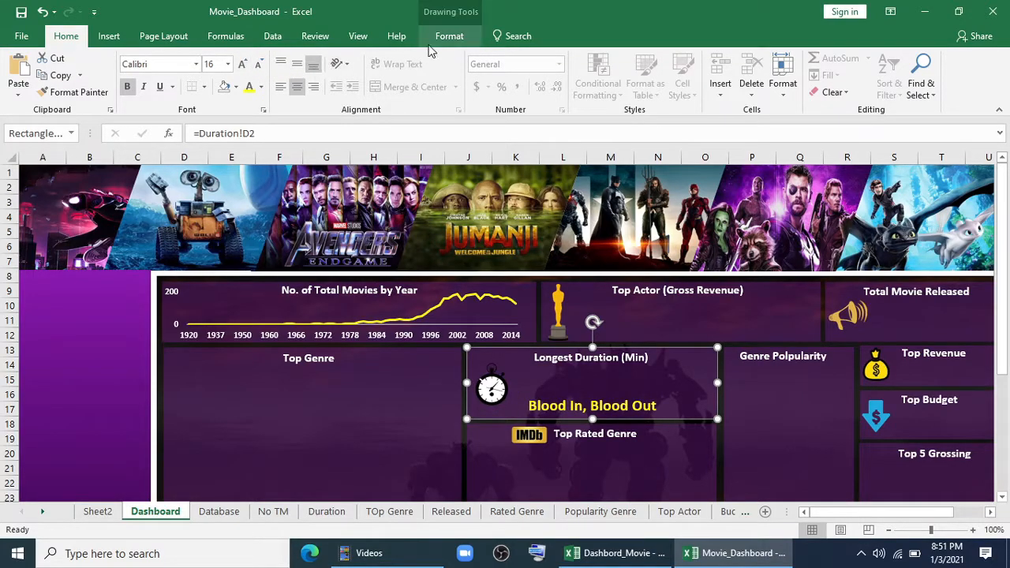
Step: Restyle the title shape and insert a new empty text box above it for the duration
left_click(584, 91)
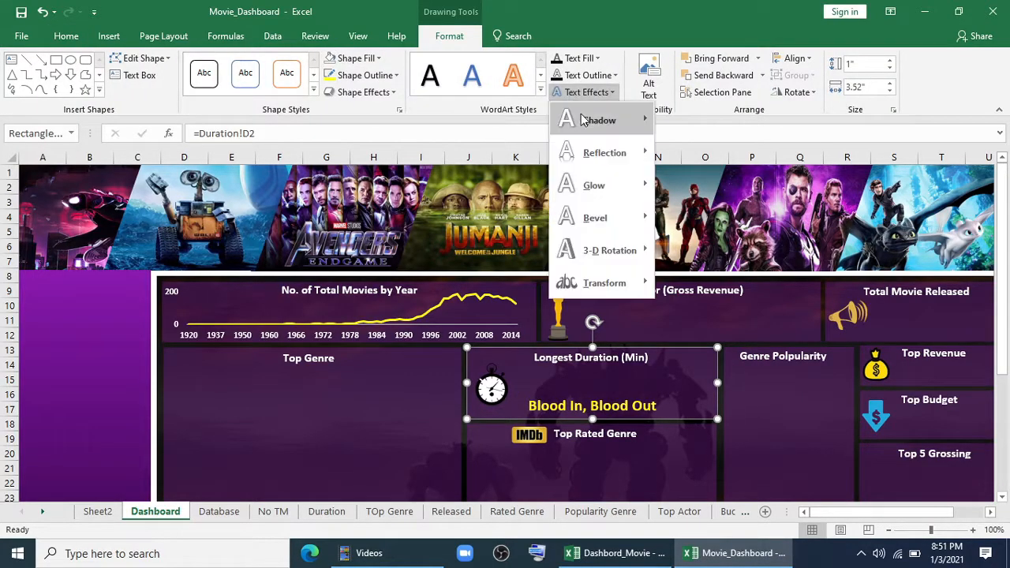
left_click(616, 452)
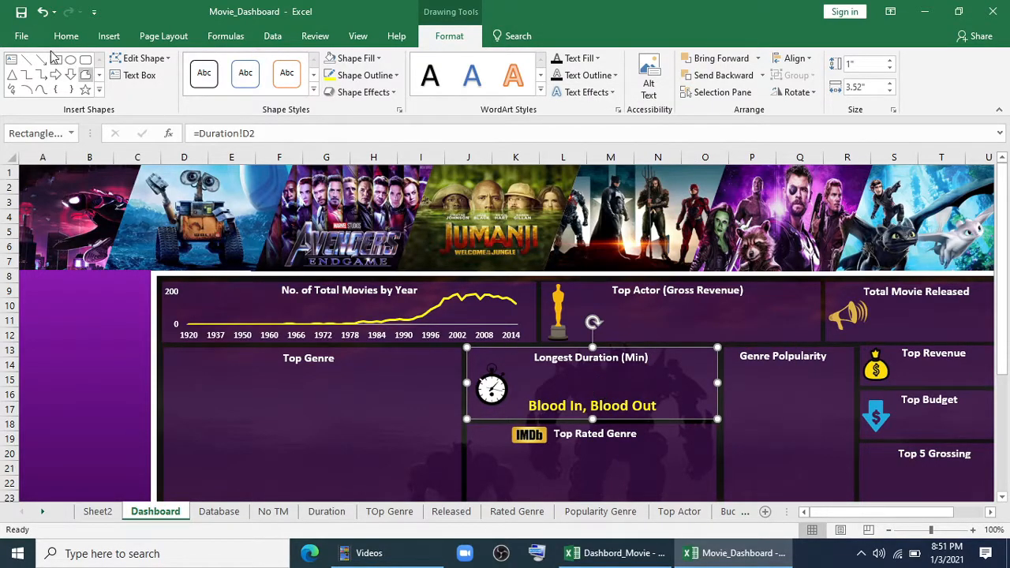
left_click(108, 35)
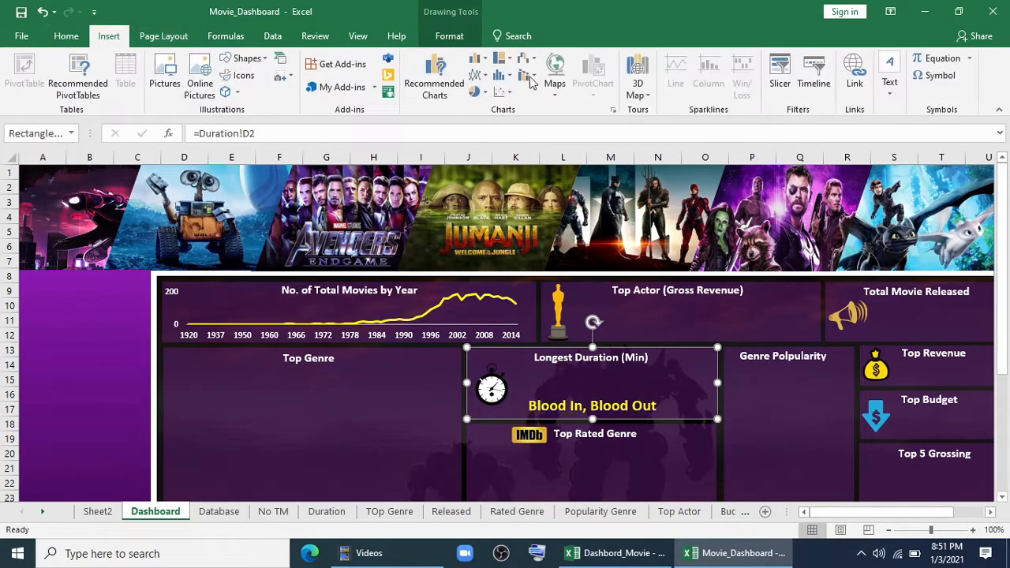
mouse_move(856, 67)
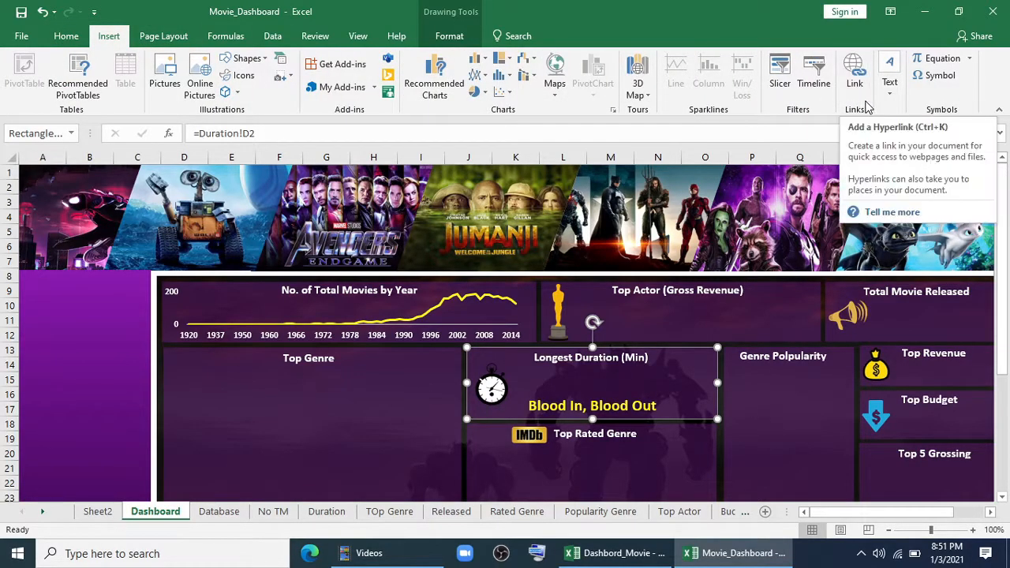
left_click(891, 71)
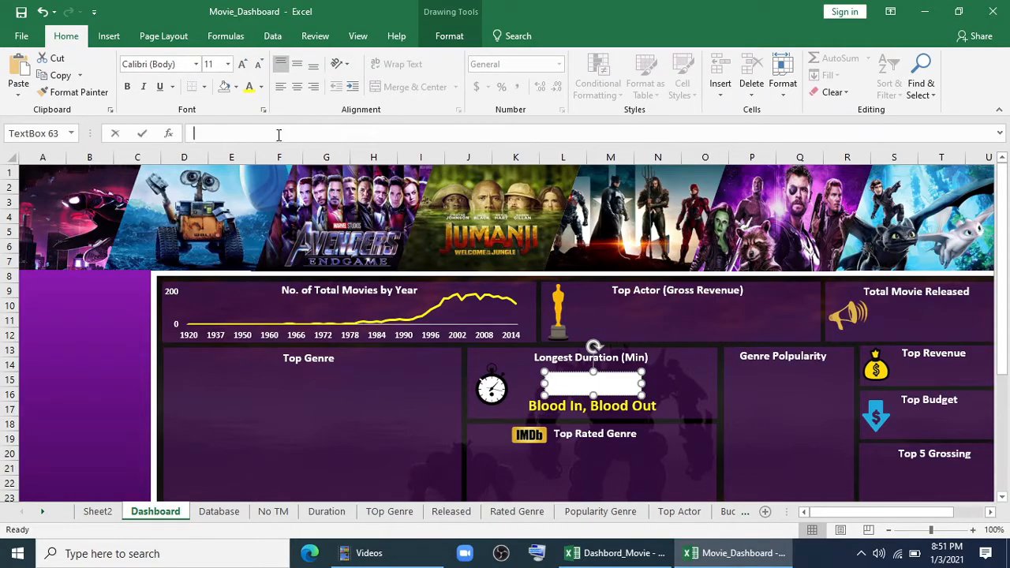
Step: Link the new text box to the 330 duration on the Duration sheet, enlarge it and give it an outline-only style
type("=")
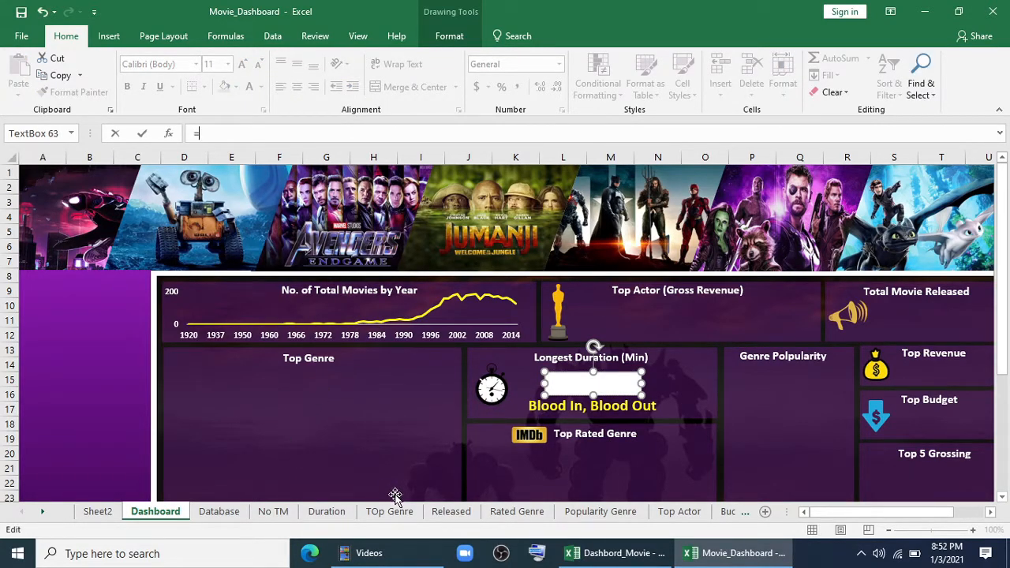
left_click(326, 512)
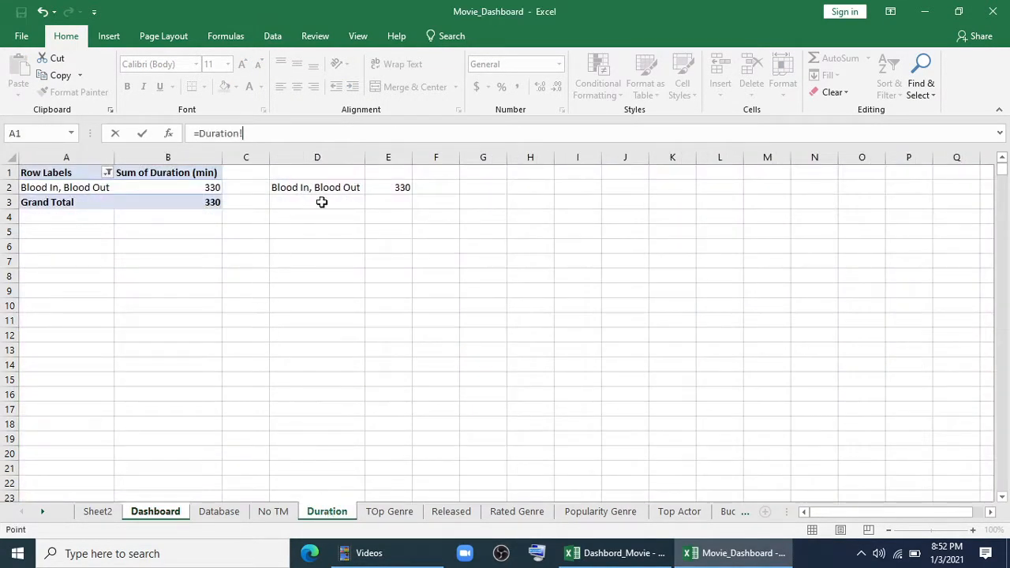
left_click(155, 511)
type("E2")
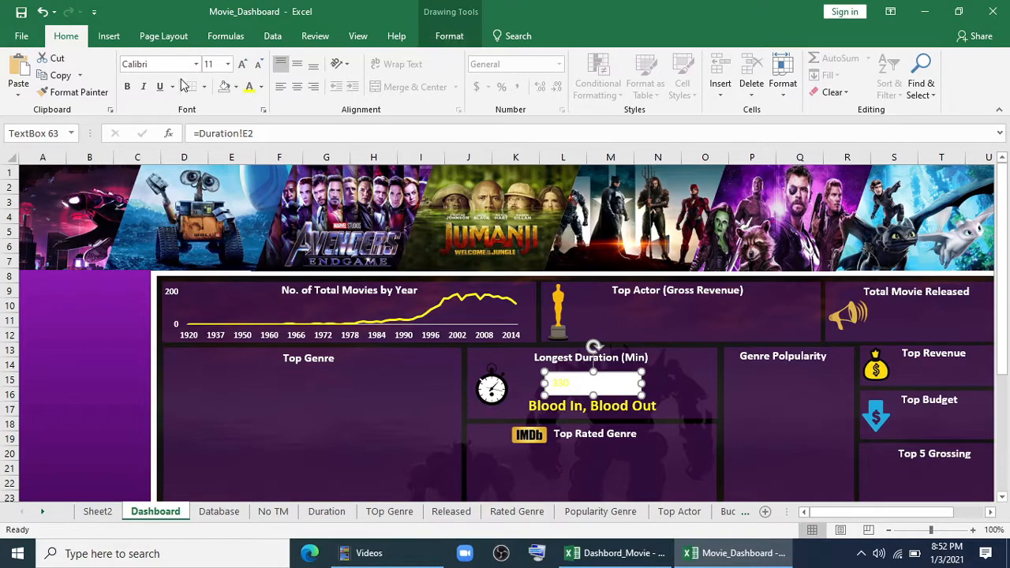
left_click(244, 63)
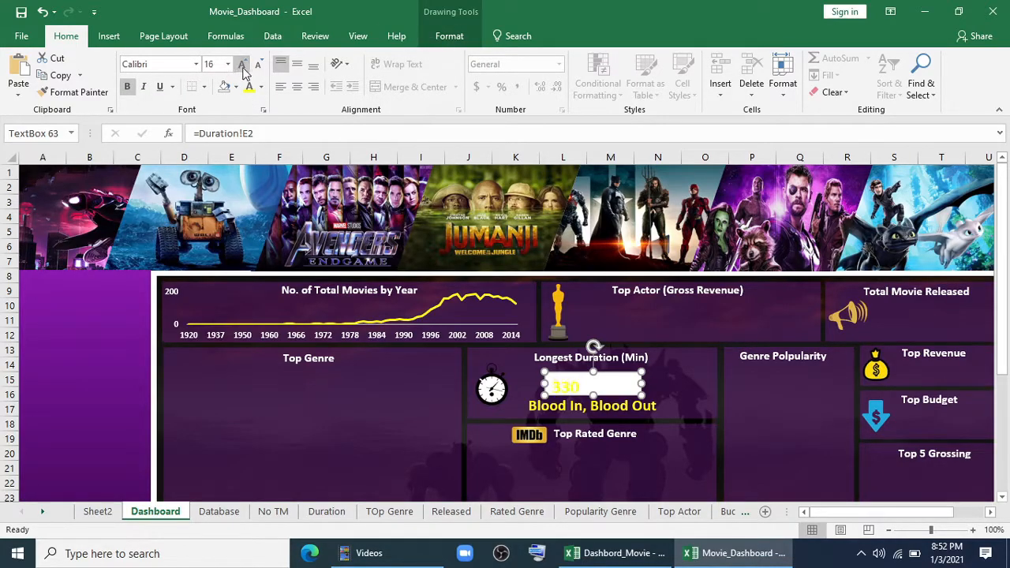
left_click(243, 67)
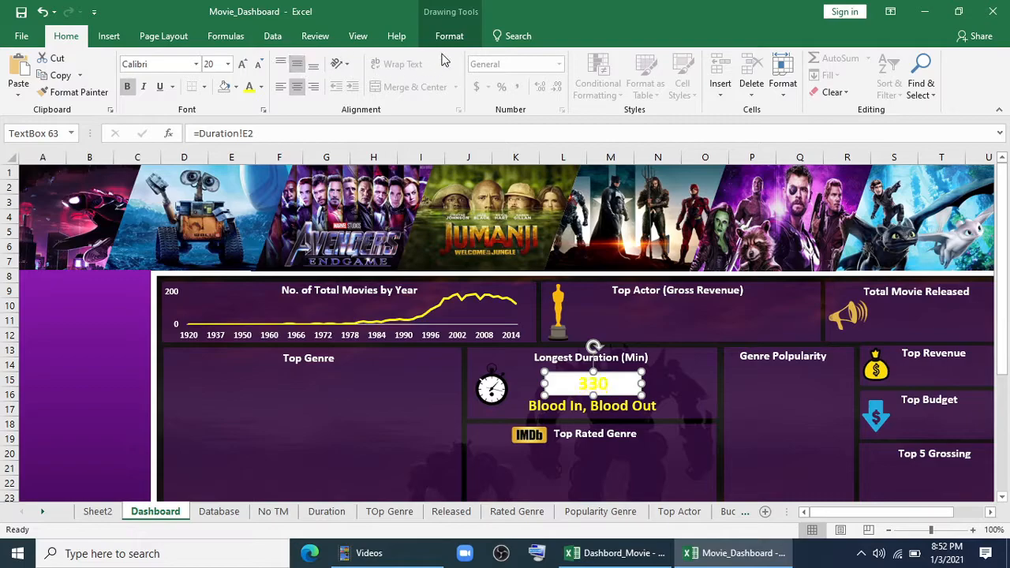
left_click(449, 34)
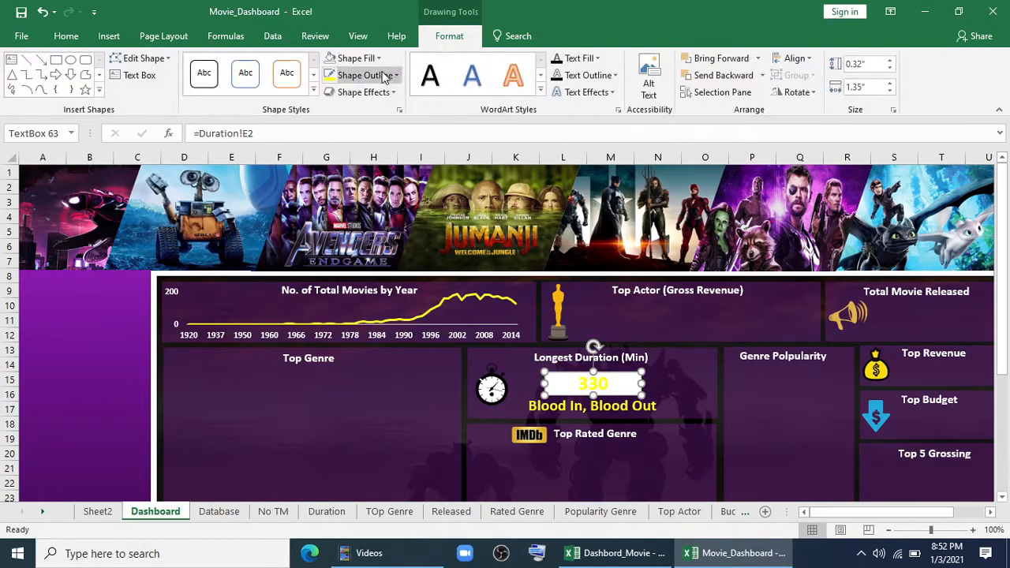
left_click(347, 57)
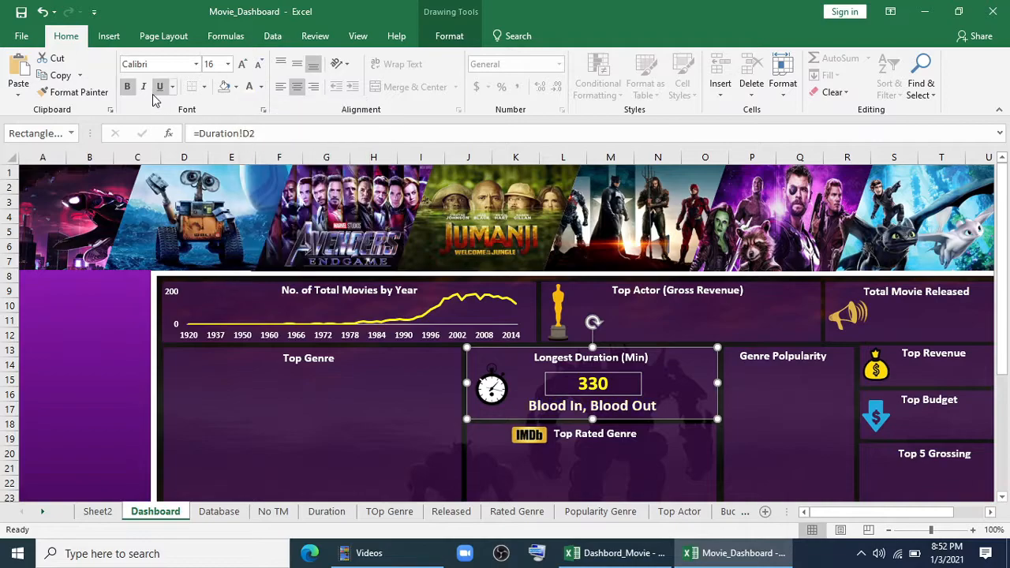
left_click(259, 65)
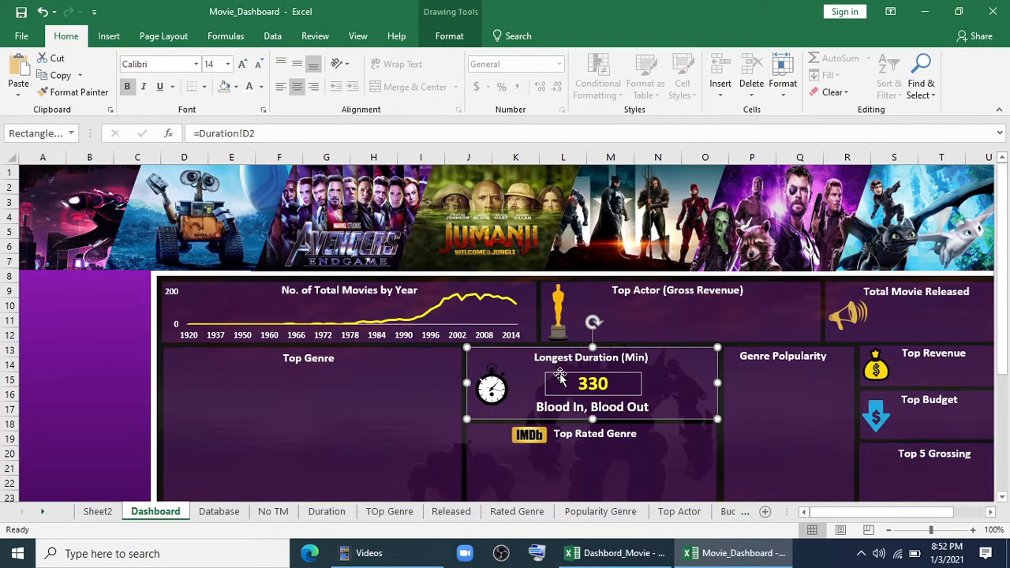
Step: Enlarge the 330 figure three sizes further and set its text box to No Outline
left_click(243, 64)
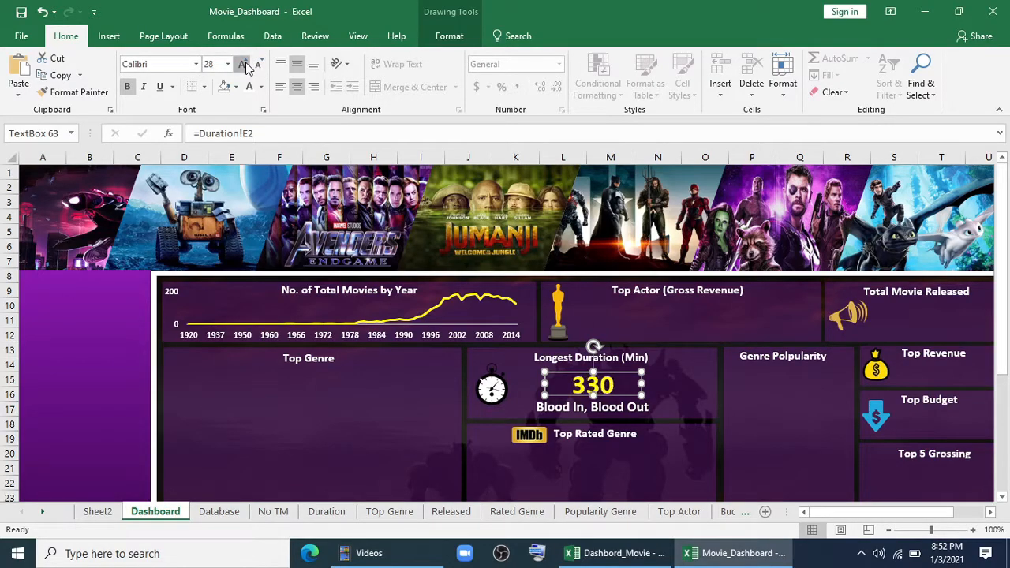
left_click(243, 63)
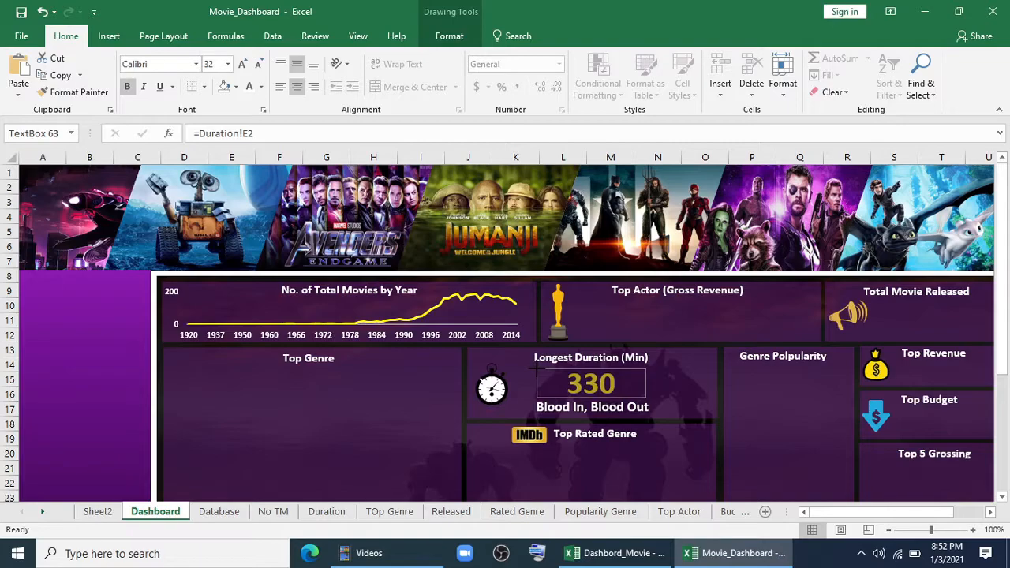
left_click(243, 65)
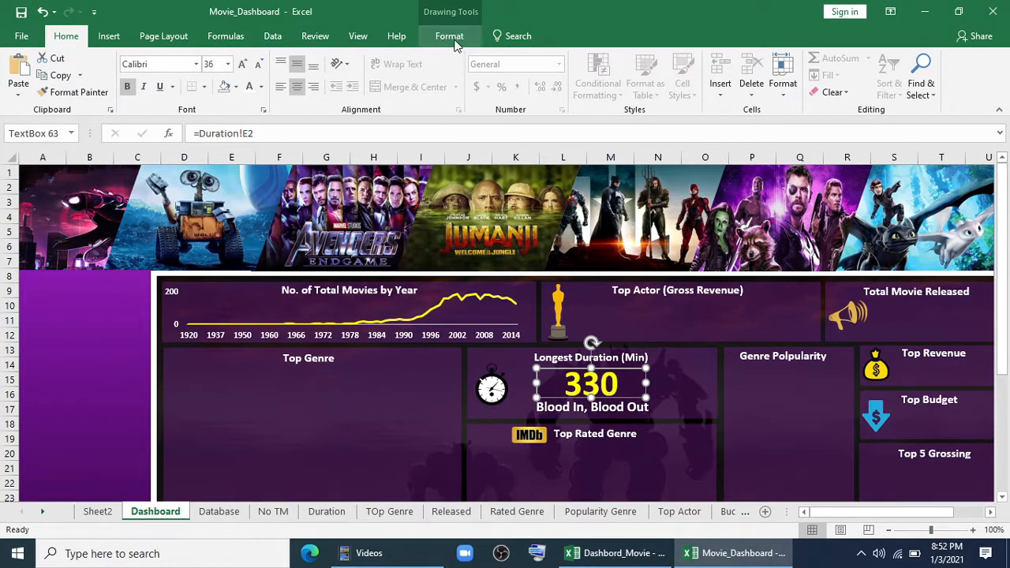
left_click(391, 76)
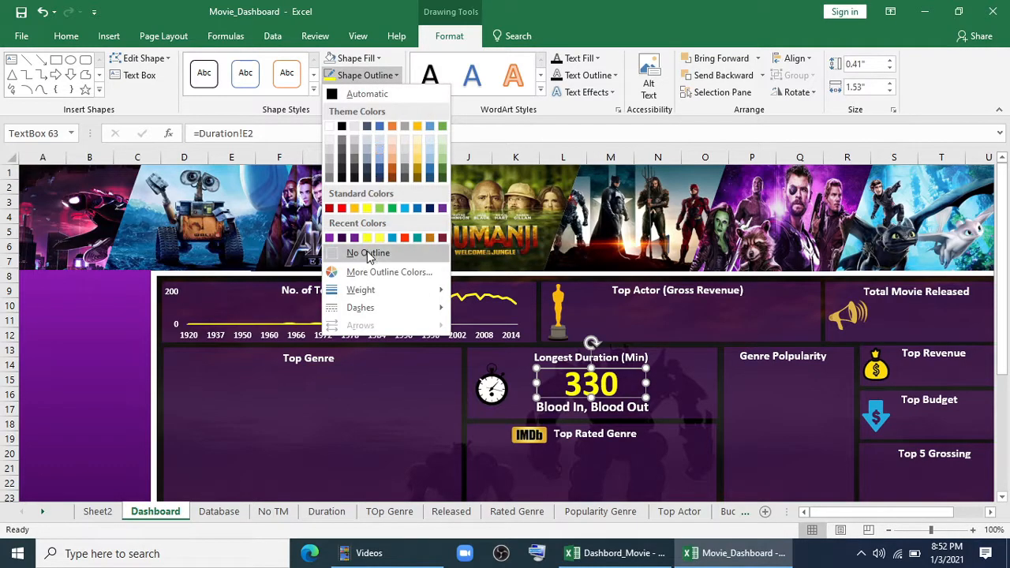
left_click(366, 253)
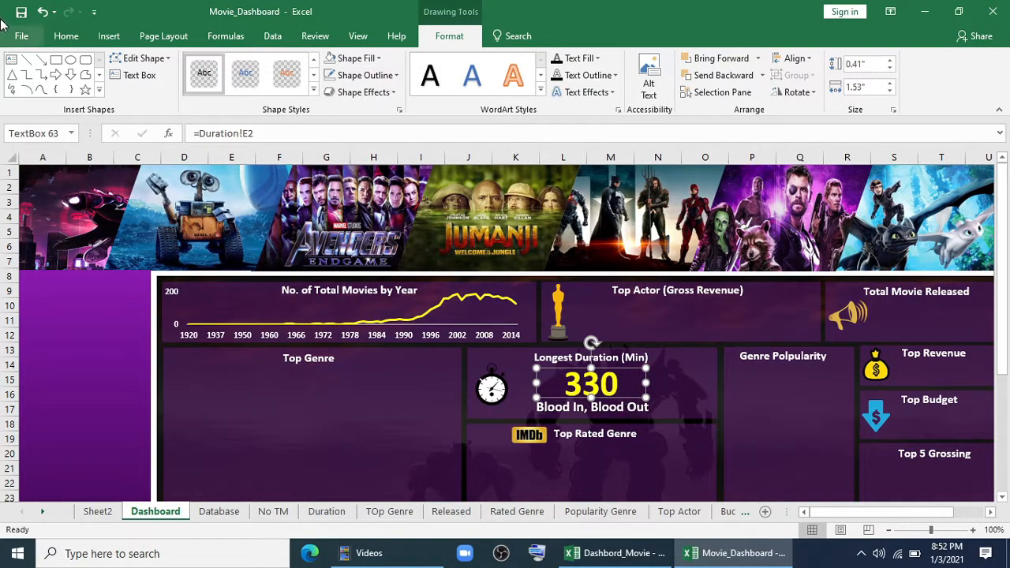
mouse_move(672, 449)
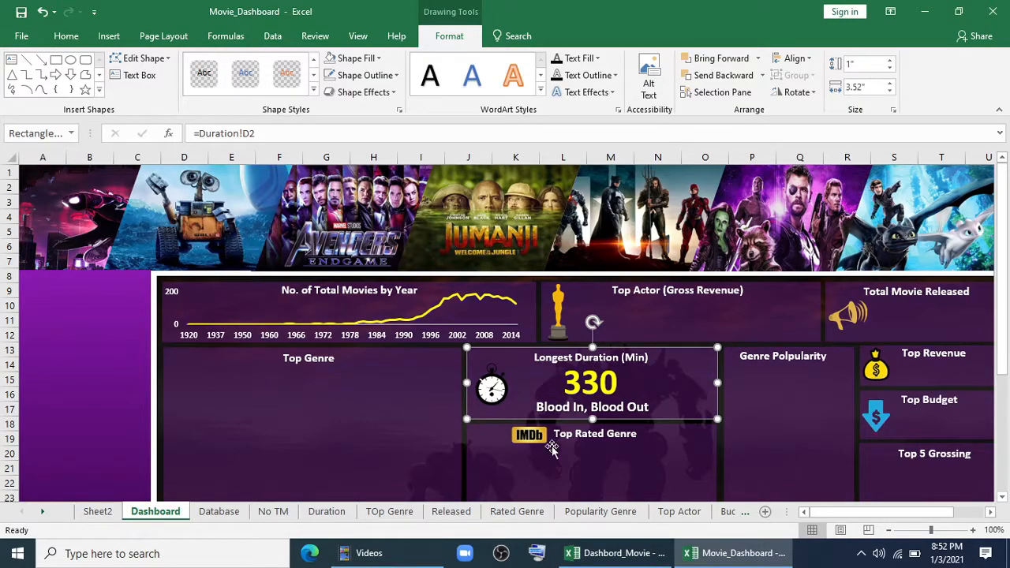
Step: Rename the genre sheet to Top Genre and activate its pivot table
right_click(388, 512)
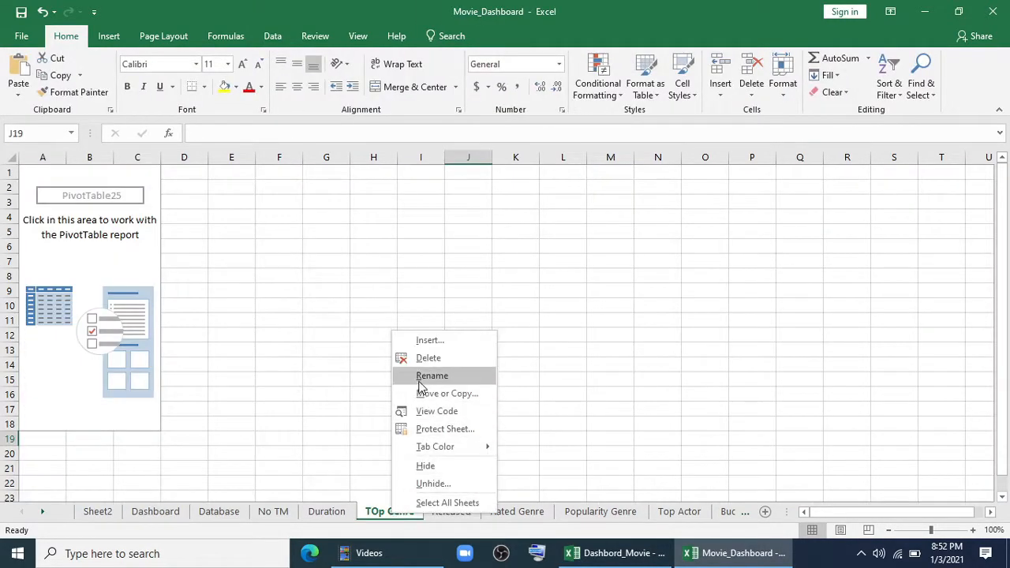
left_click(433, 376)
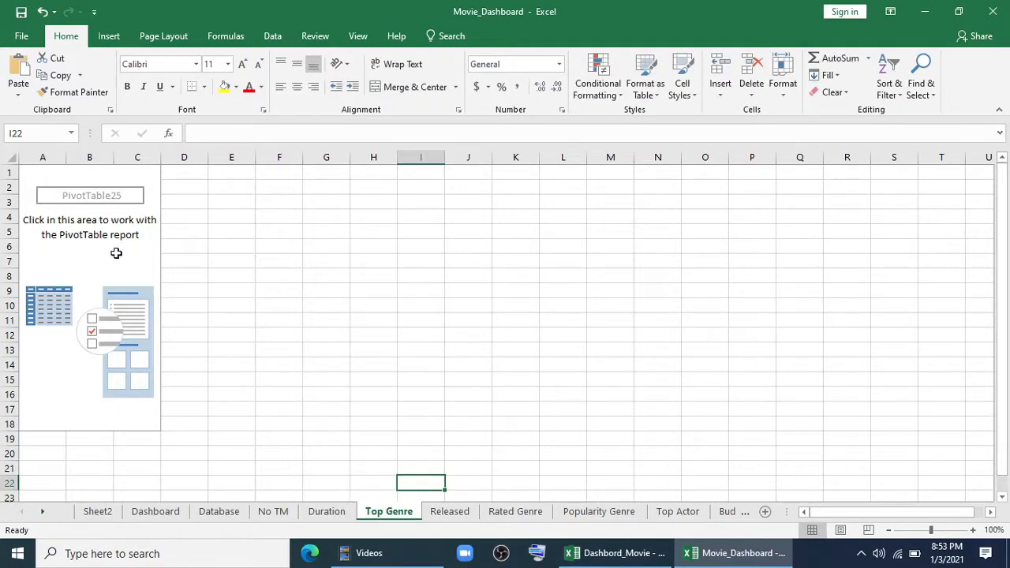
left_click(88, 253)
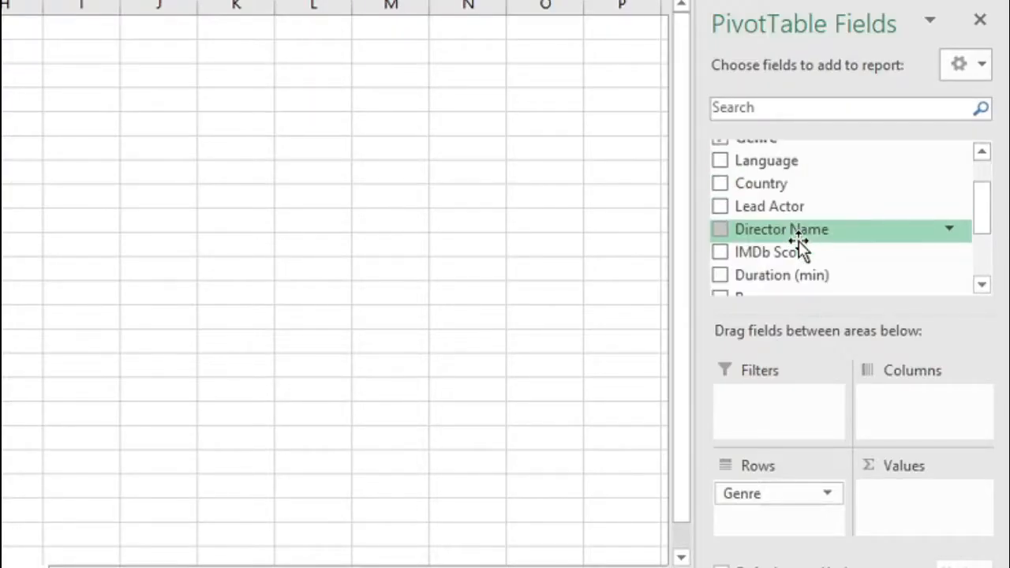
Step: Sum Revenue by genre and filter the pivot to the top 6 genres
scroll("down", 3)
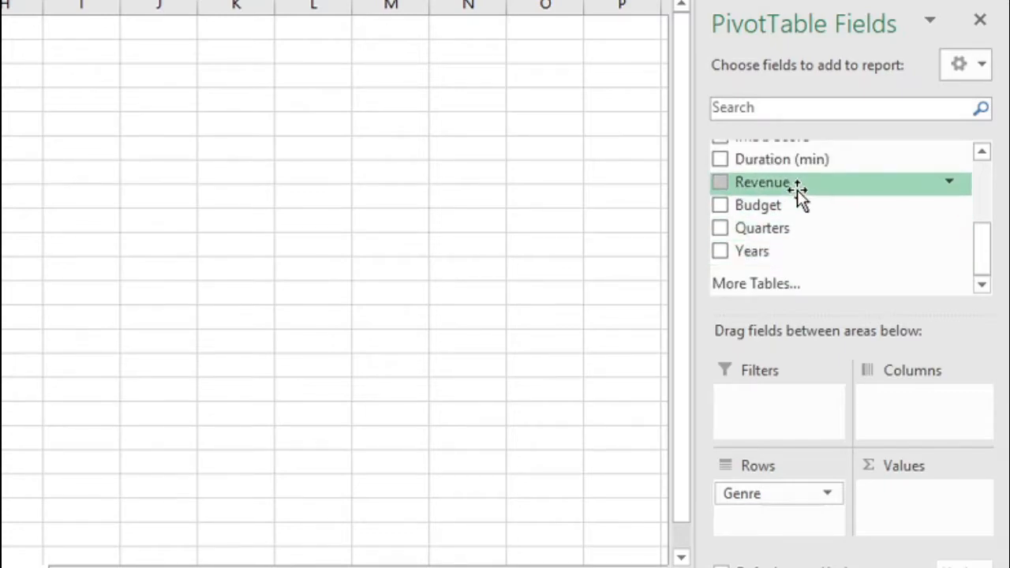
left_click(720, 181)
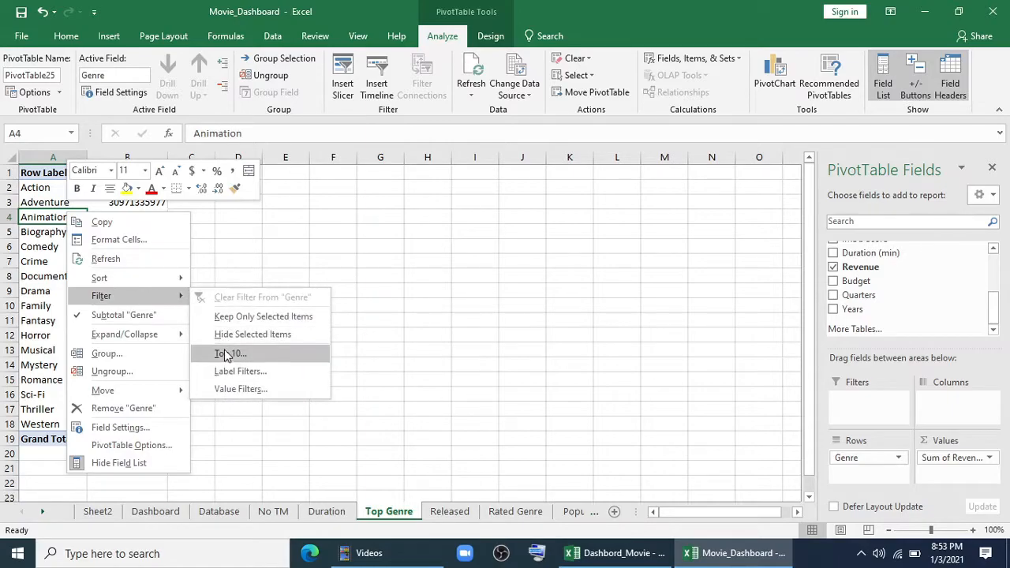
left_click(231, 354)
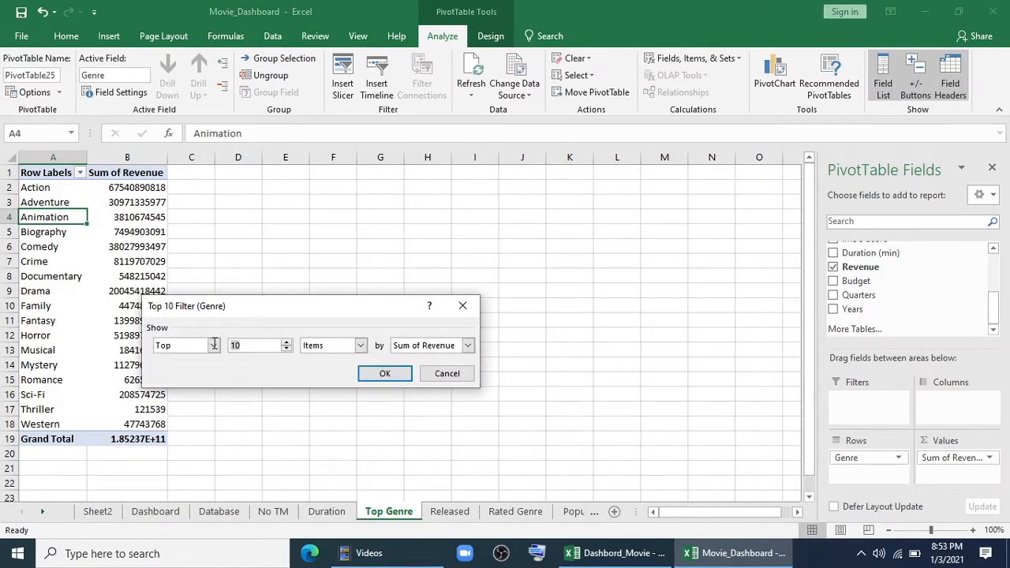
left_click(386, 373)
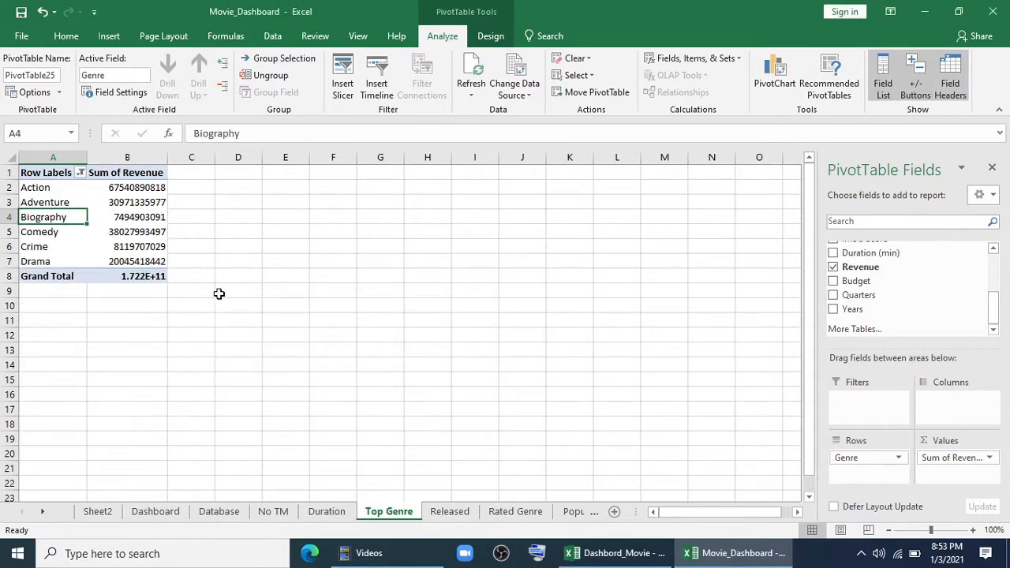
left_click(107, 37)
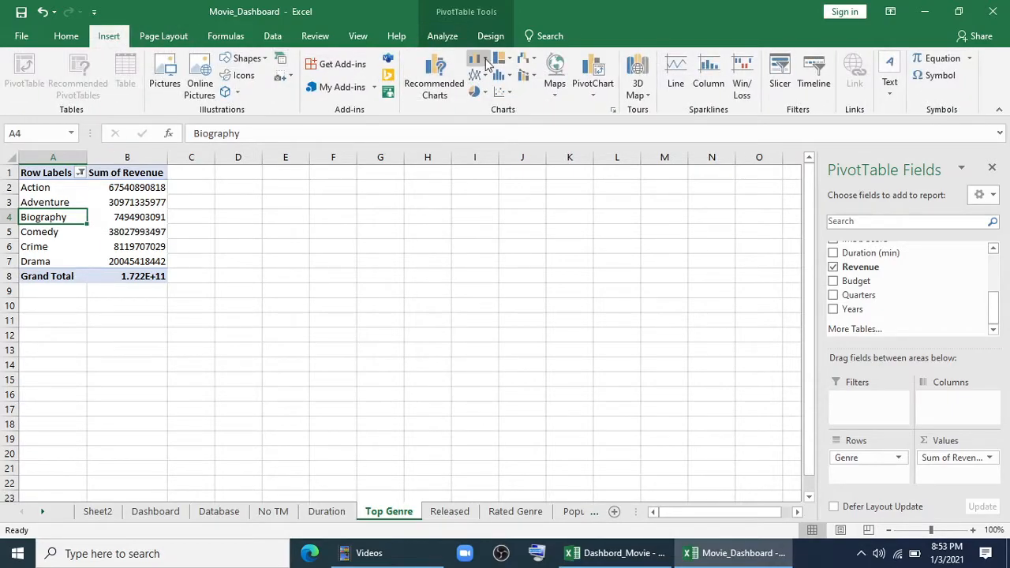
Step: Link the six genres and revenues into D2:E7 with =A2 and =B2 filled down, then select them
left_click(480, 57)
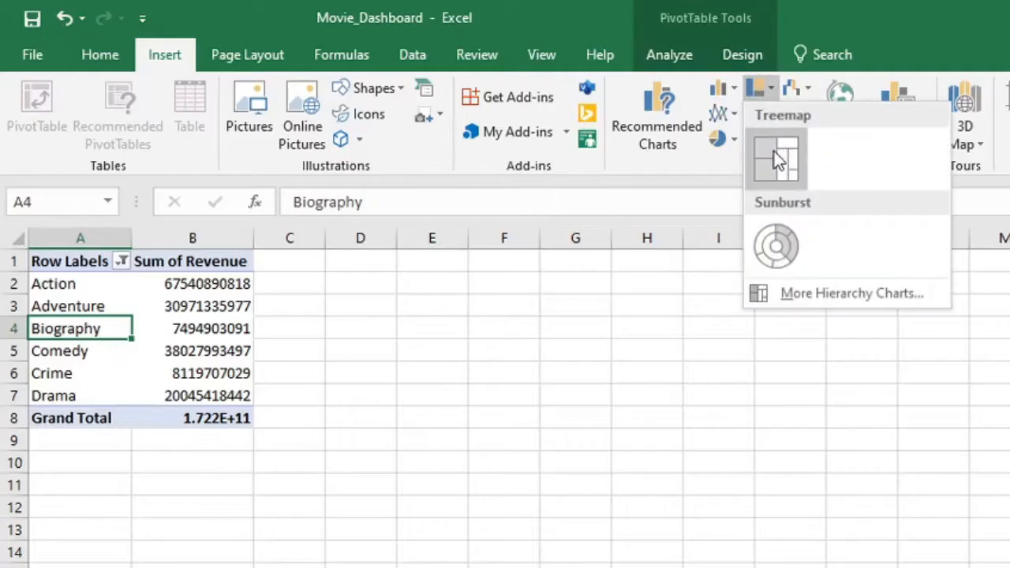
left_click(360, 285)
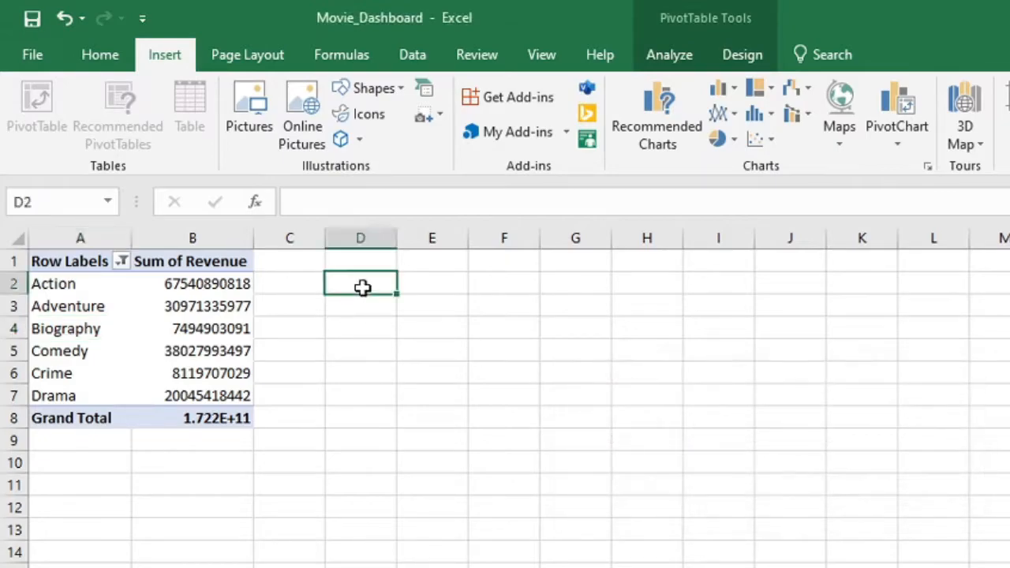
type("=")
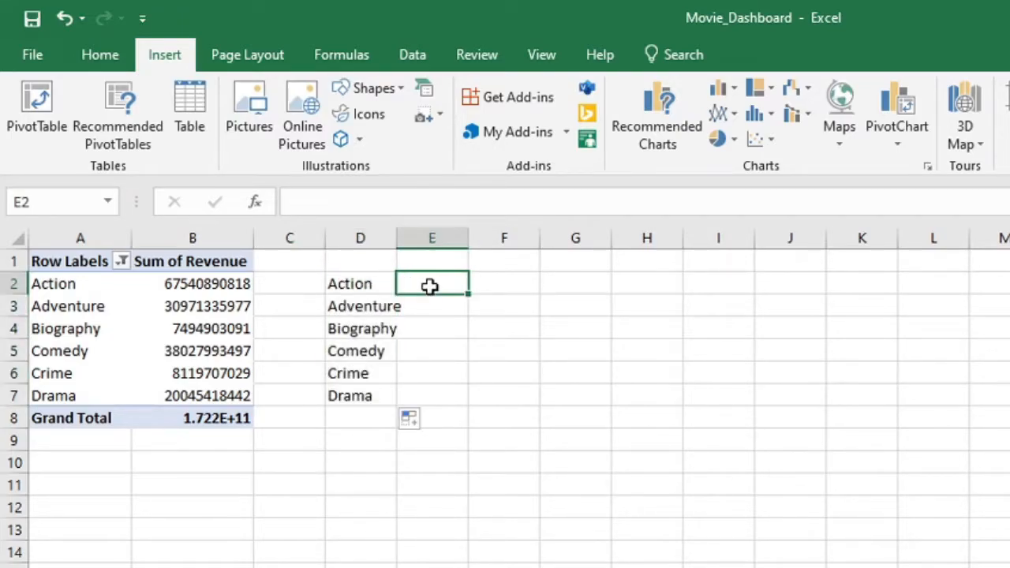
type("=")
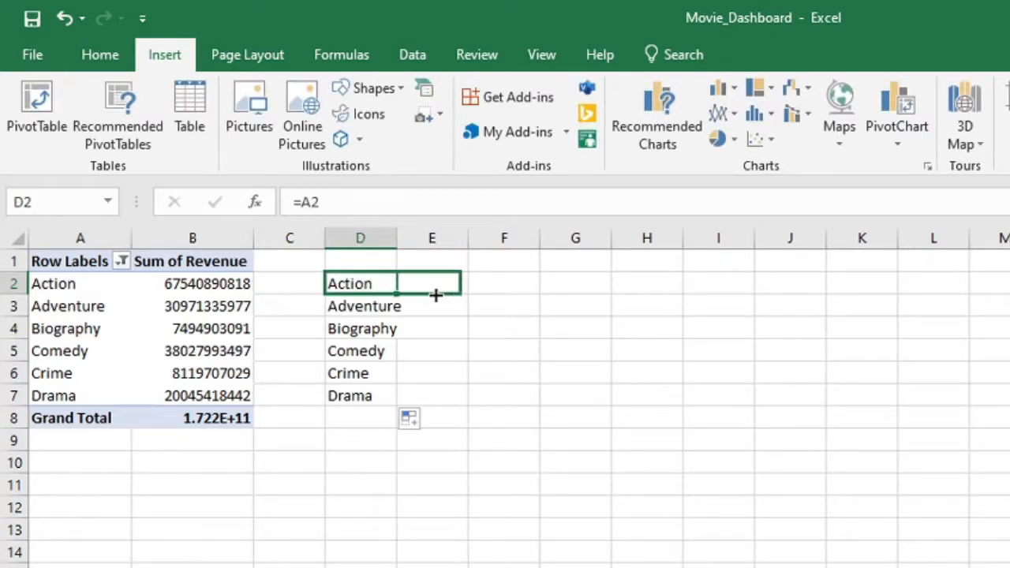
left_click_drag(435, 297, 468, 404)
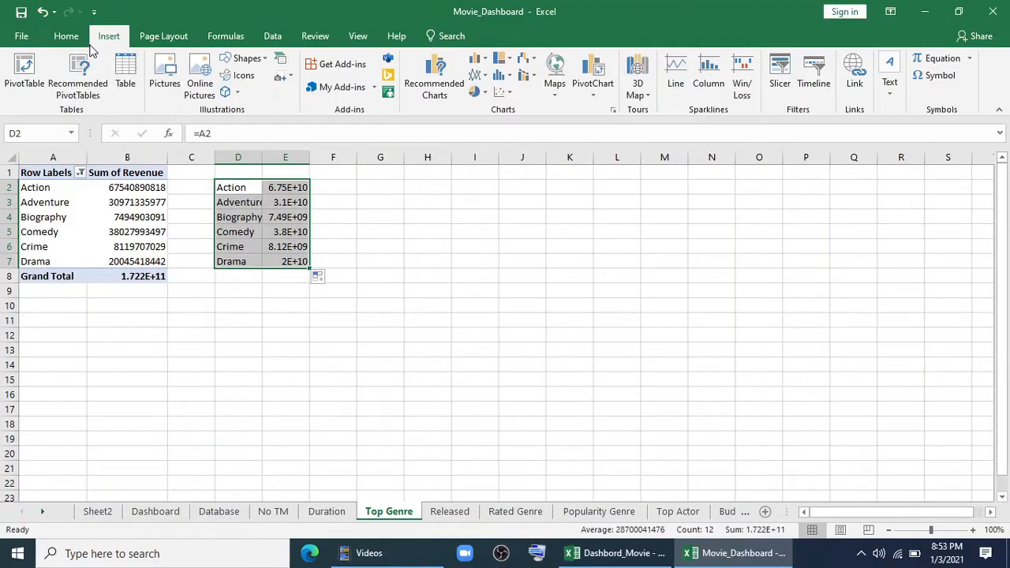
mouse_move(471, 65)
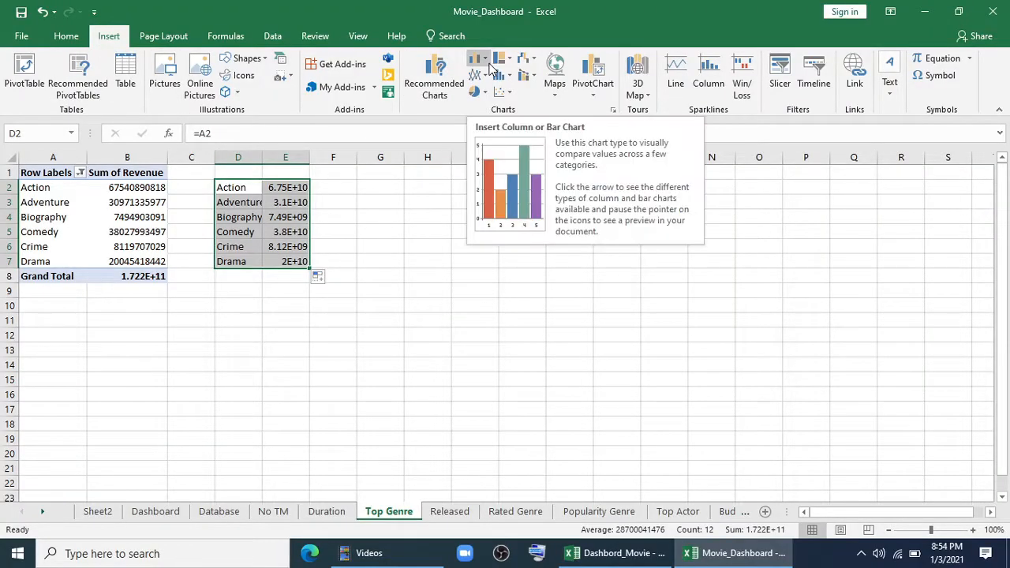
Step: Insert a Treemap hierarchy chart of the linked genre revenues and select it for moving
left_click(498, 60)
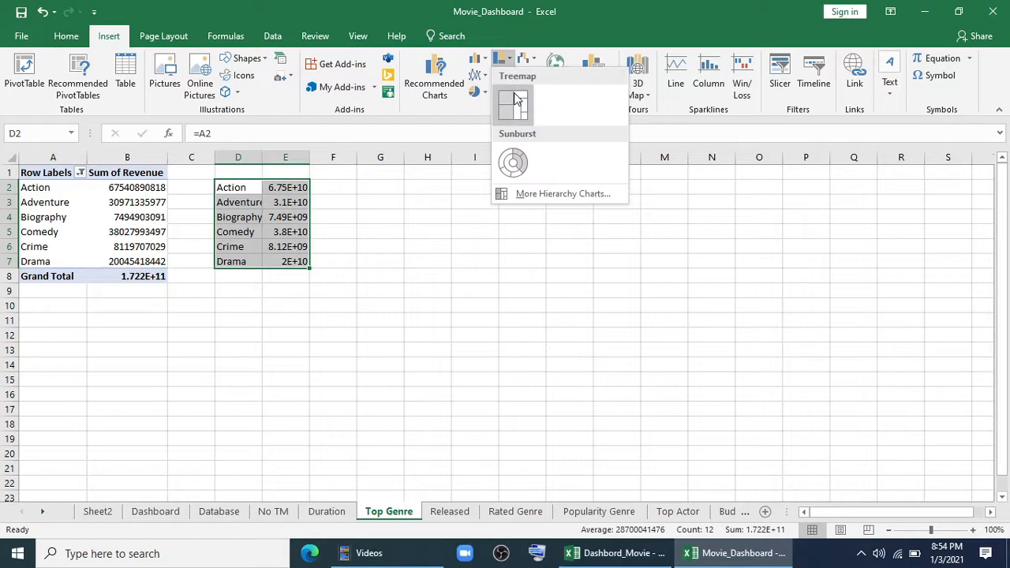
left_click(513, 103)
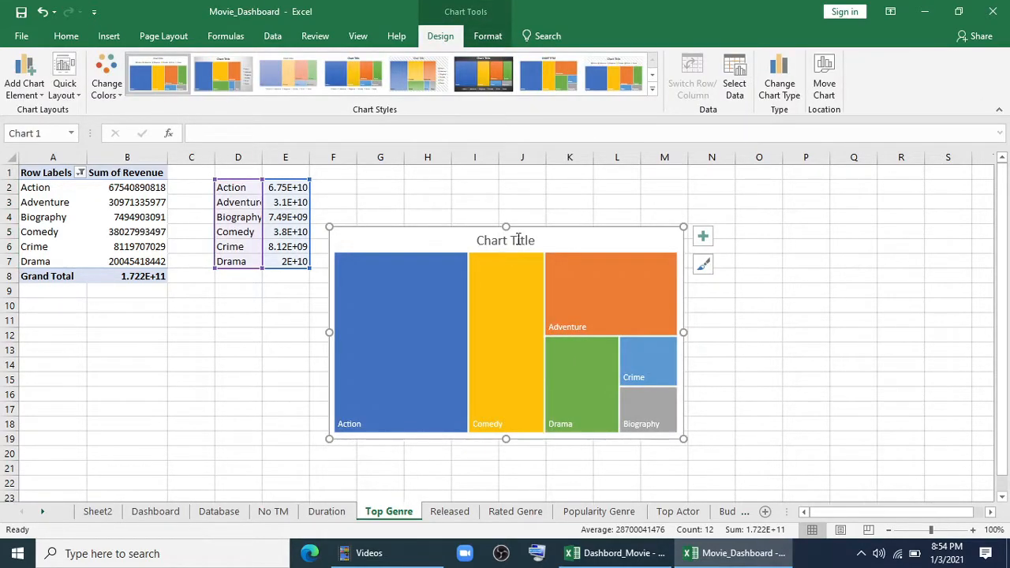
left_click(505, 240)
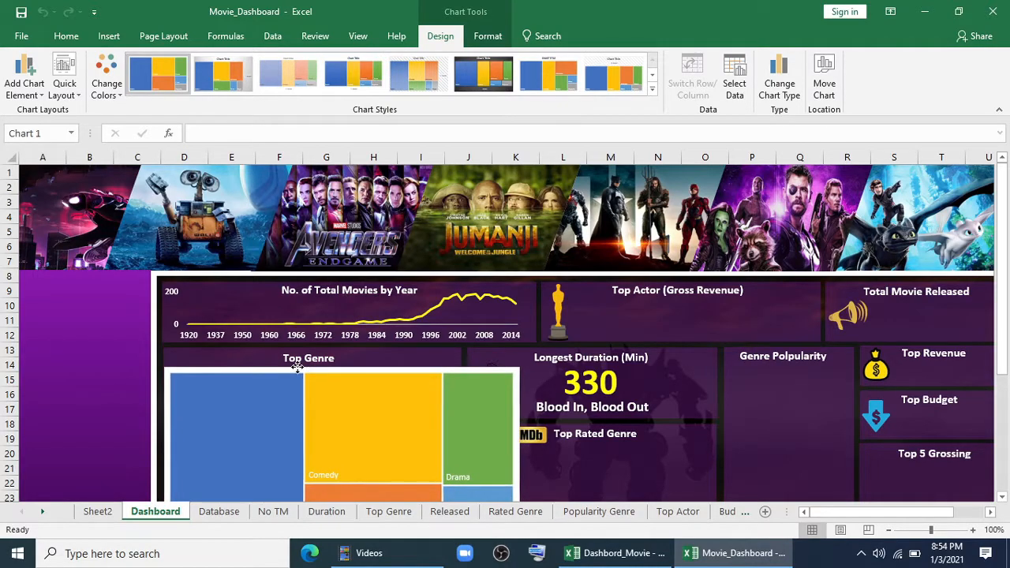
Step: Move the treemap into the Dashboard's Top Genre panel and resize it to show all six genres
scroll("down", 3)
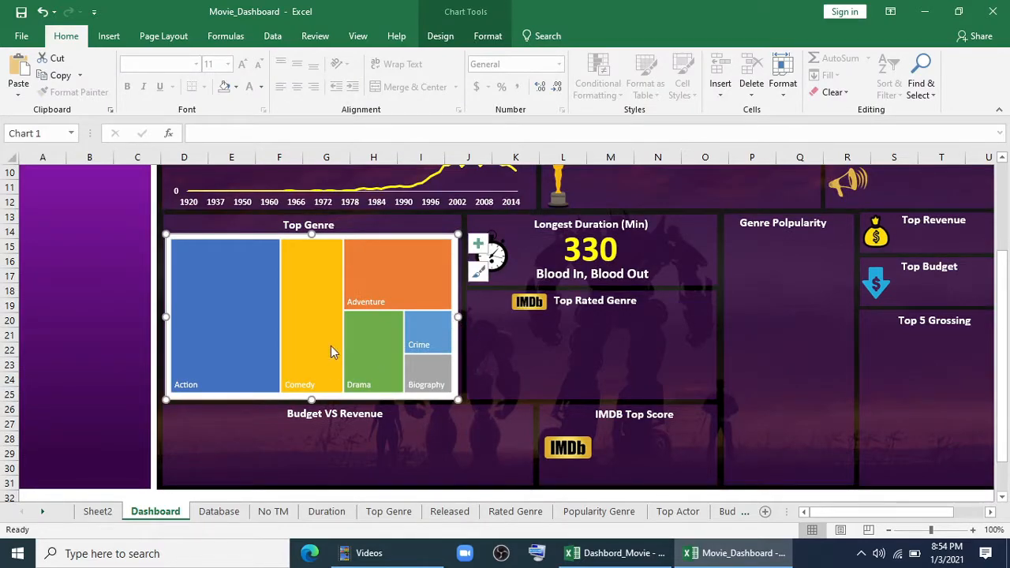
mouse_move(365, 372)
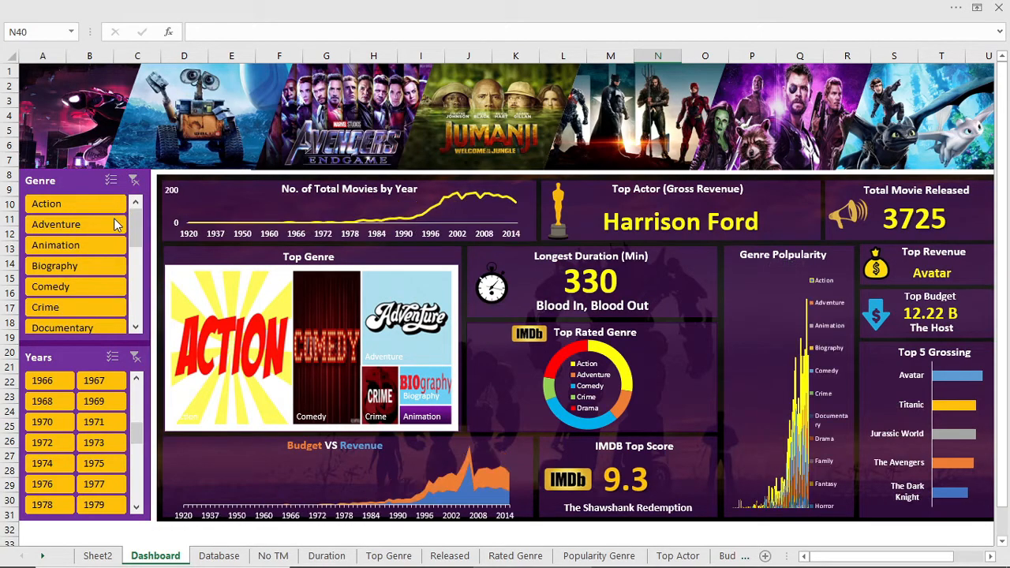
Step: Pick Action then Animation in the Genre slicer so the KPIs and charts update
left_click(75, 203)
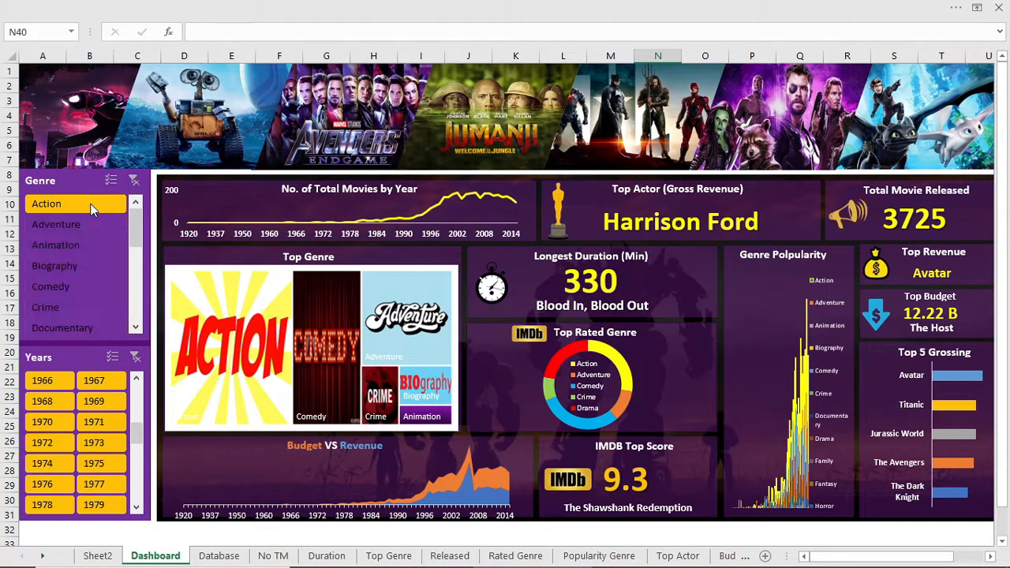
left_click(57, 244)
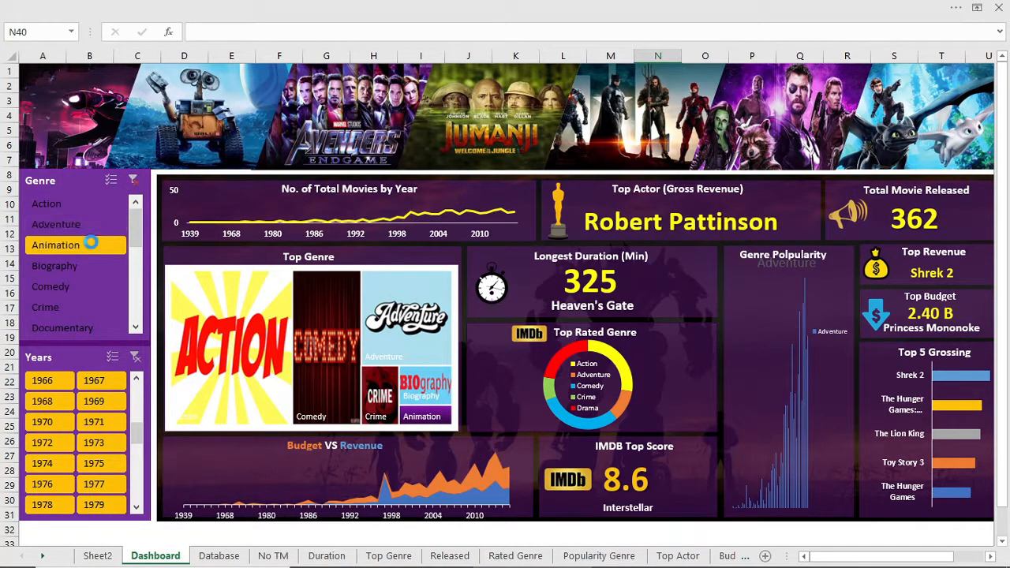